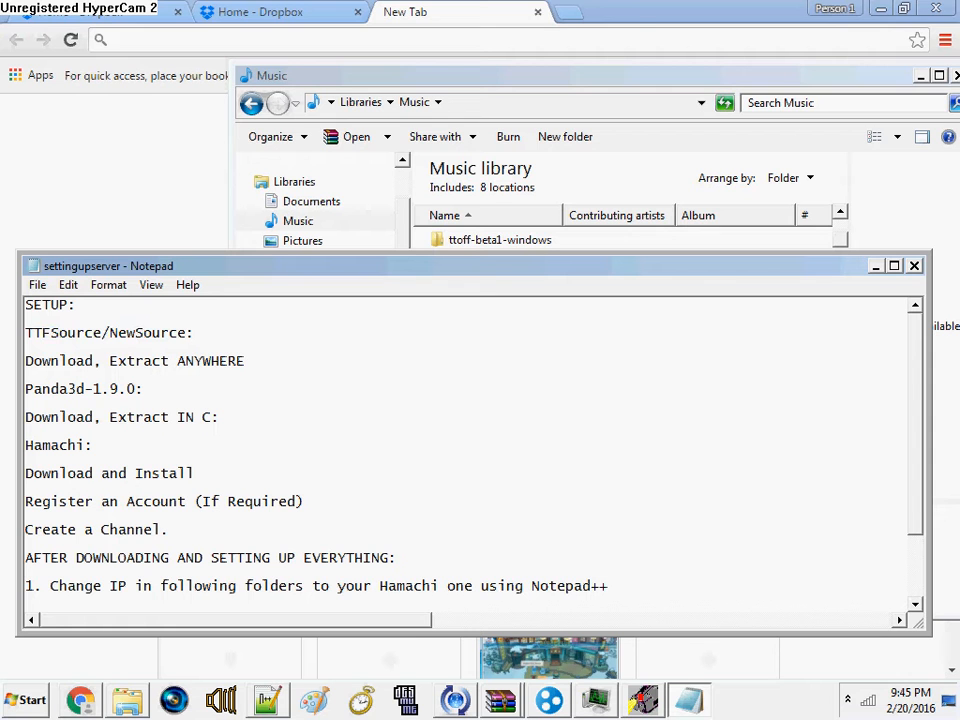
Open TTFSource.zip in WinRAR, dismiss the expiry notice, and browse the C: drive
left_click(192, 332)
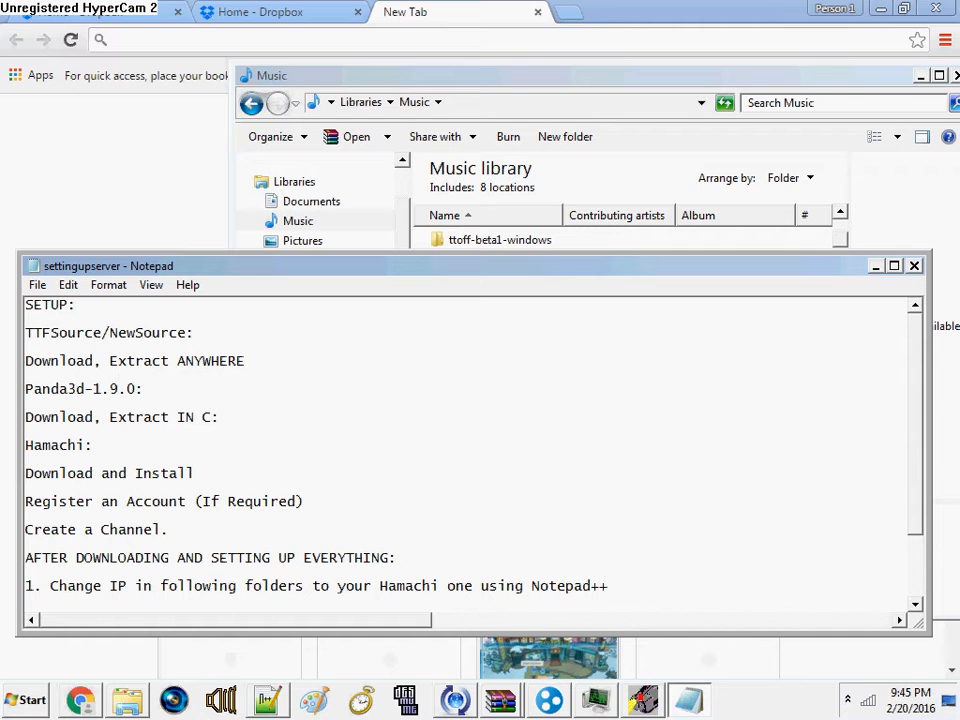
left_click(195, 332)
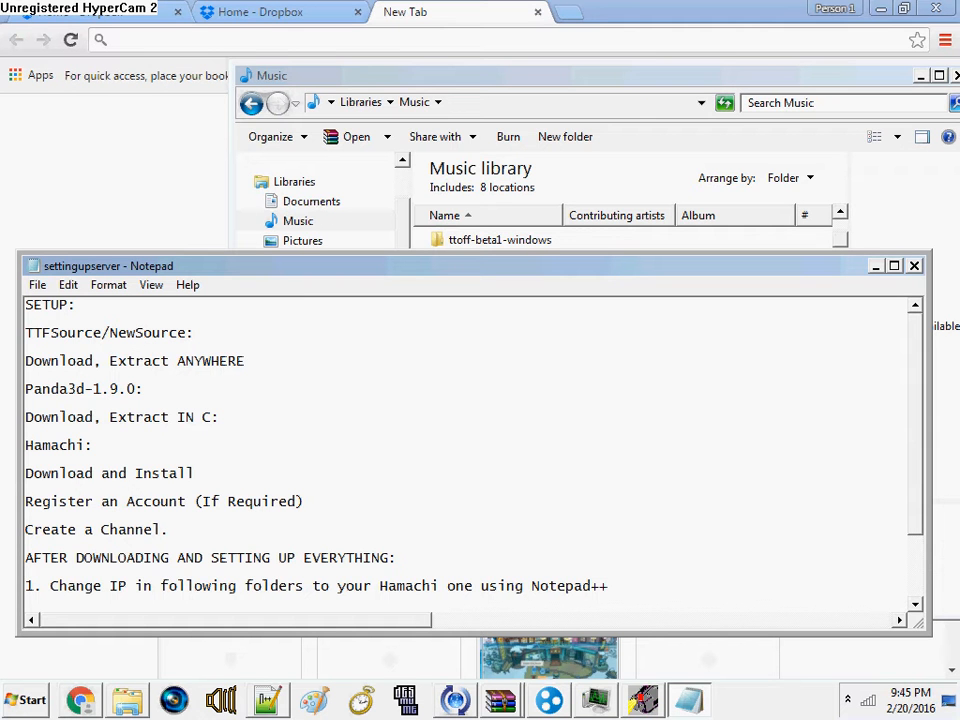
left_click(195, 332)
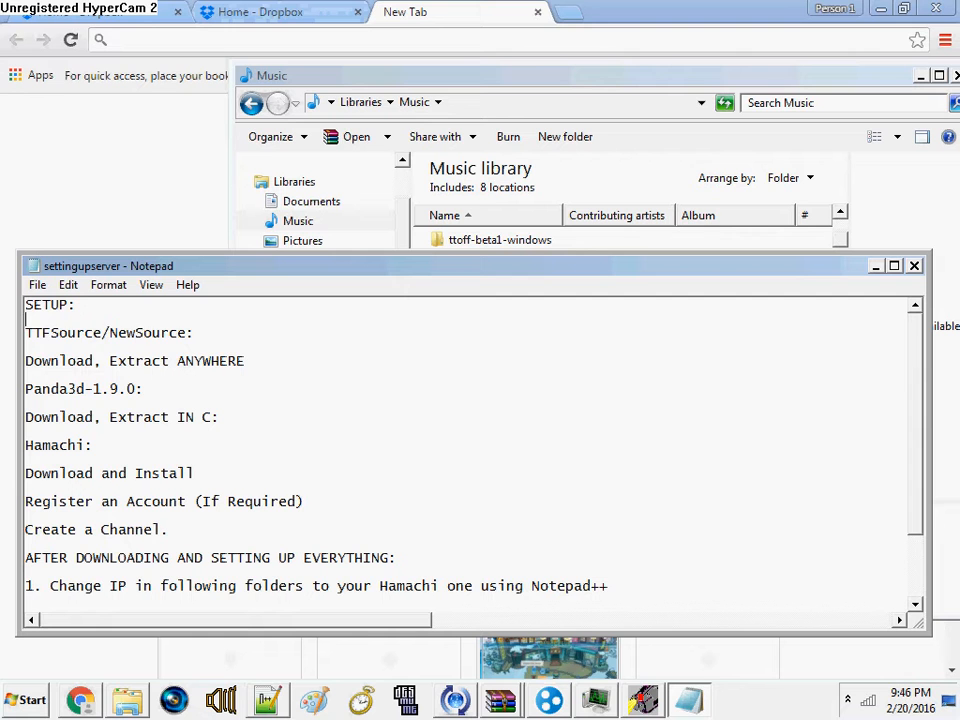
double_click(100, 332)
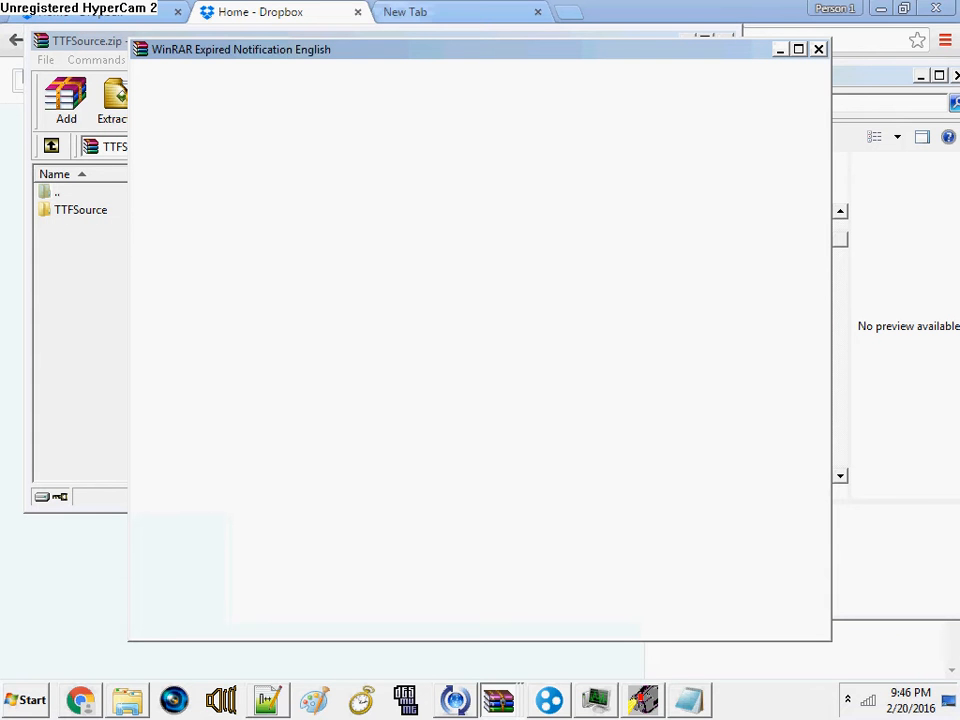
left_click(818, 48)
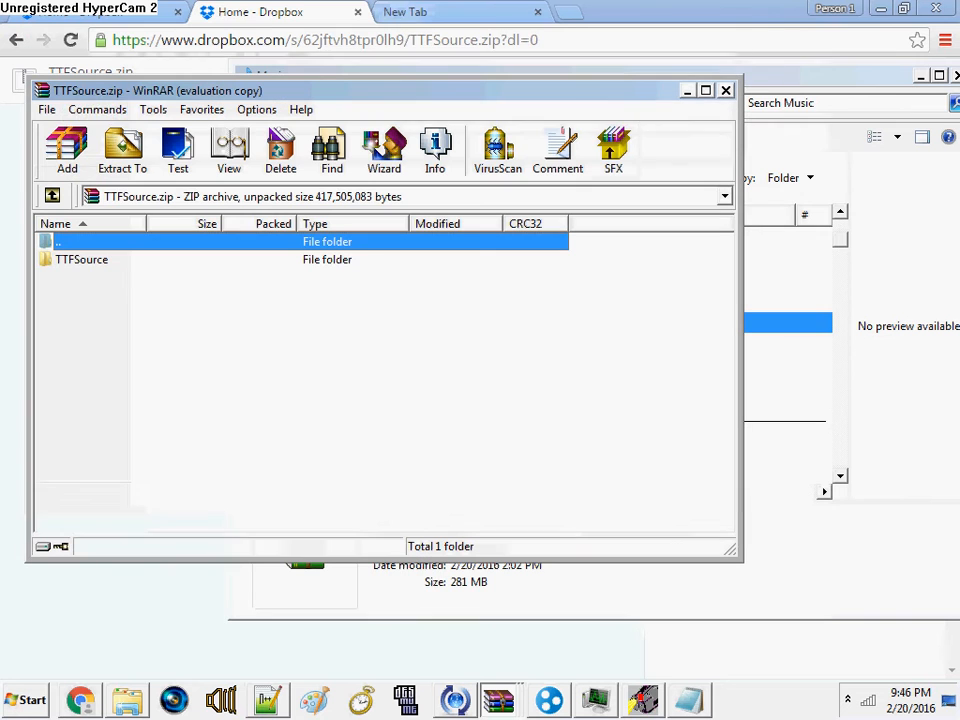
mouse_move(152, 109)
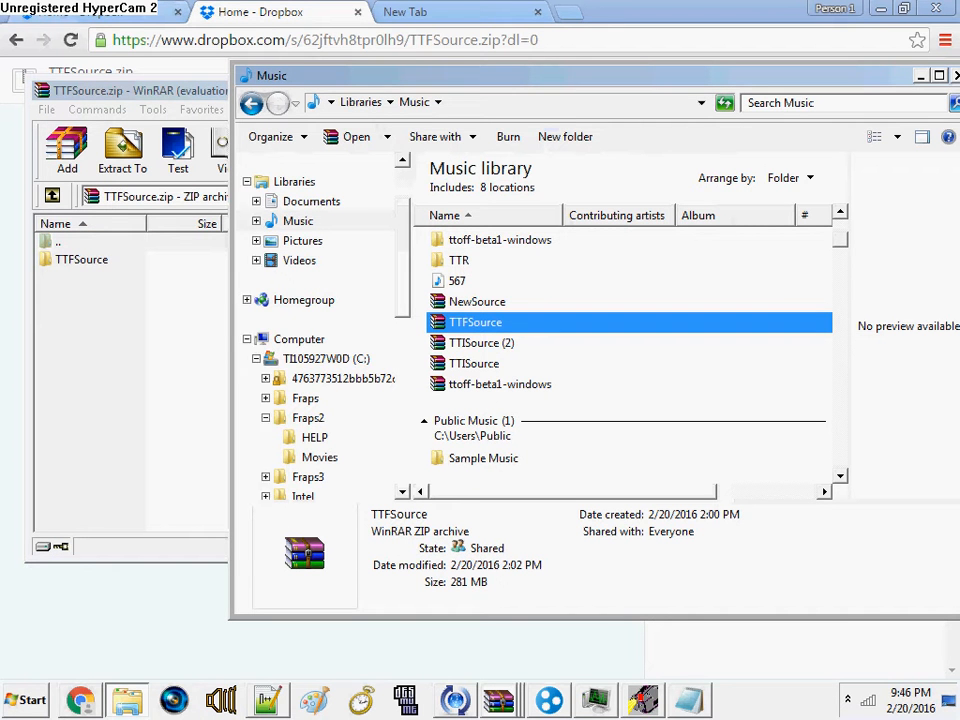
left_click(325, 358)
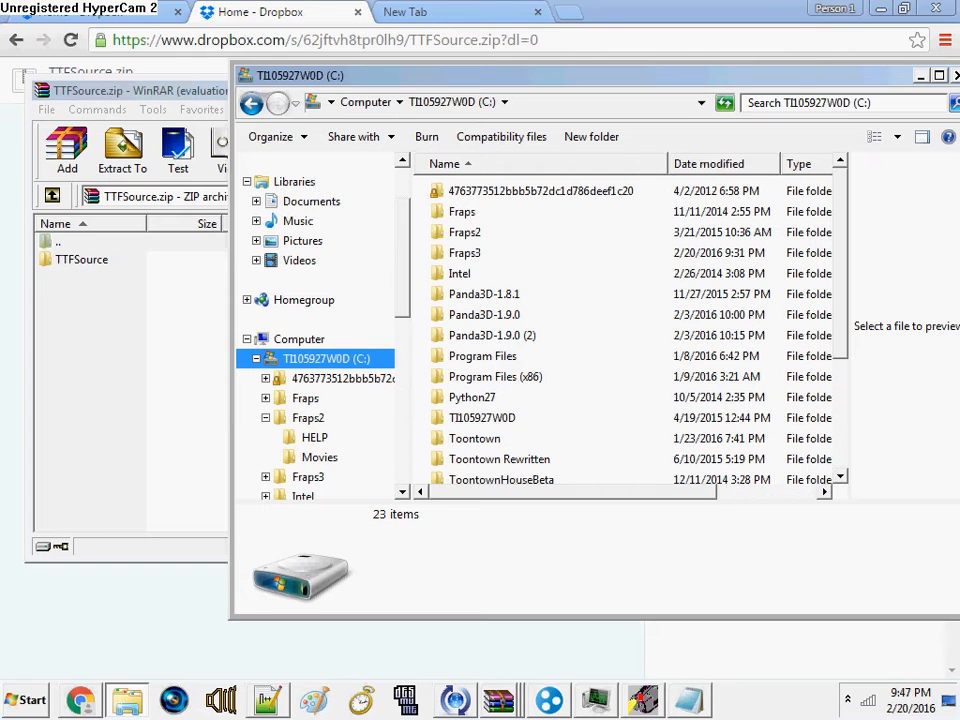
scroll("down", 3)
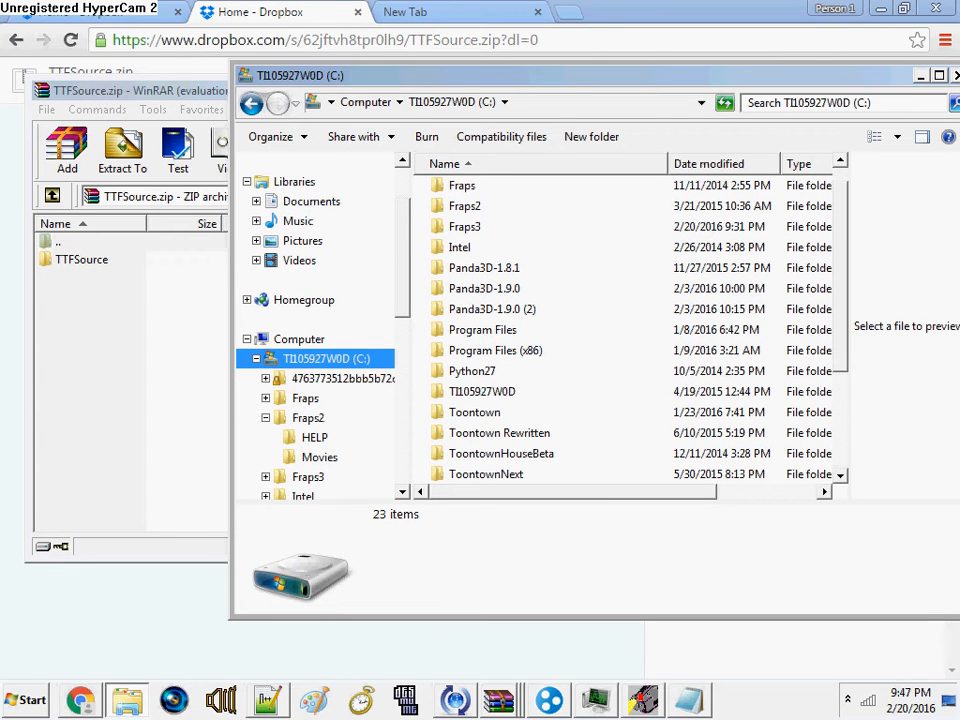
scroll("down", 3)
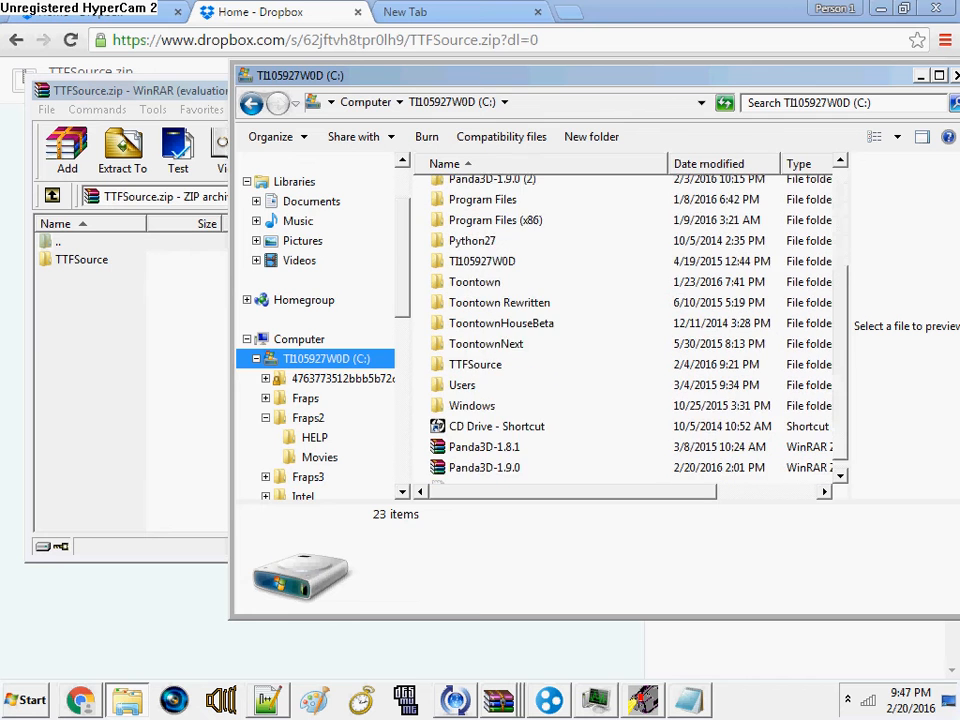
scroll("down", 3)
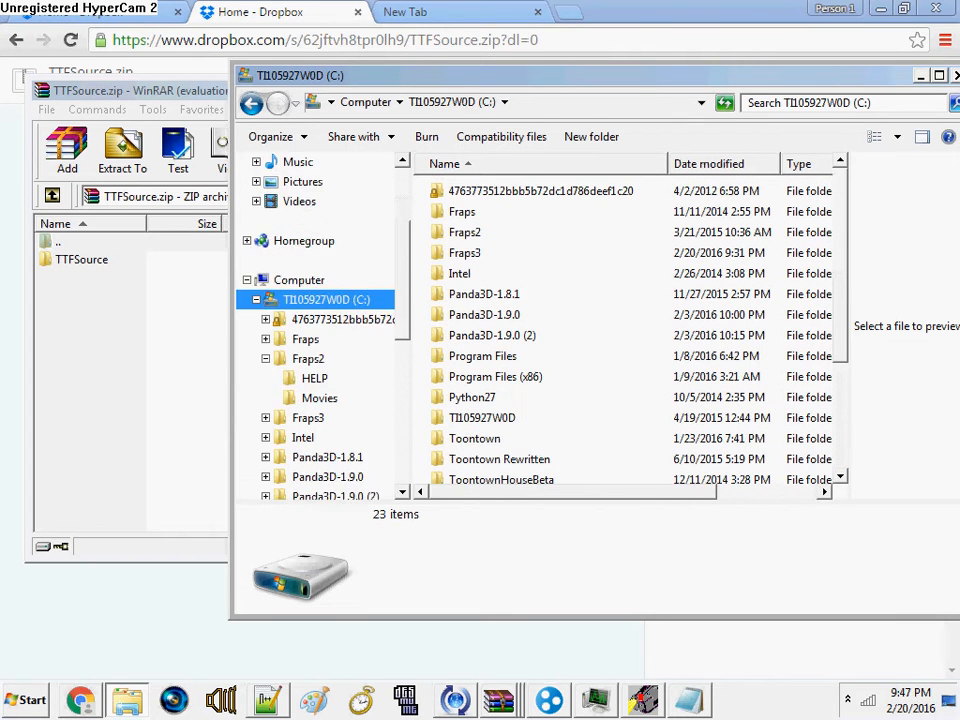
scroll("down", 3)
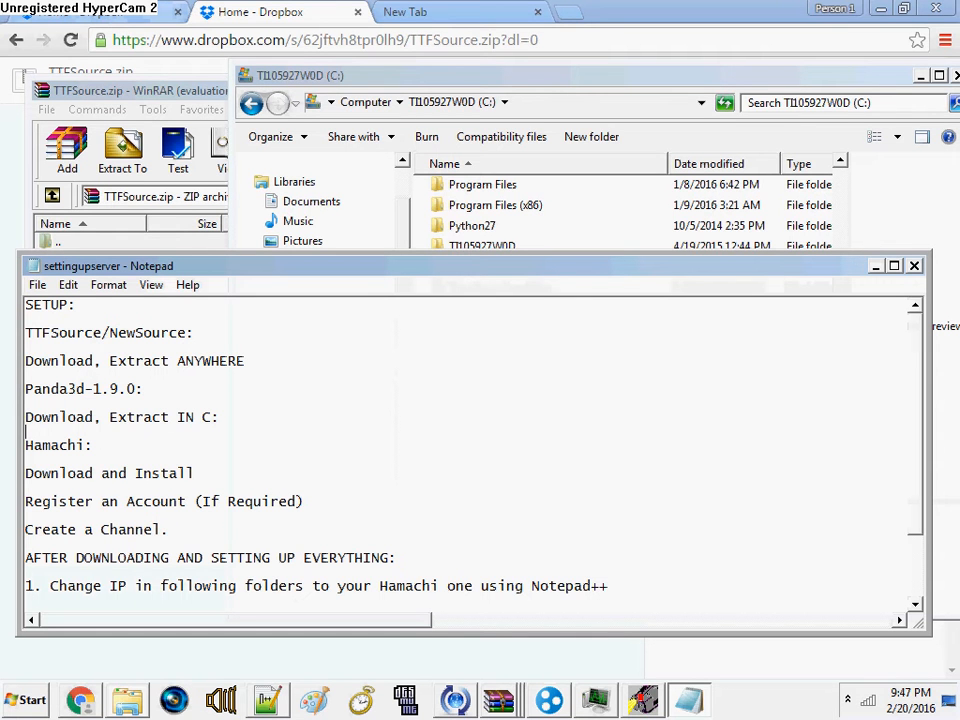
Scroll the Notepad notes to the IP-change file list and bring the blank browser tab forward
scroll("down", 3)
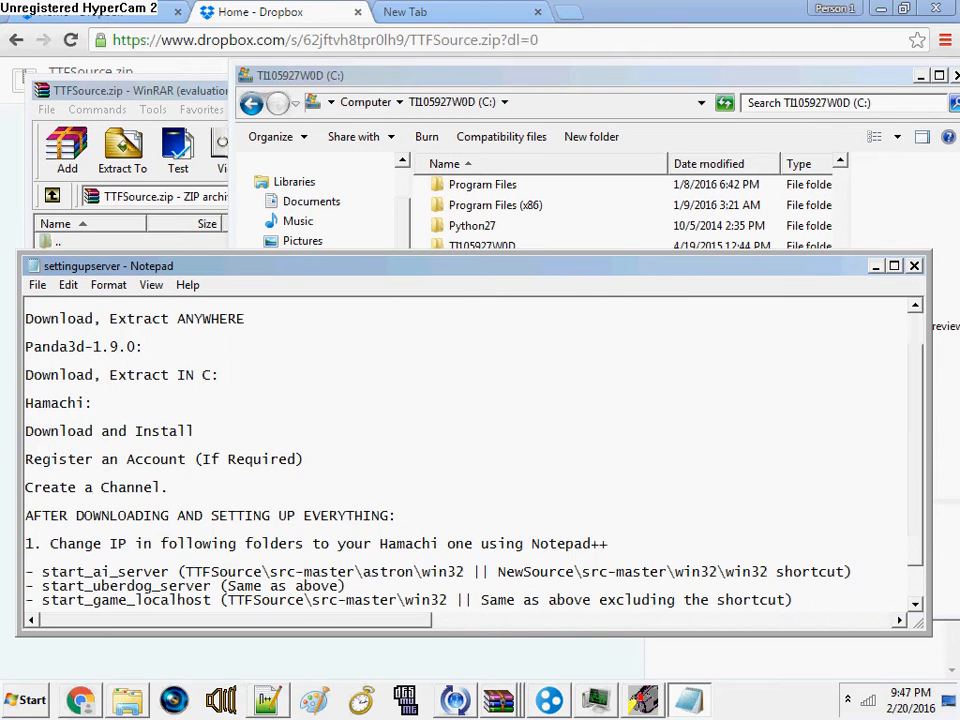
double_click(55, 402)
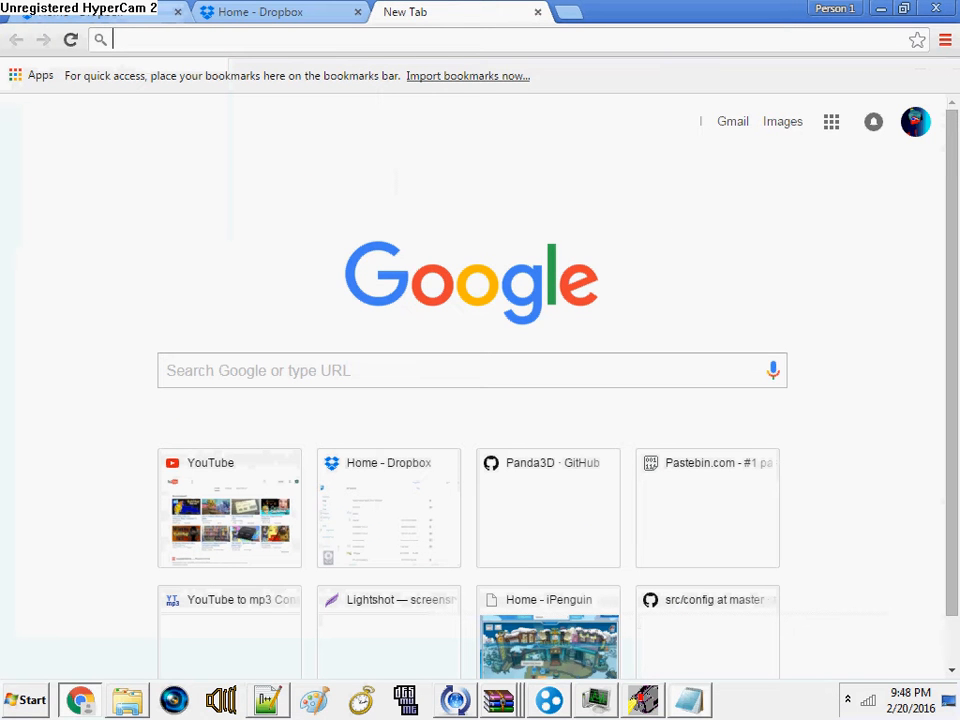
Search 'unmanaged hamachi download', agree to the Conditions of Use, and download the installer
type("unmanaged hamachi download")
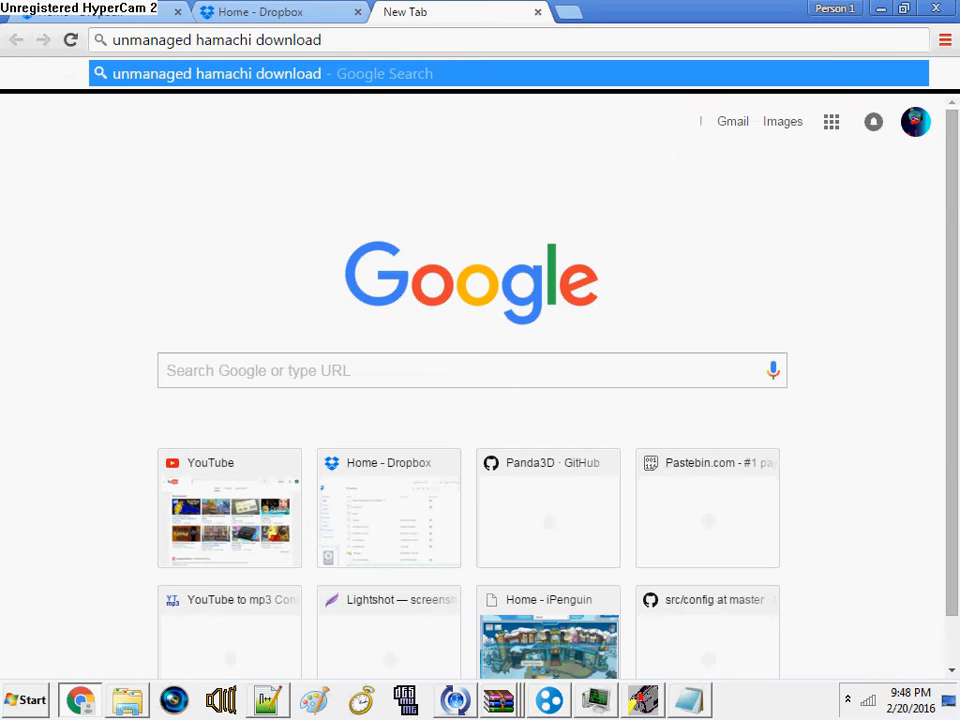
key("Return")
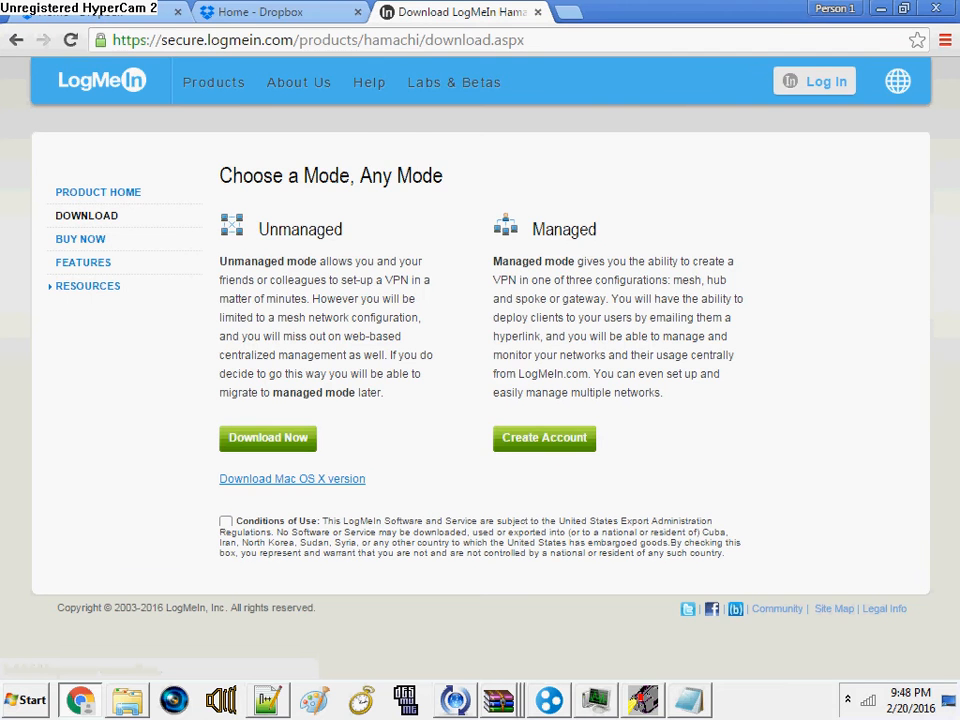
left_click(267, 438)
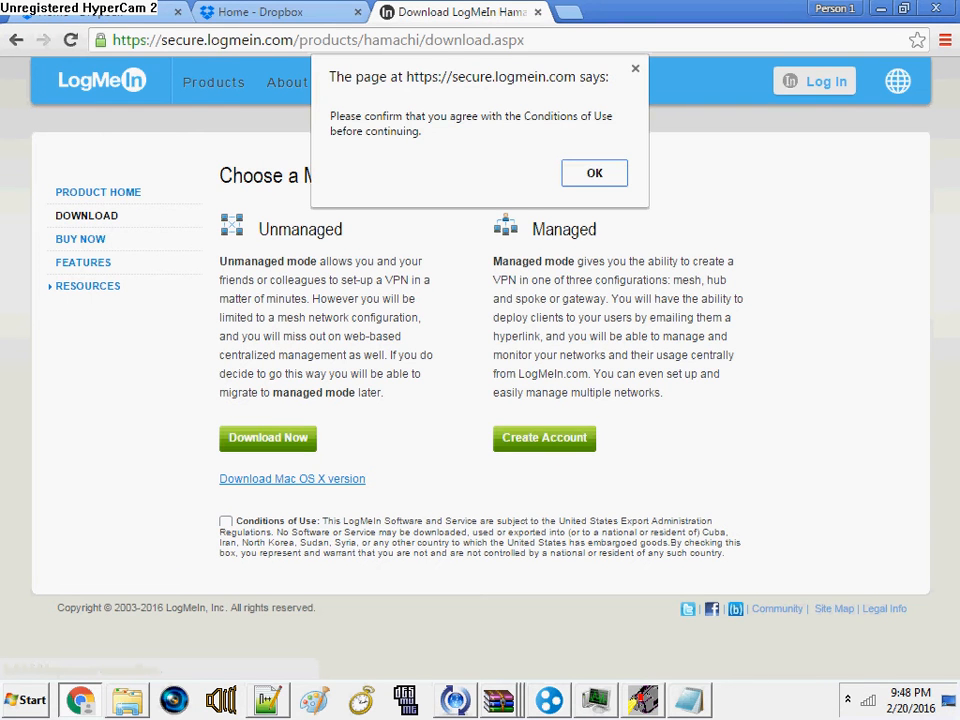
left_click(594, 172)
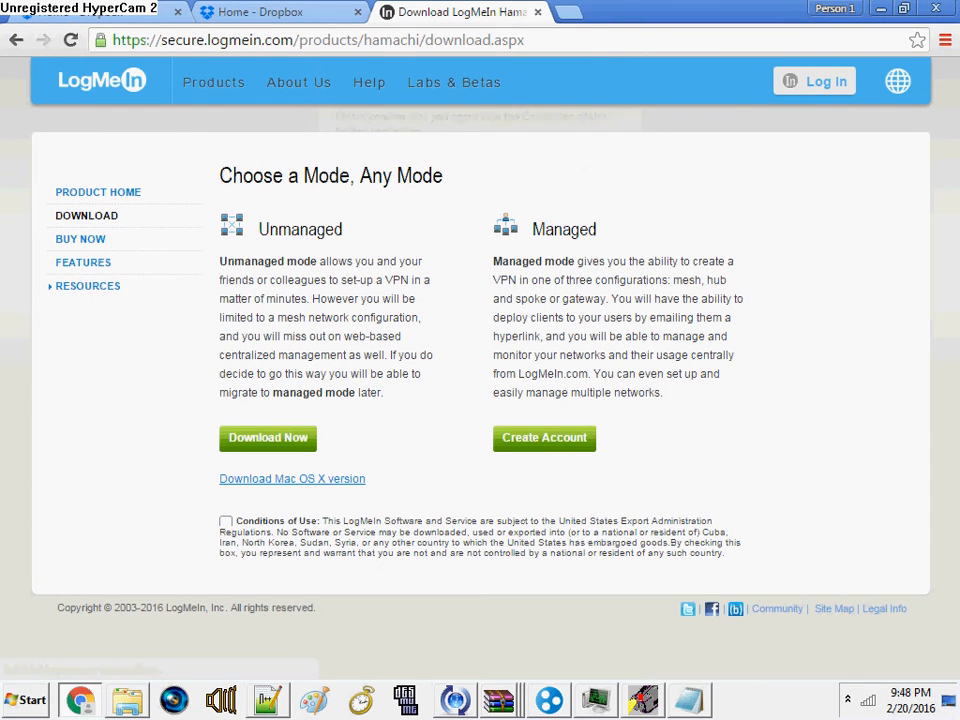
left_click(226, 521)
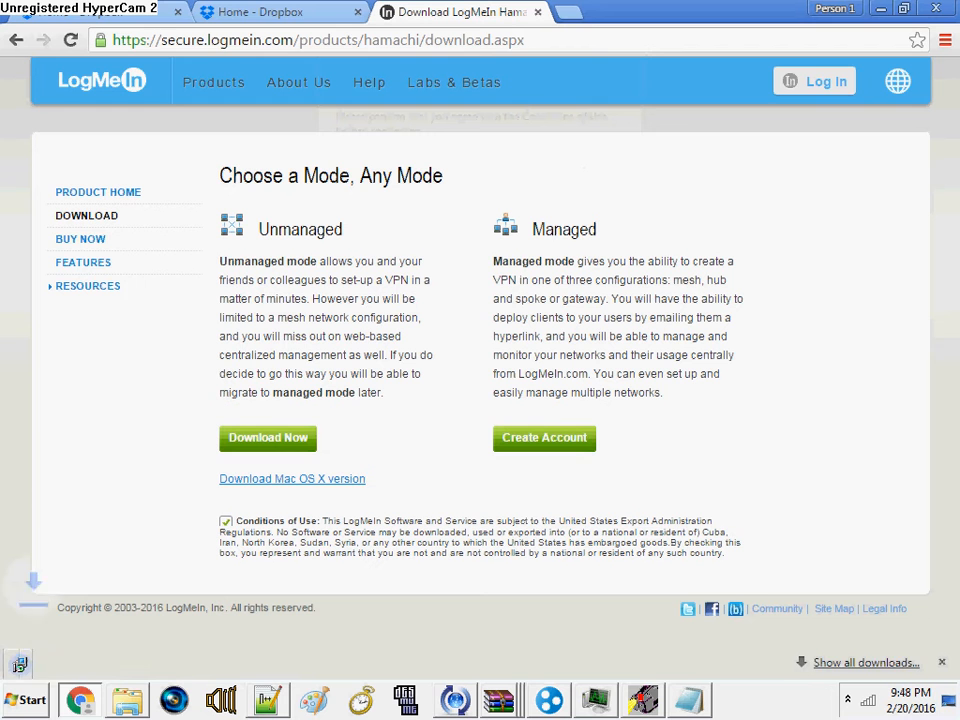
left_click(267, 437)
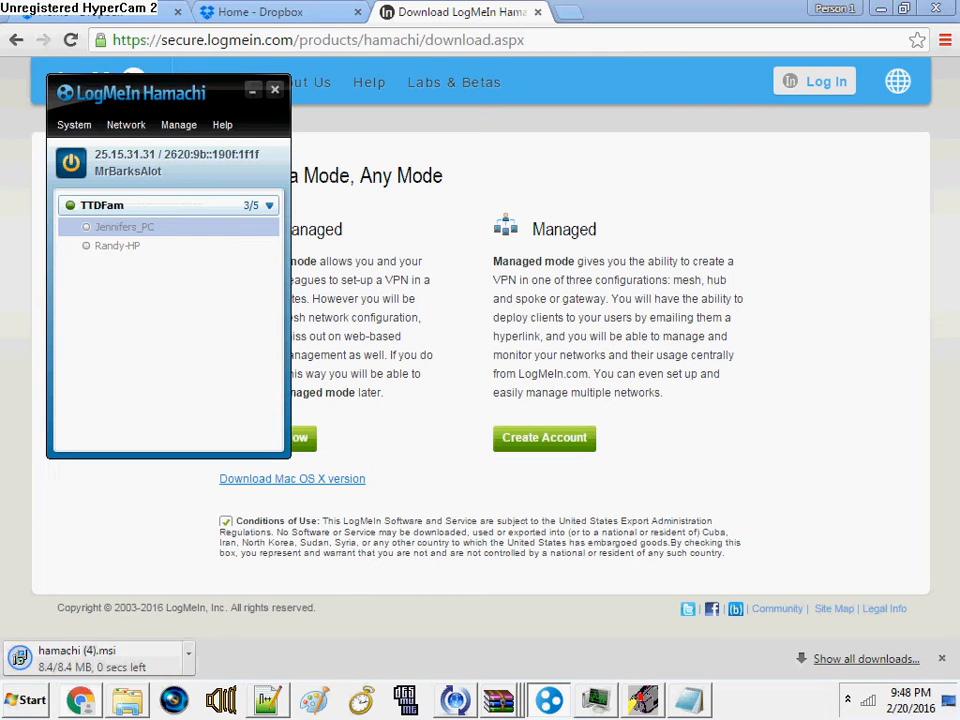
left_click(274, 89)
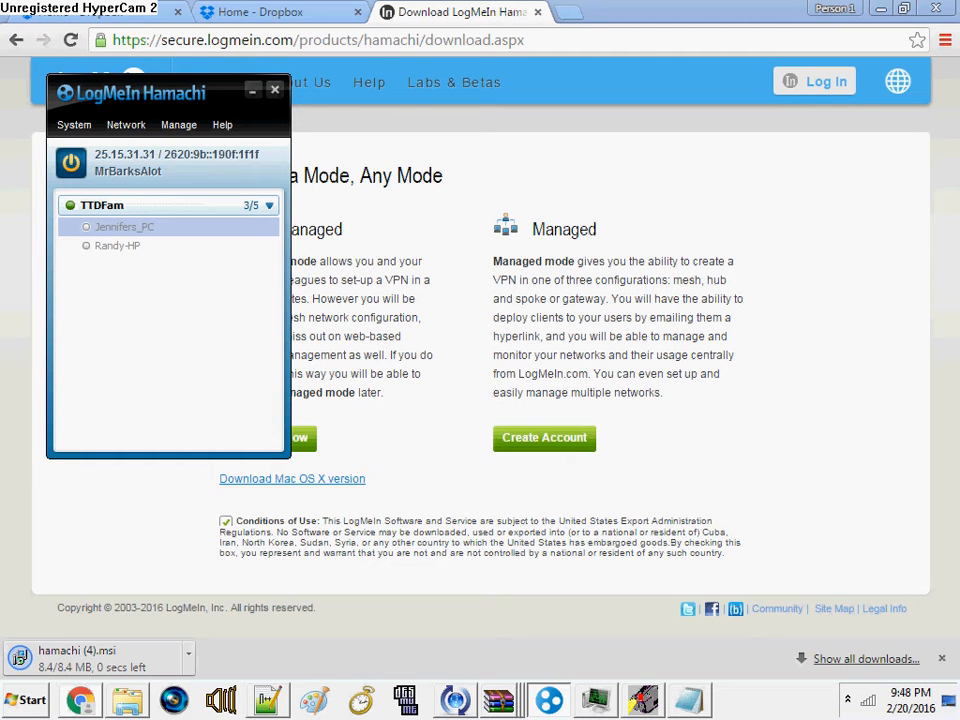
left_click(126, 124)
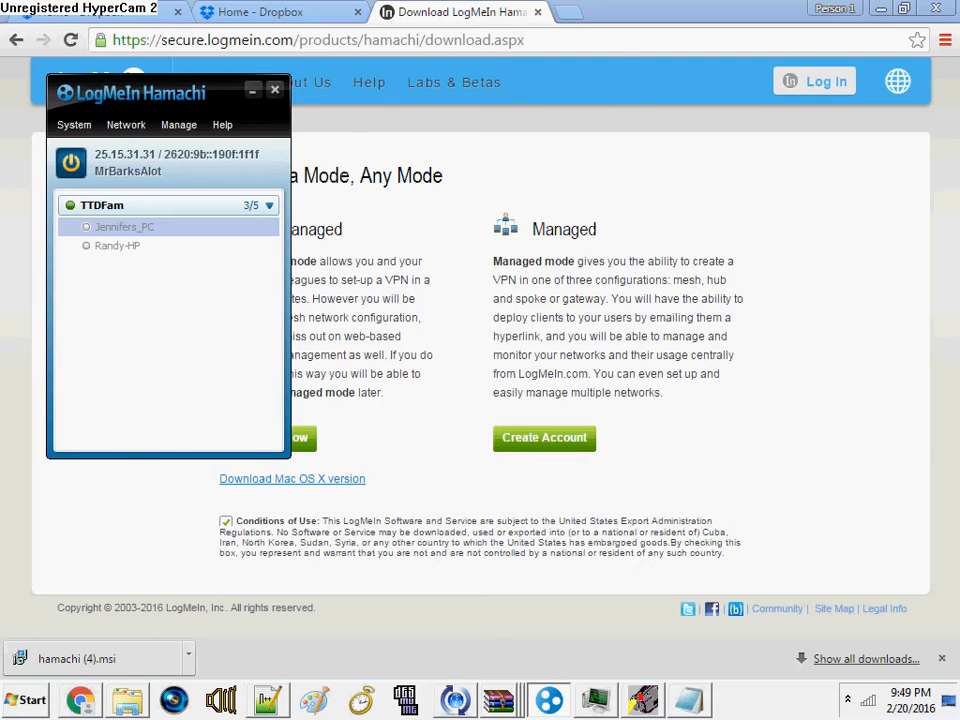
mouse_move(126, 124)
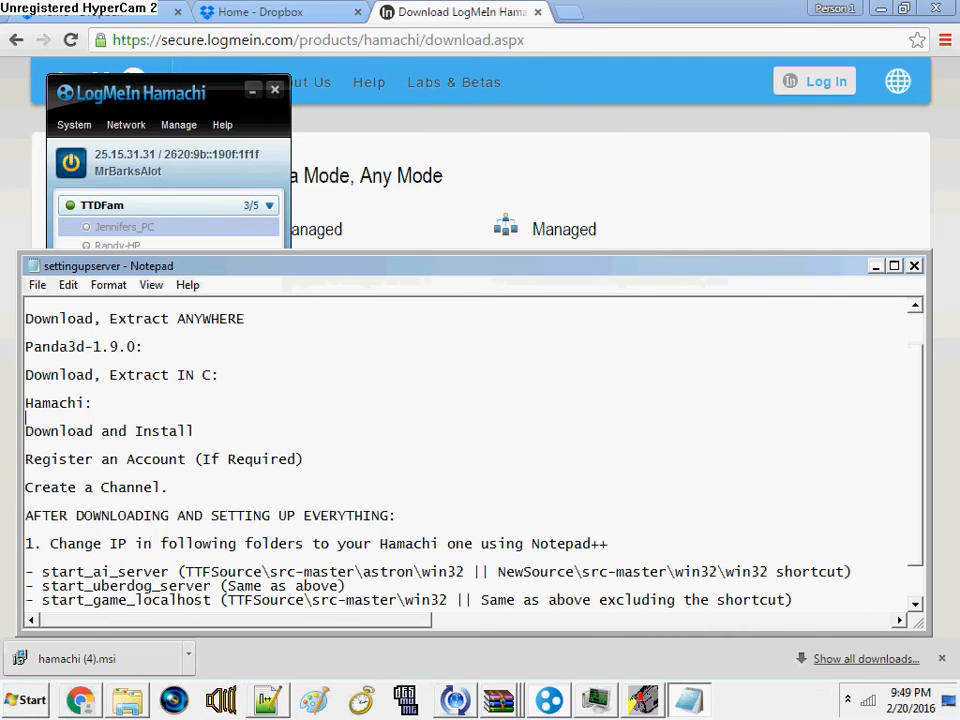
triple_click(165, 459)
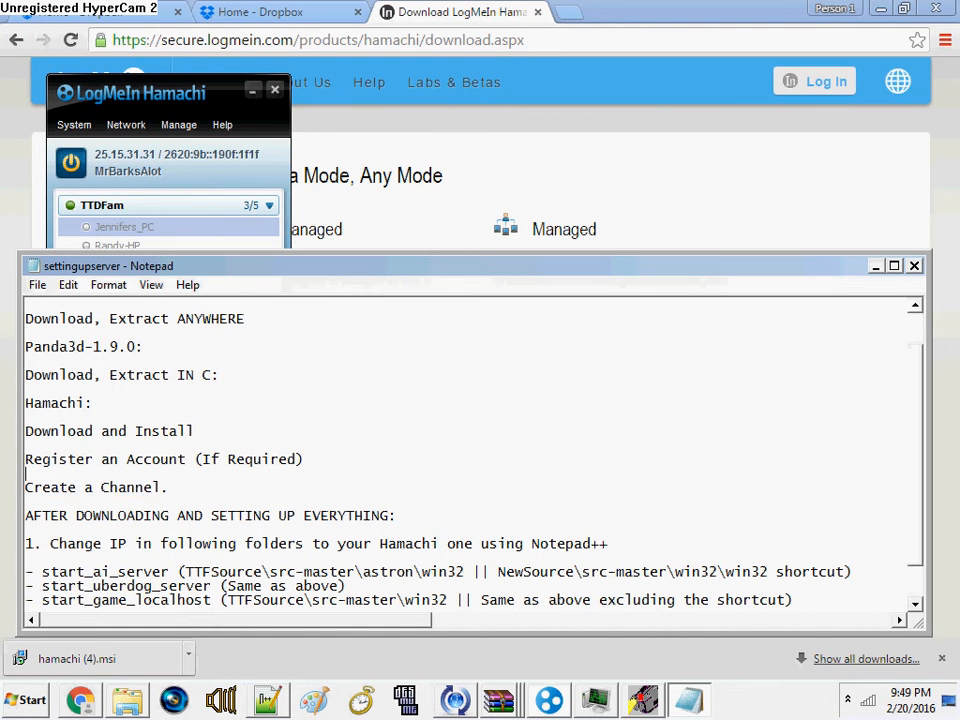
scroll("down", 3)
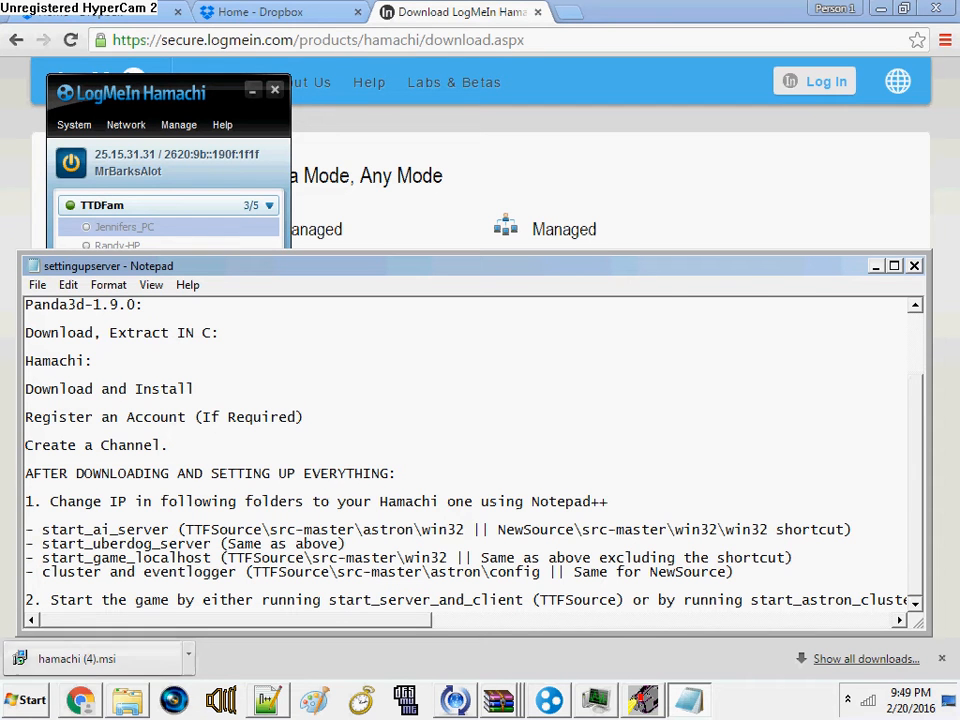
left_click(398, 473)
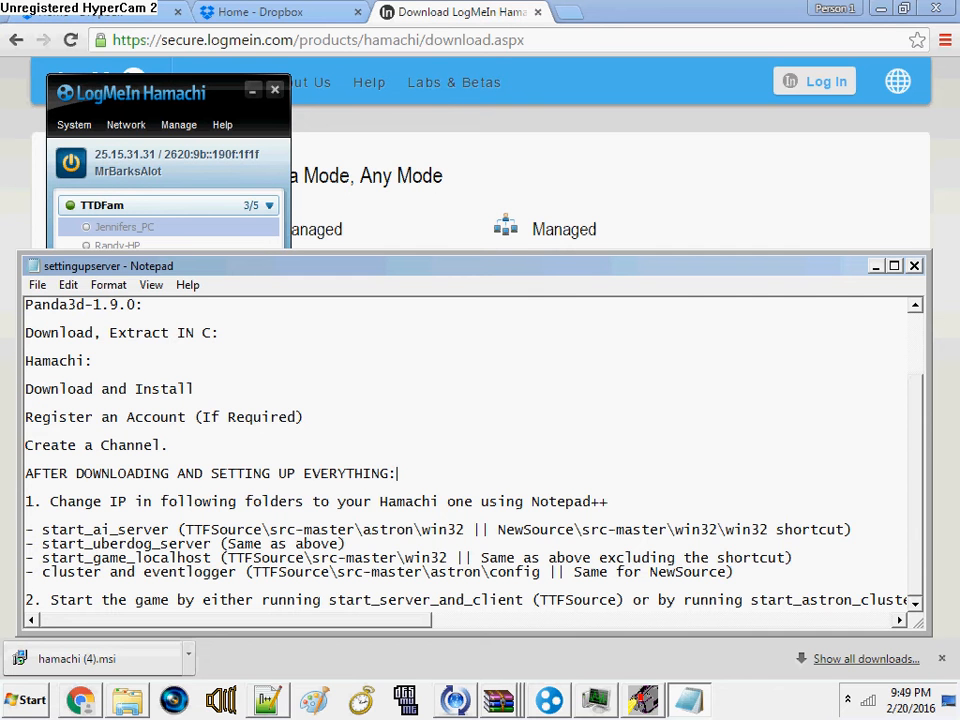
left_click(126, 699)
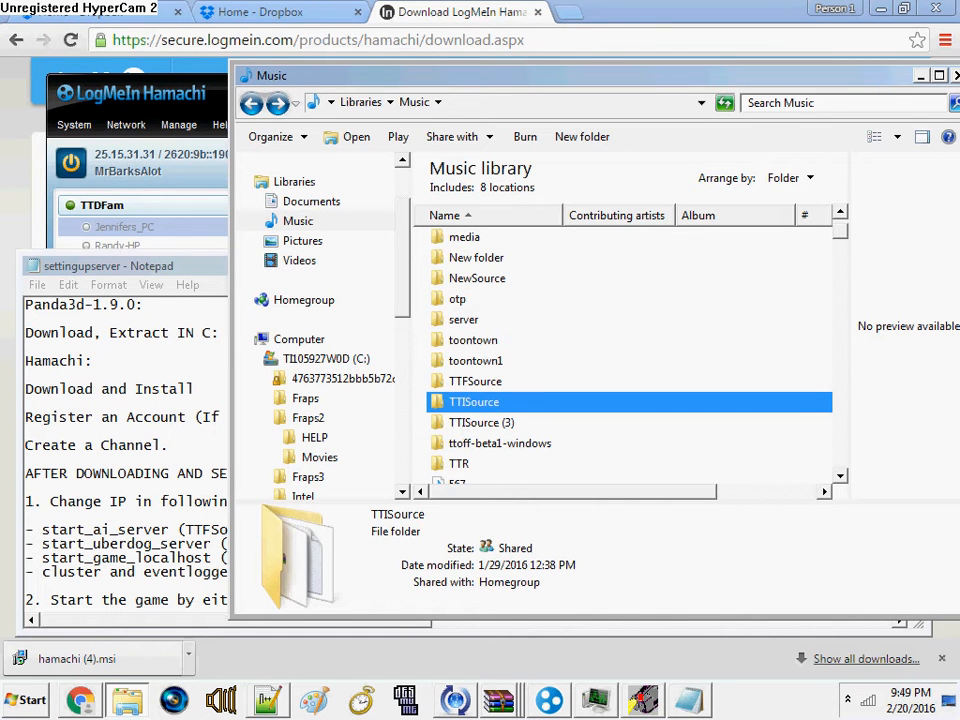
Navigate through src-master and astron into the win32 server-scripts folder
double_click(475, 381)
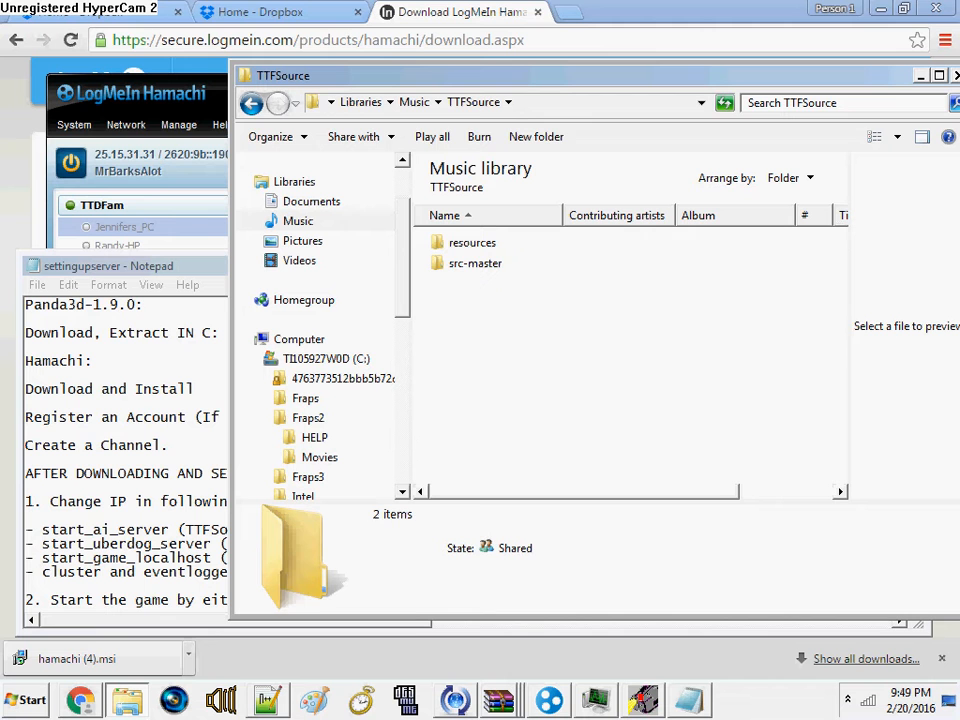
double_click(475, 263)
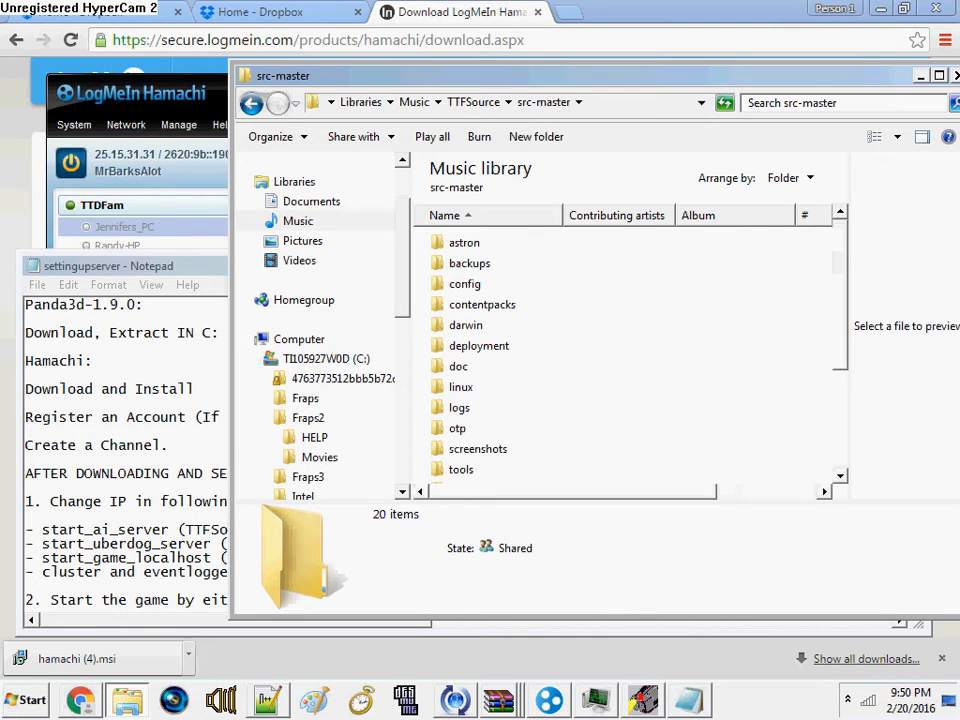
double_click(464, 242)
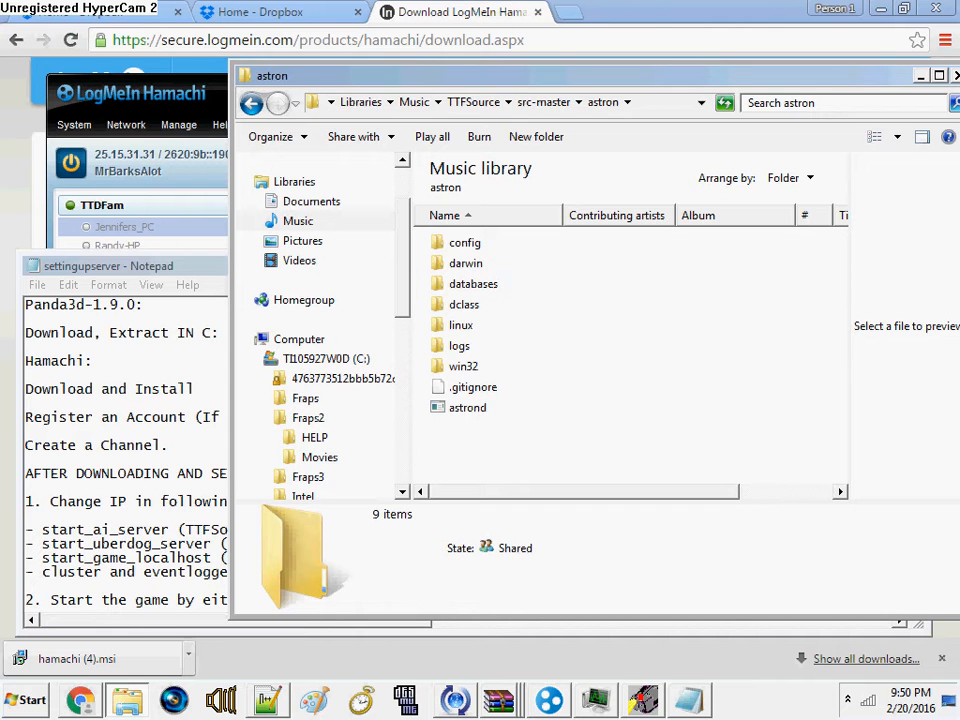
double_click(463, 366)
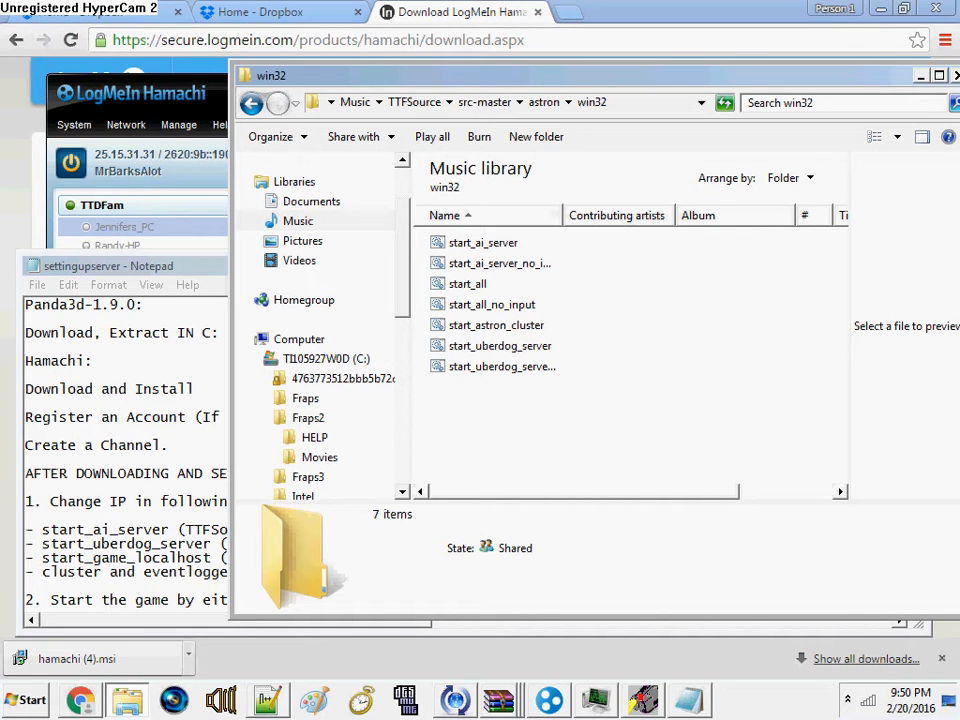
Preview start_ai_server_no_input, start_ai_server and start_uberdog_server, then open start_ai_server.bat
left_click(483, 242)
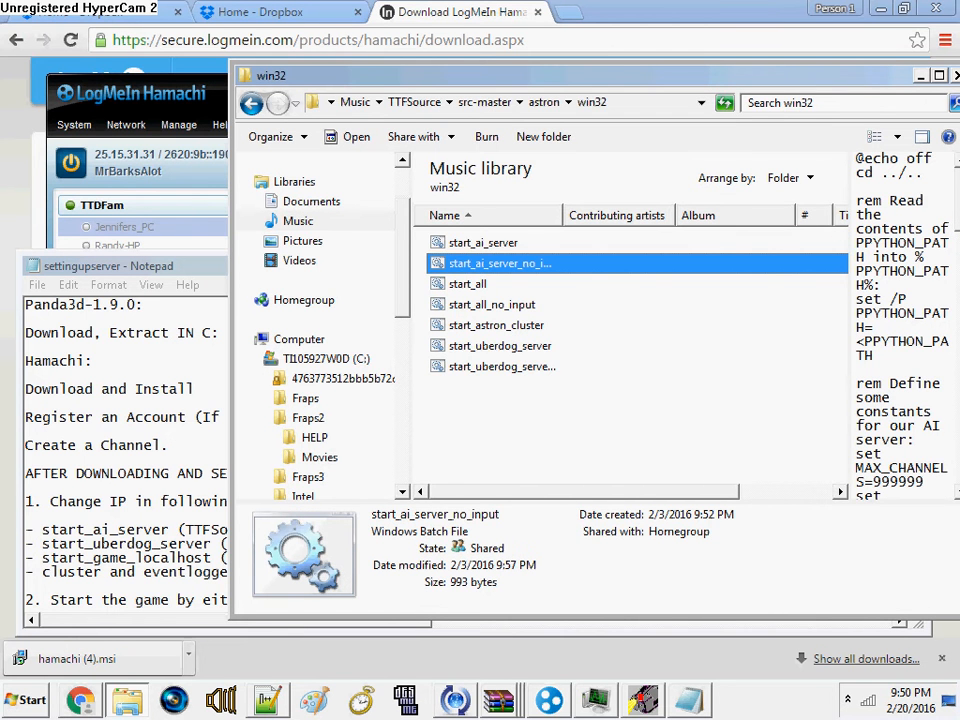
left_click(483, 242)
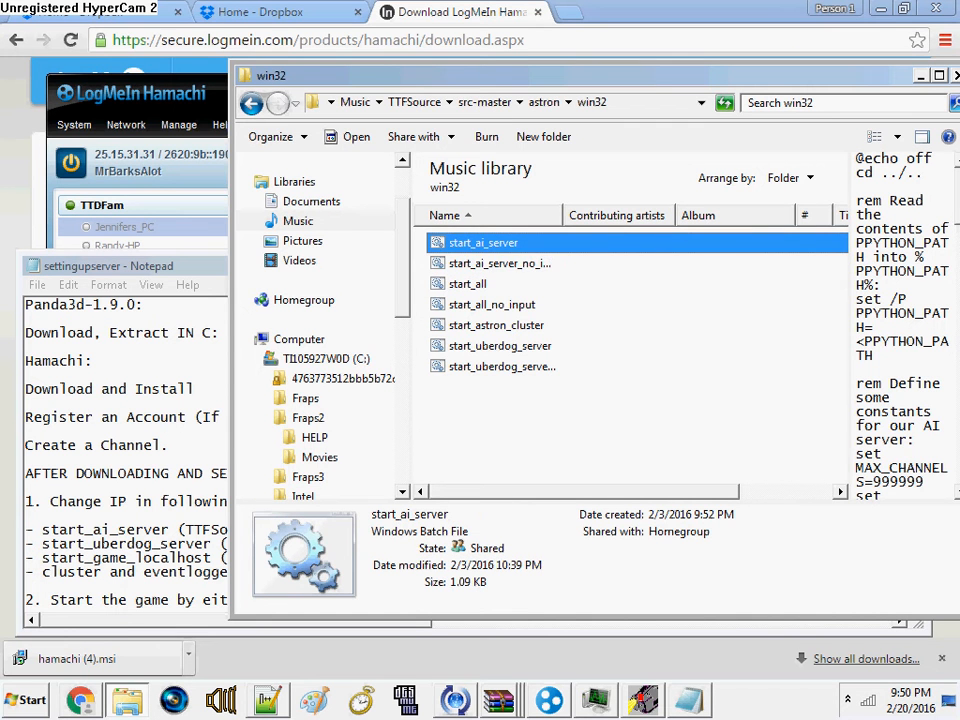
left_click(500, 345)
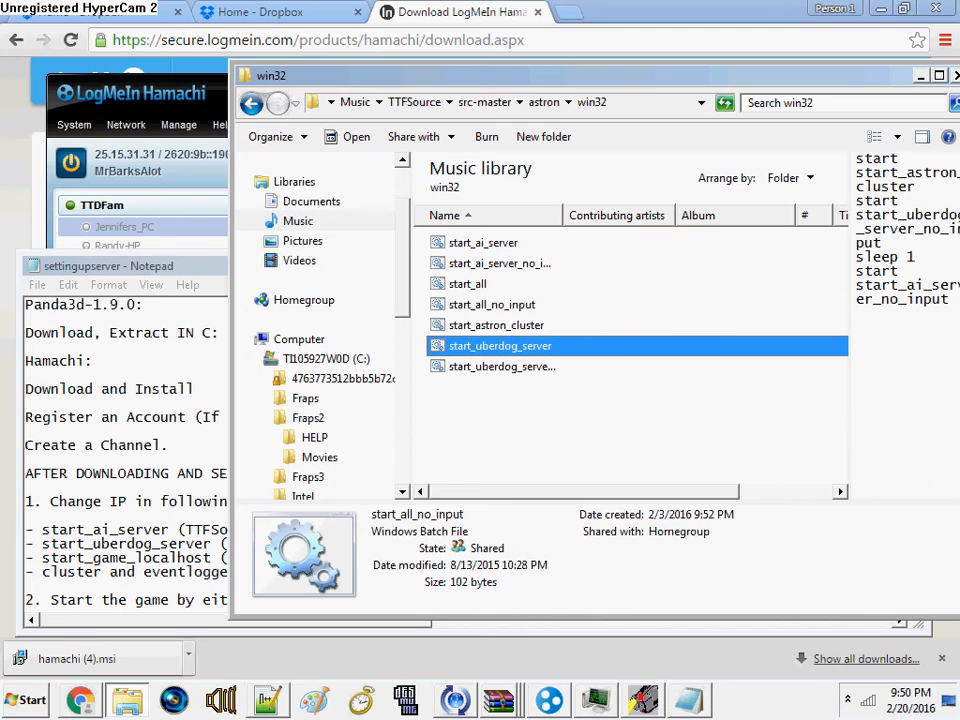
left_click(499, 345)
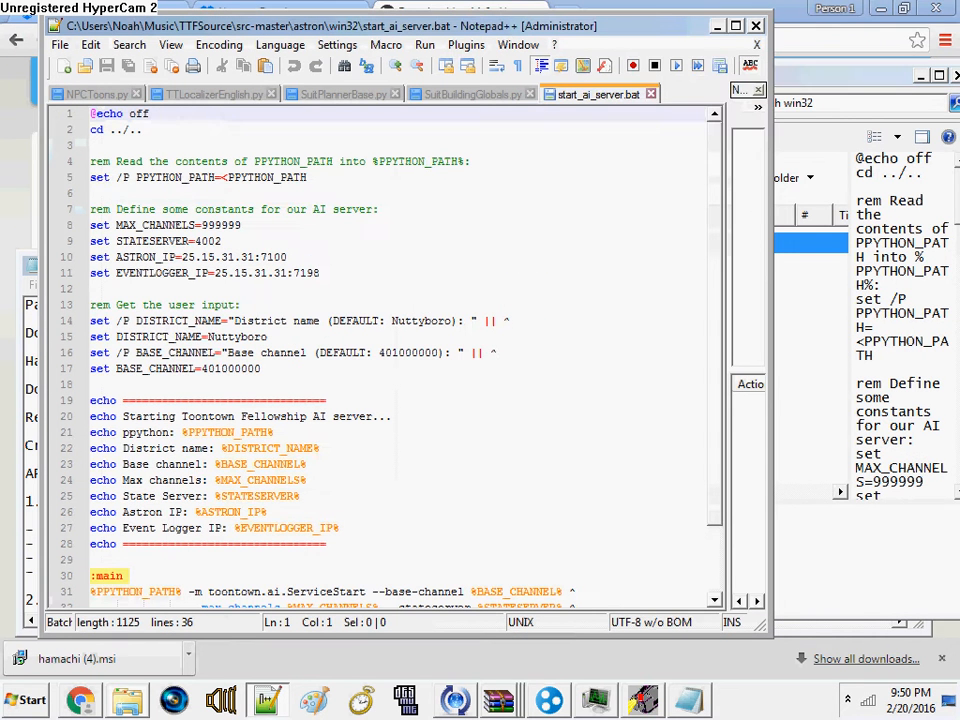
Select the line-10 ASTRON_IP value and compare it against Hamachi's 25.15.31.31 address
left_click(240, 304)
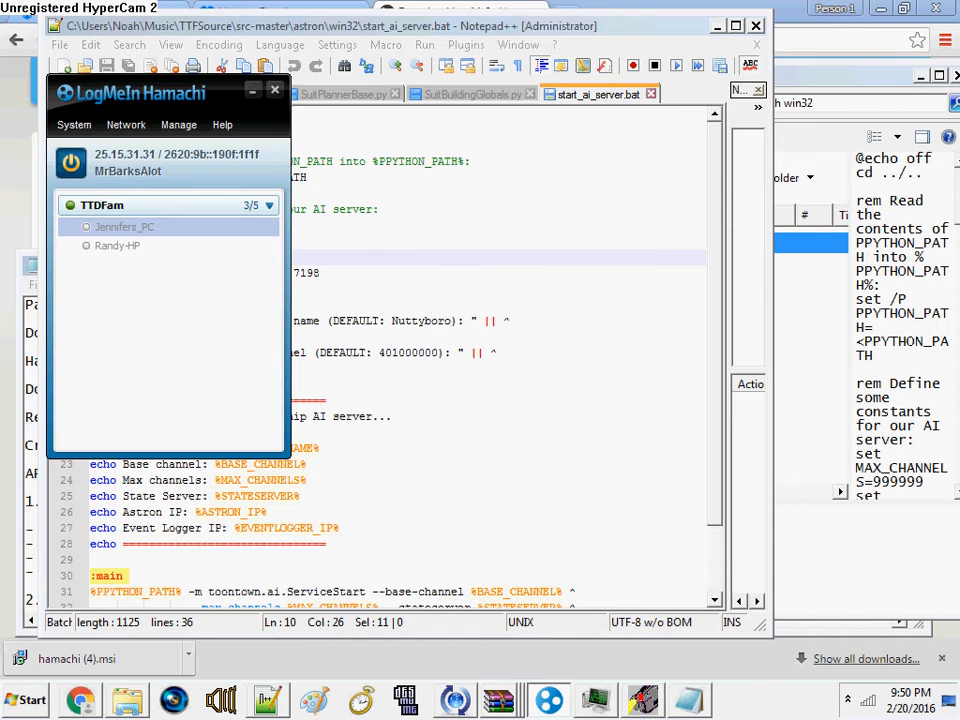
left_click(274, 90)
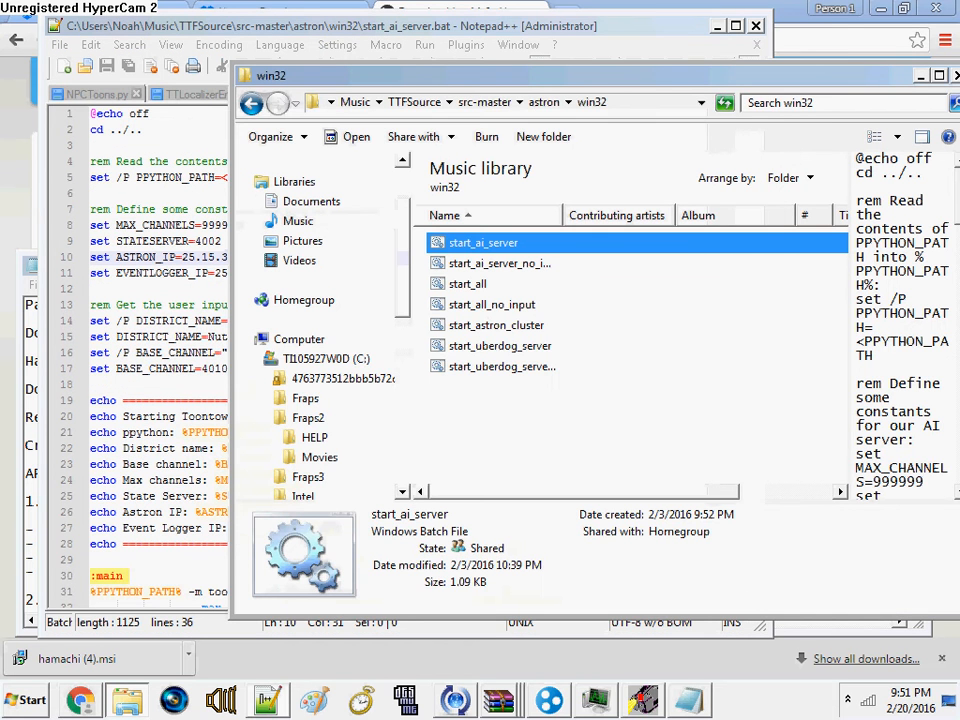
Open start_uberdog_server.bat and compare its ASTRON_IP with start_ai_server.bat's 25.15.31.31
double_click(496, 345)
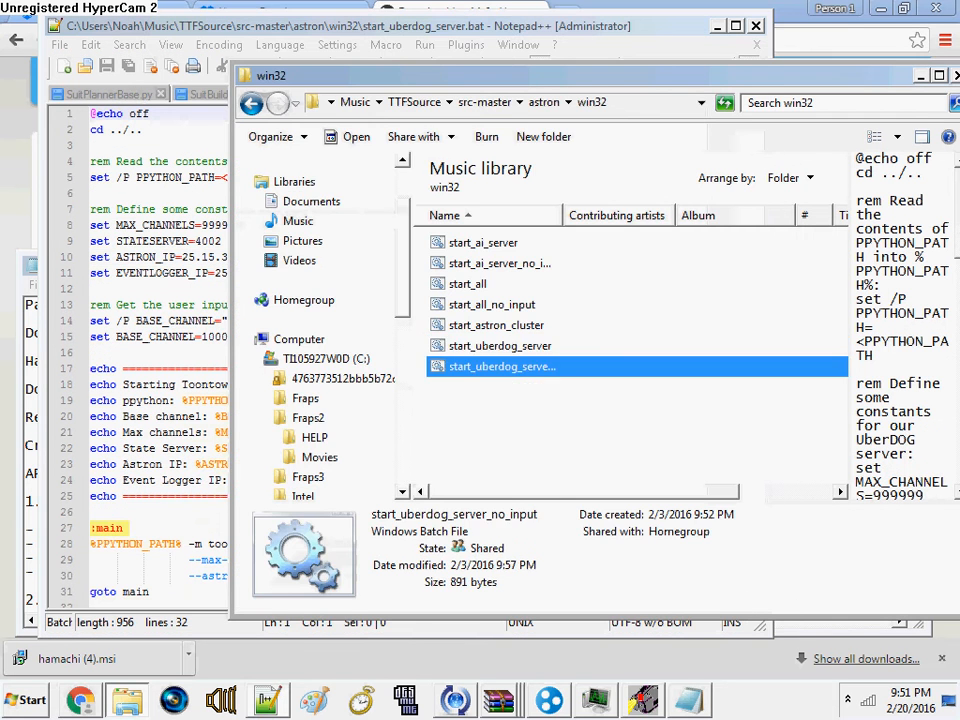
double_click(503, 366)
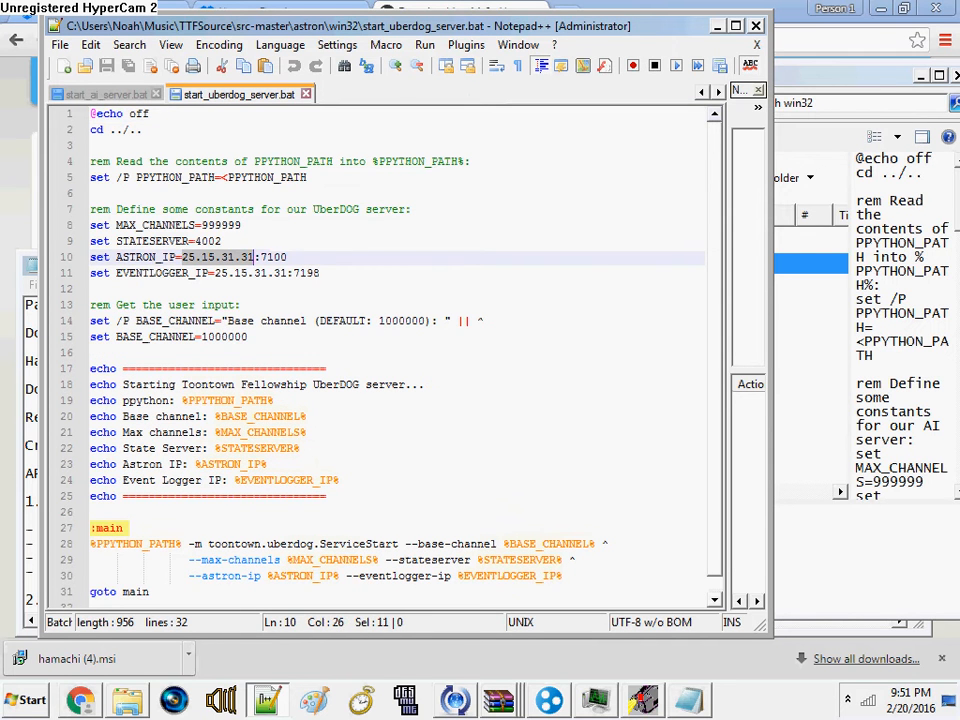
left_click(100, 94)
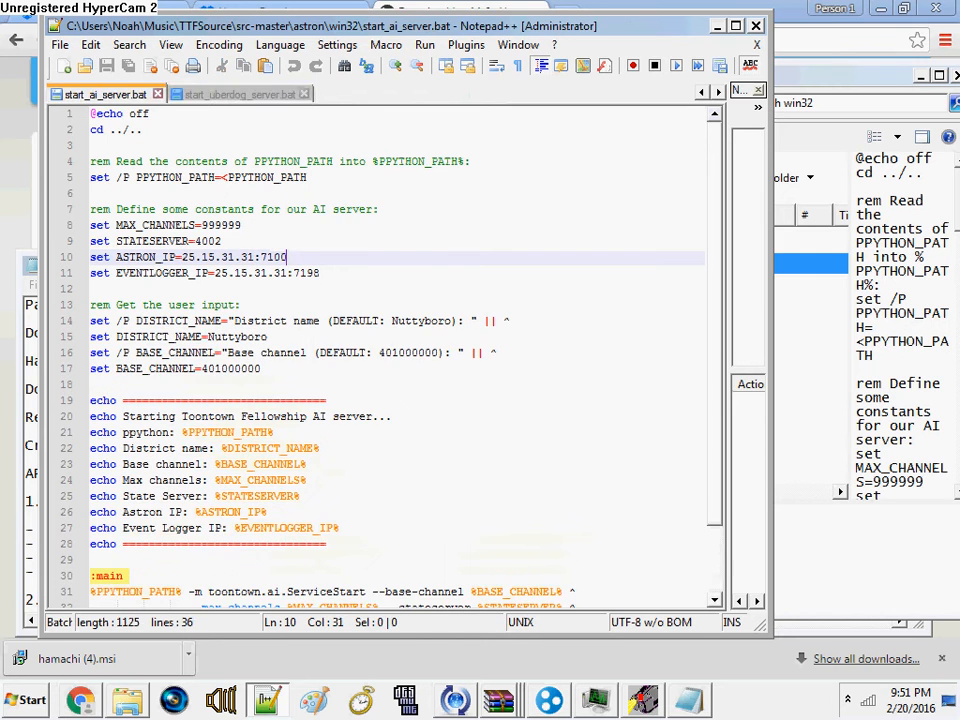
left_click(238, 94)
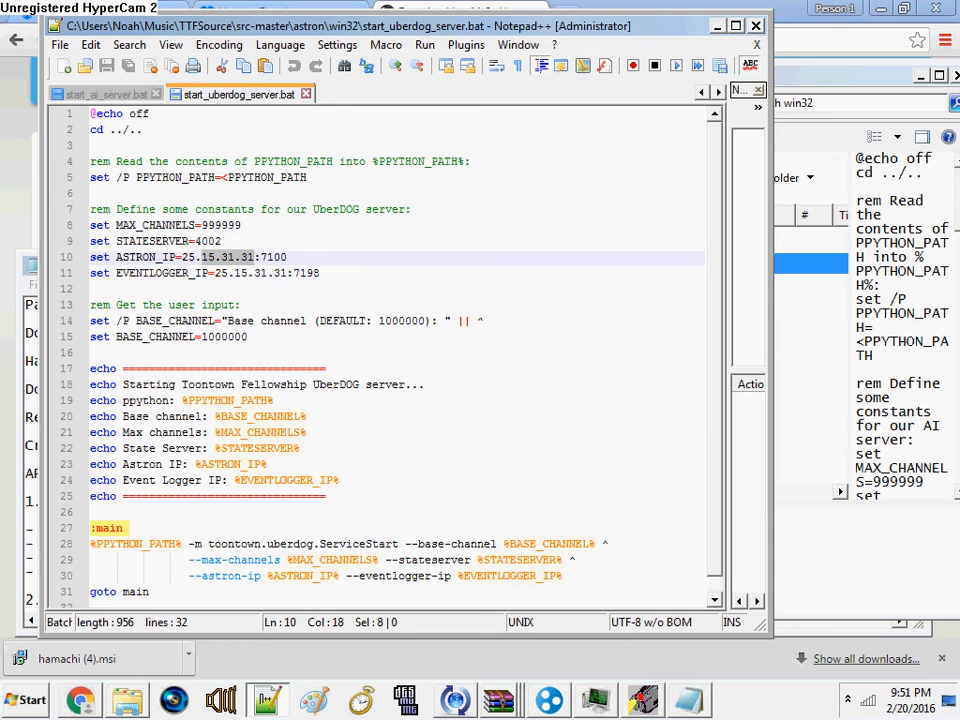
left_click(210, 241)
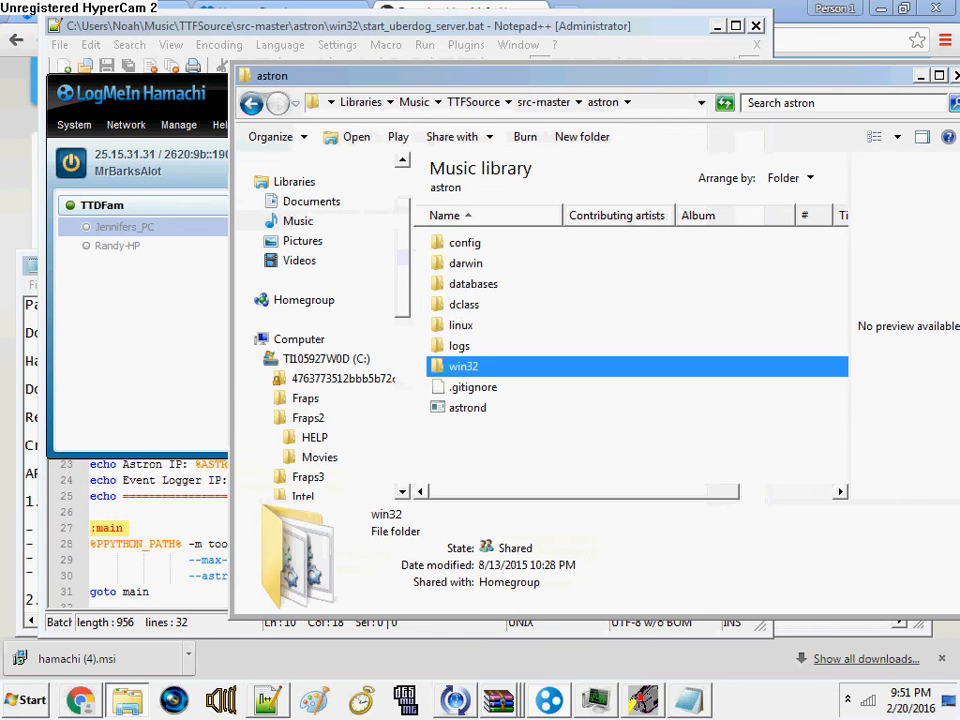
Open astron's config folder and select cluster.yml among the YAML files
double_click(465, 242)
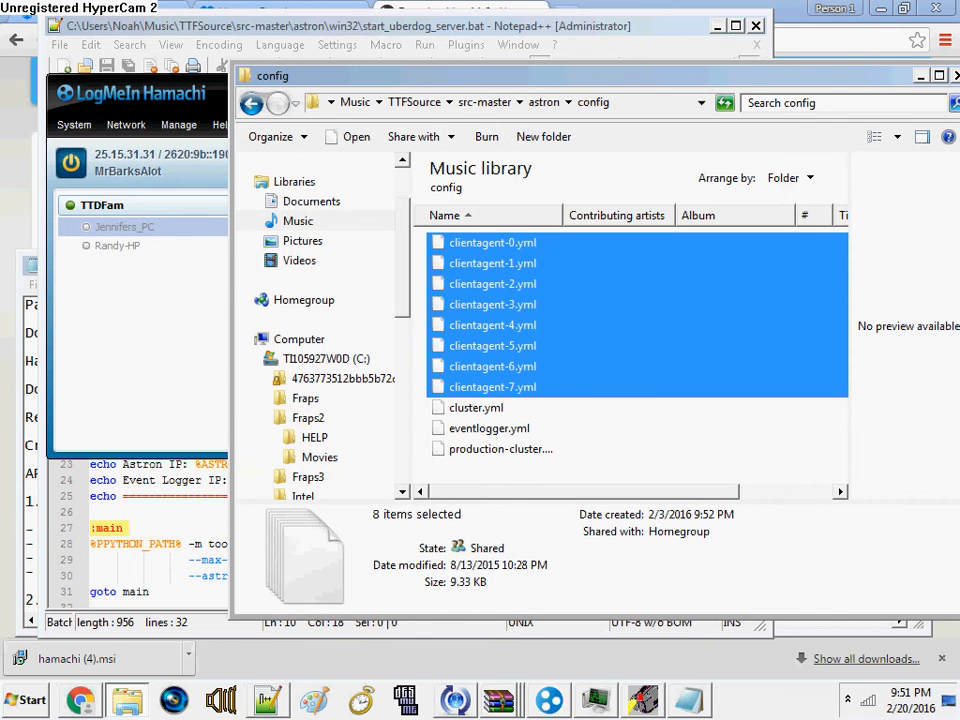
left_click(640, 465)
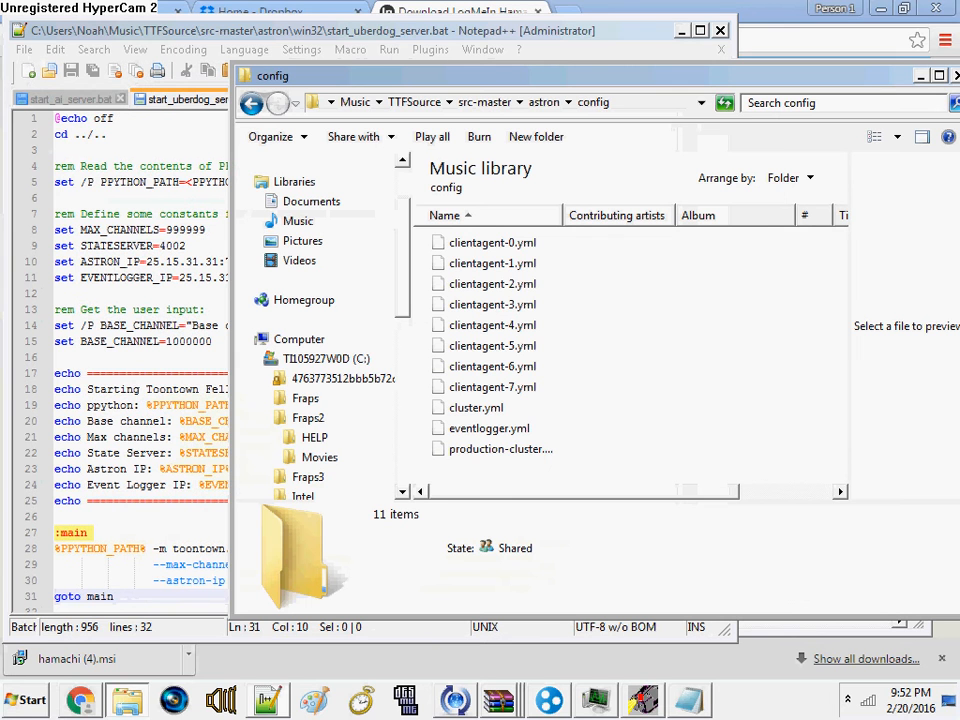
left_click(476, 407)
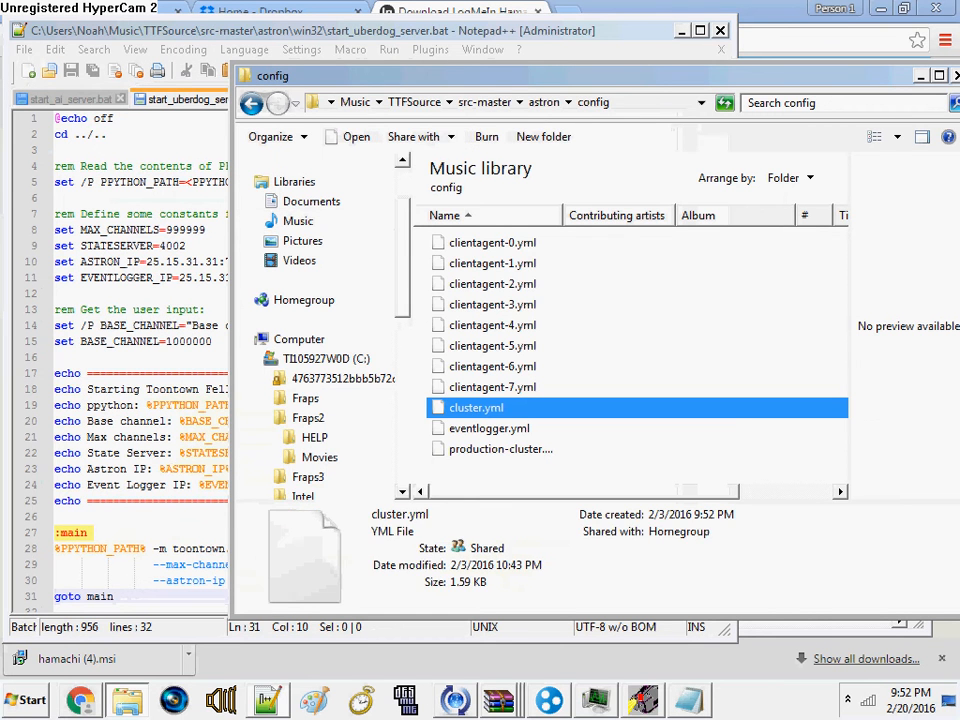
Open cluster.yml, highlight the event logger IP, and scroll through its 25.15.31.31 bind entries
double_click(476, 407)
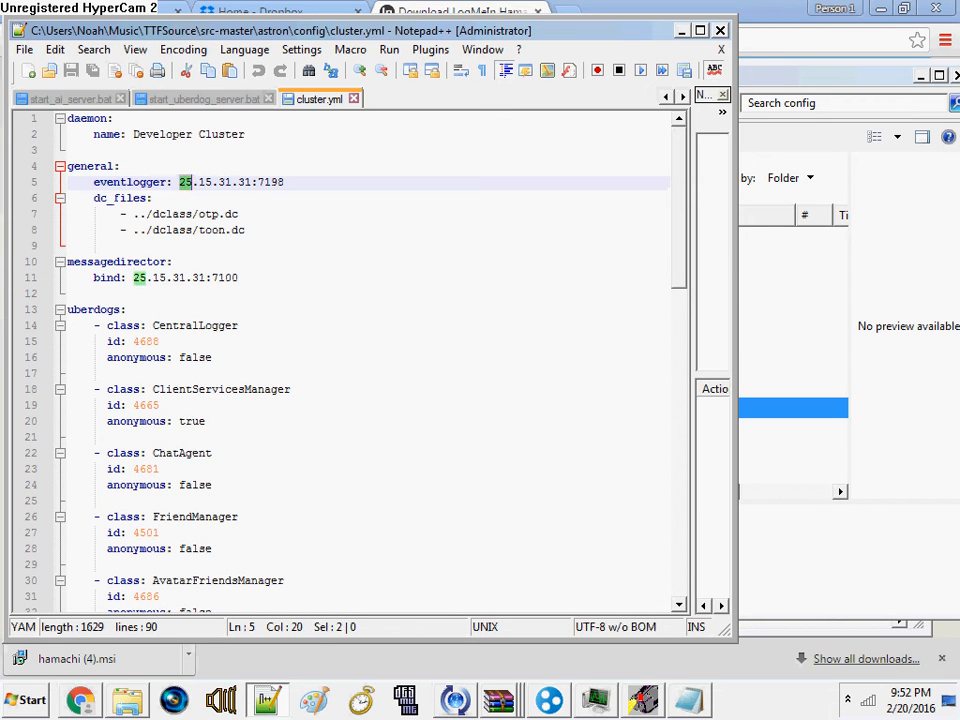
left_click(178, 181)
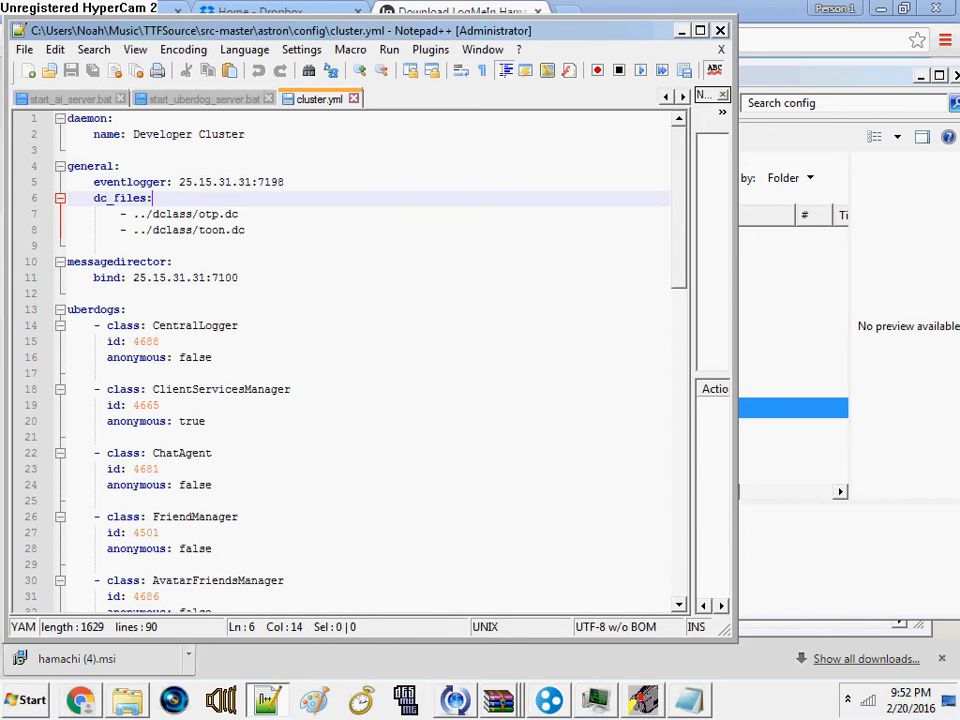
double_click(214, 182)
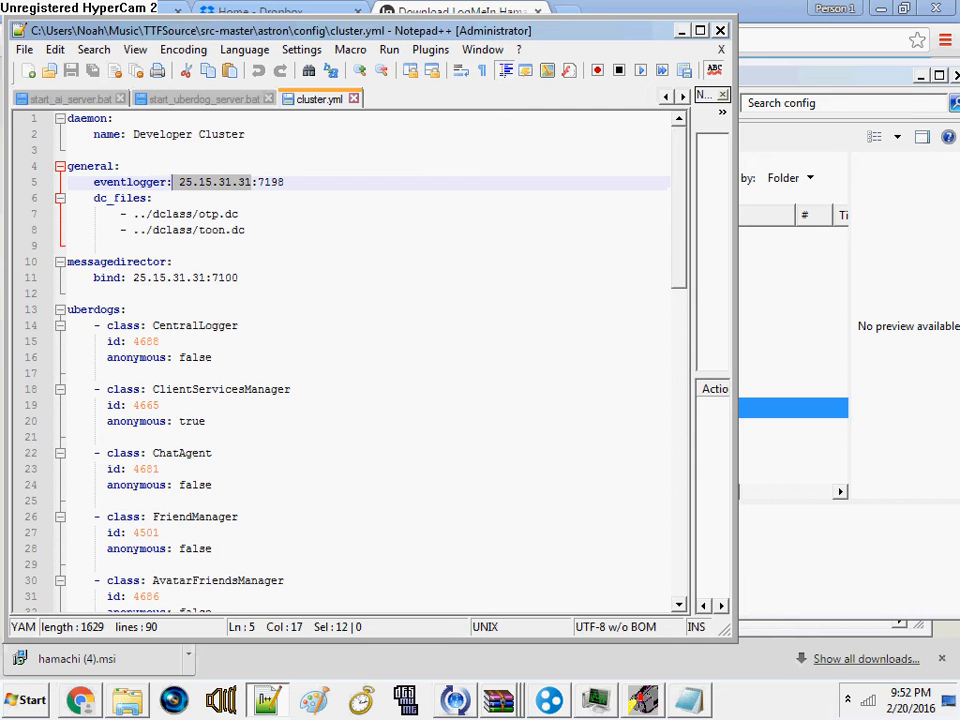
scroll("down", 3)
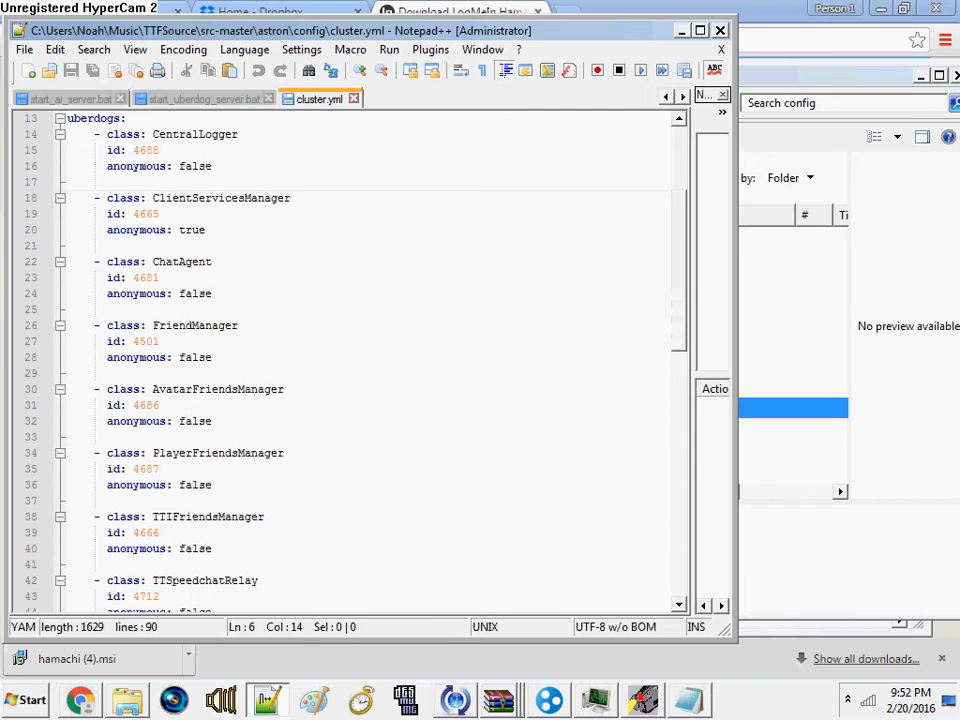
scroll("up", 3)
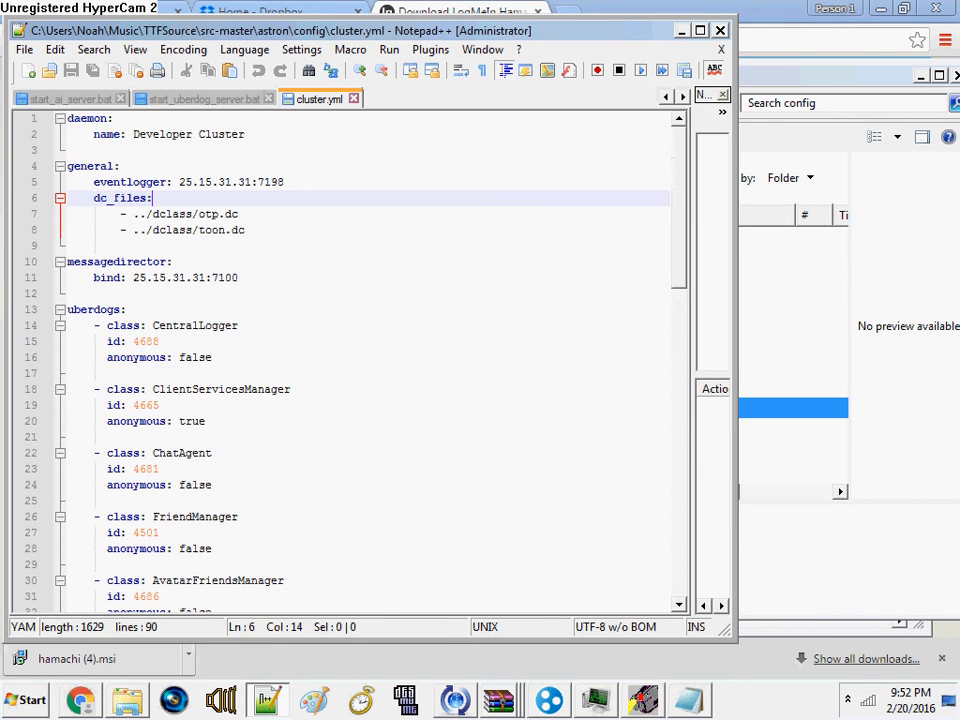
scroll("down", 3)
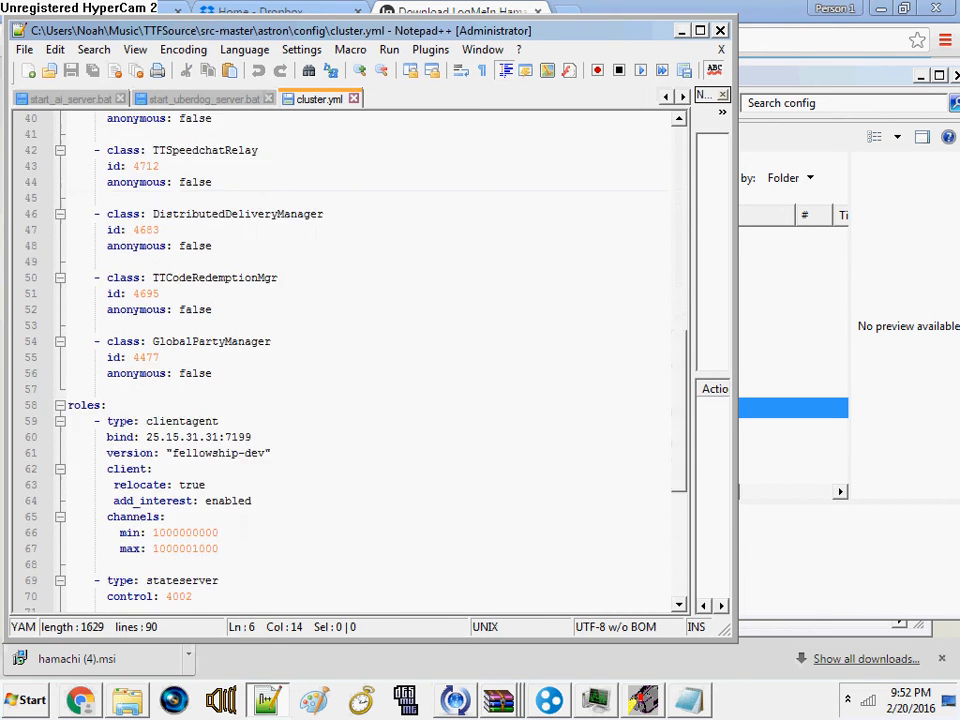
scroll("down", 3)
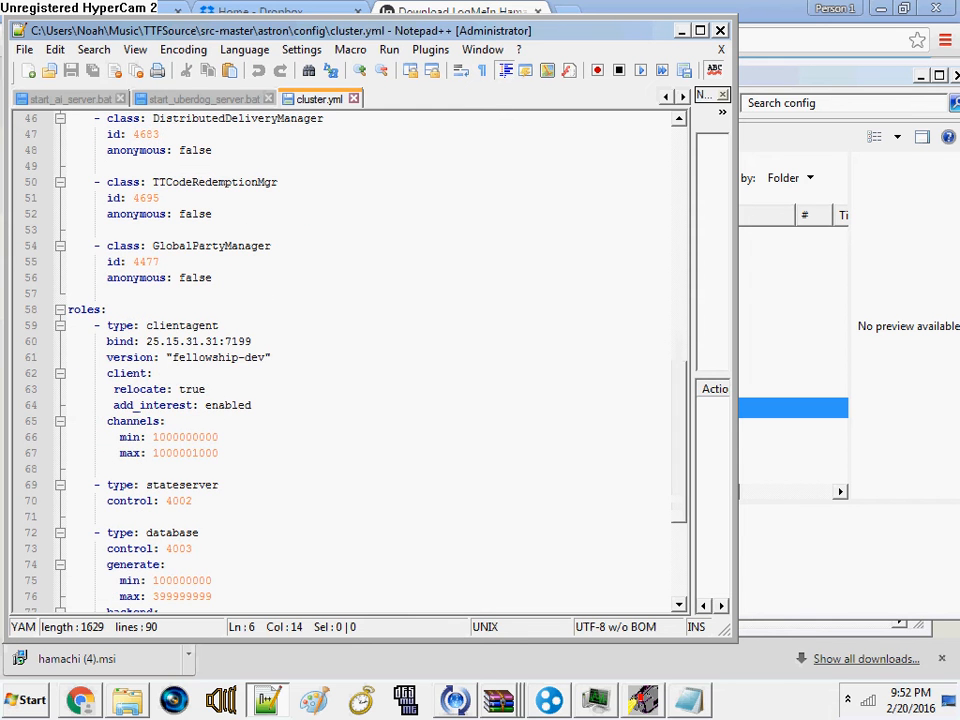
scroll("down", 3)
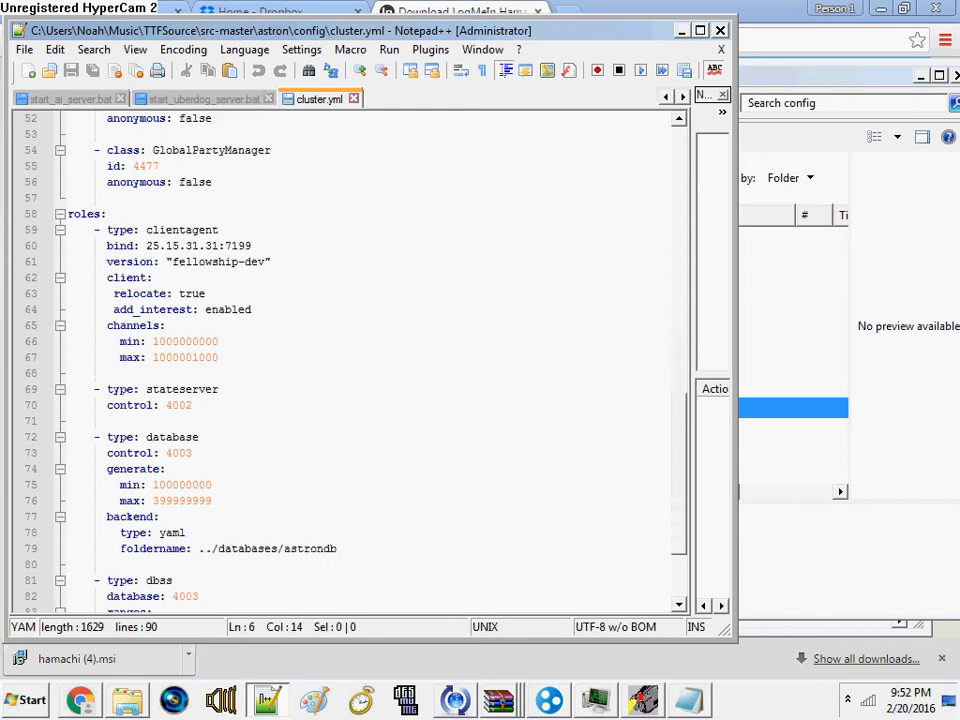
scroll("down", 3)
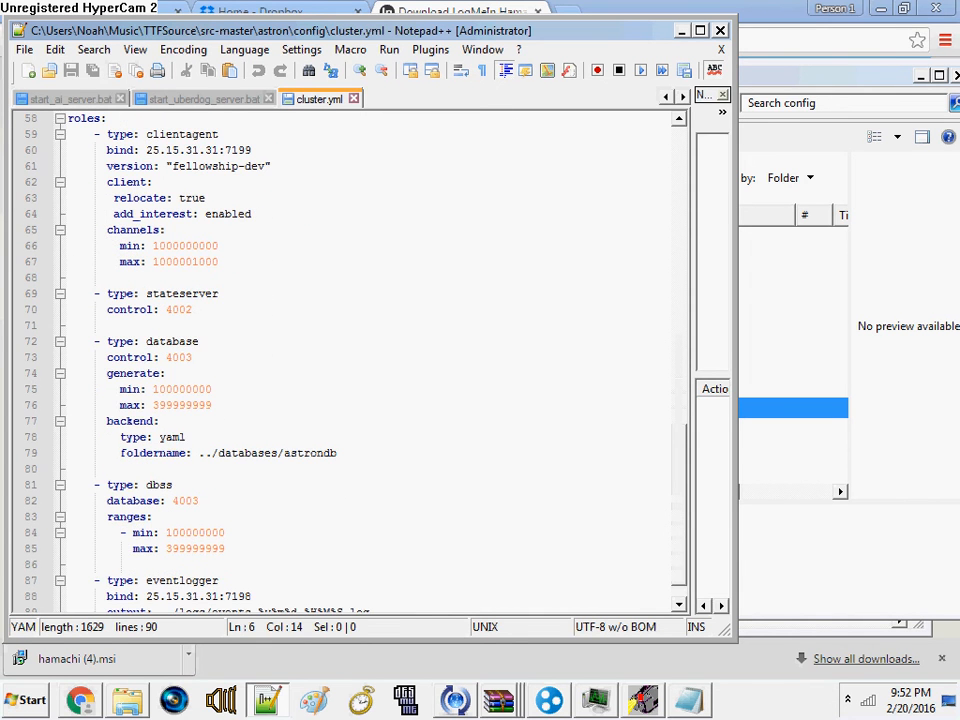
scroll("down", 3)
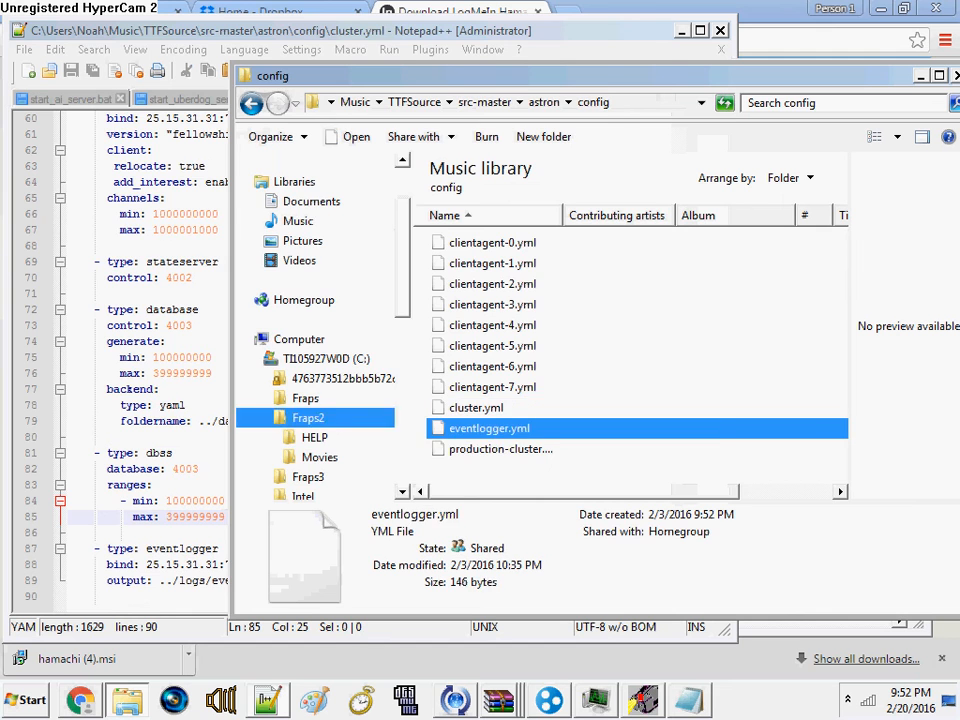
Open eventlogger.yml, then move Explorer to src-master's win32 launch scripts
double_click(489, 428)
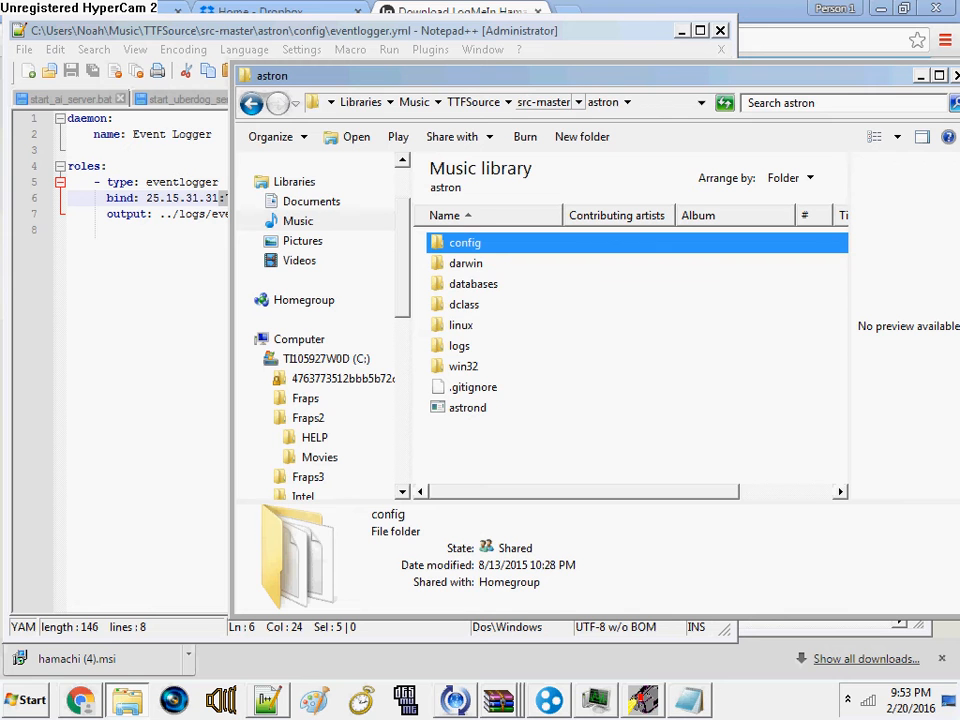
left_click(543, 101)
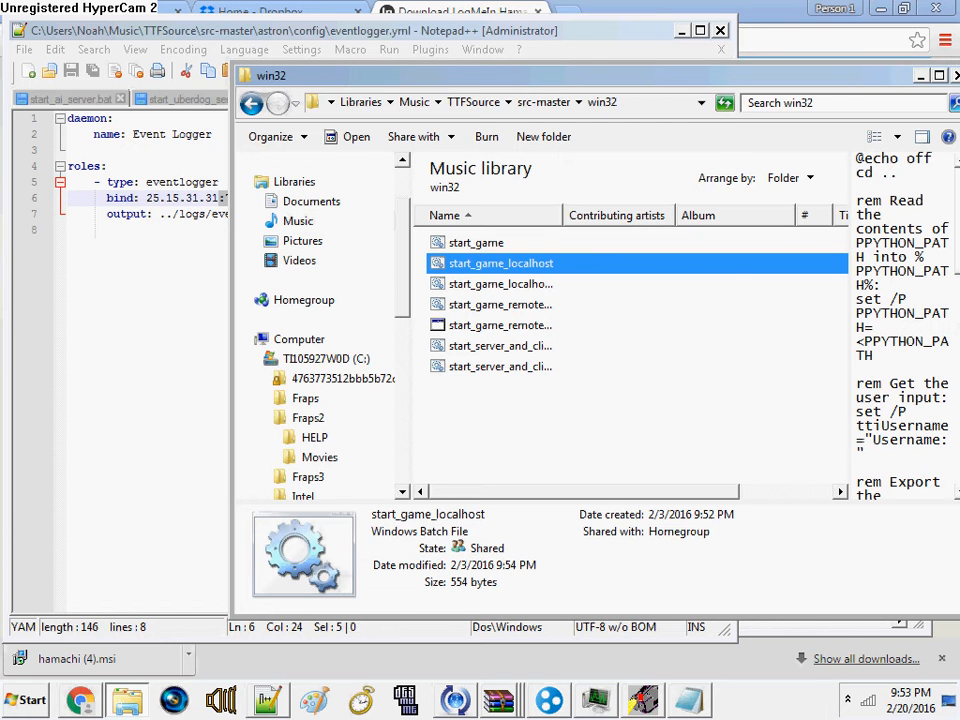
Open start_game_localhost.bat and change TTI_GAMESERVER from 127.0.0.1 to 25.15.31.31
double_click(501, 262)
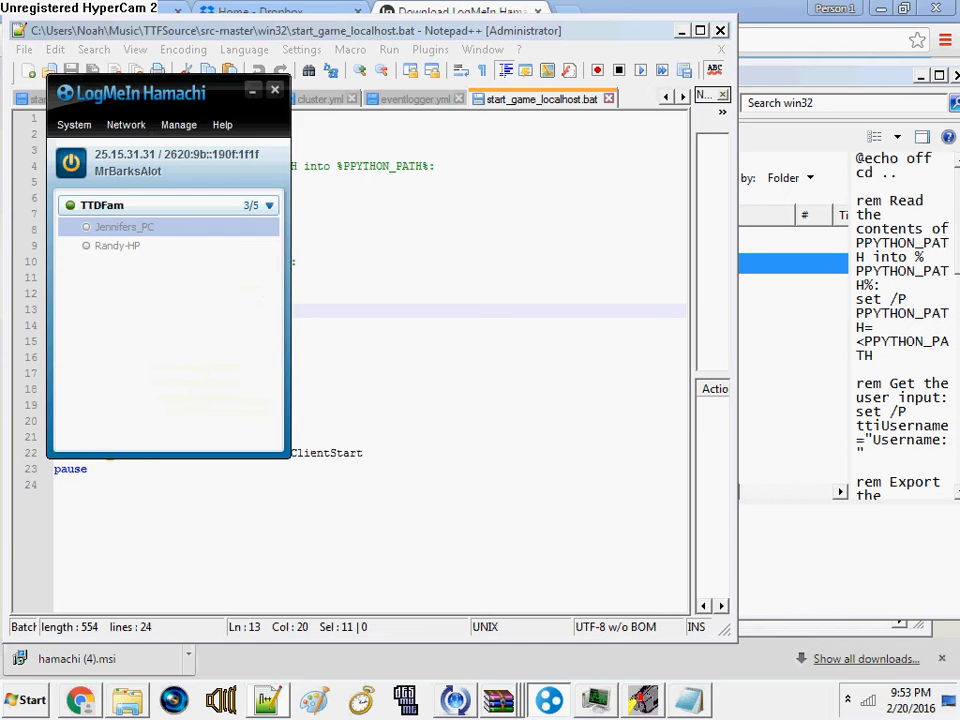
left_click(275, 90)
type("127")
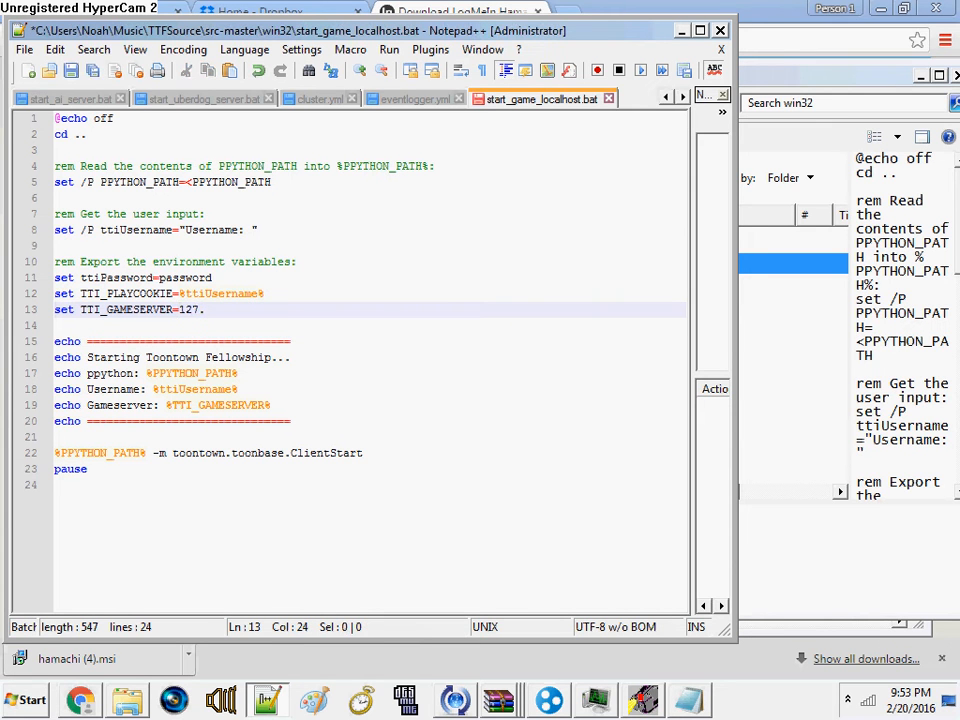
type(".0.0.1")
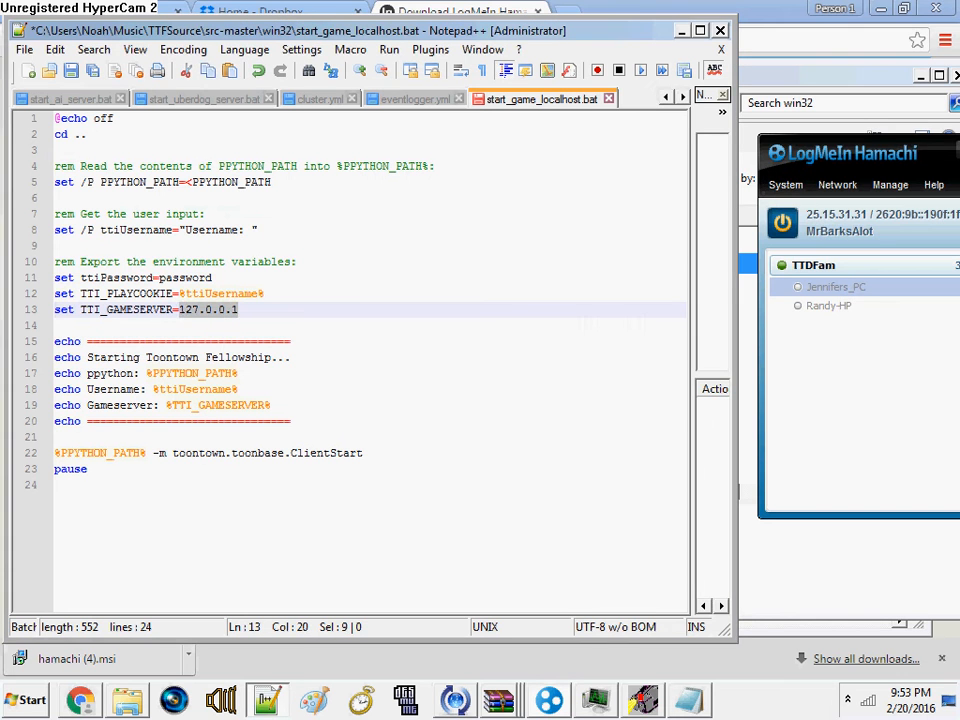
type("25.")
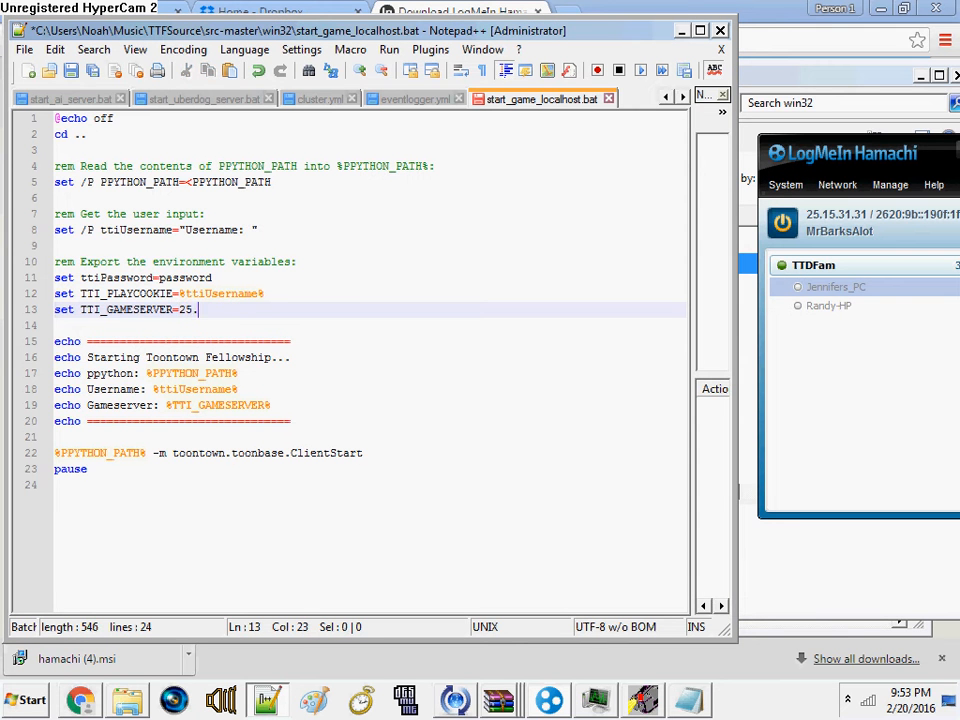
type("15.31.")
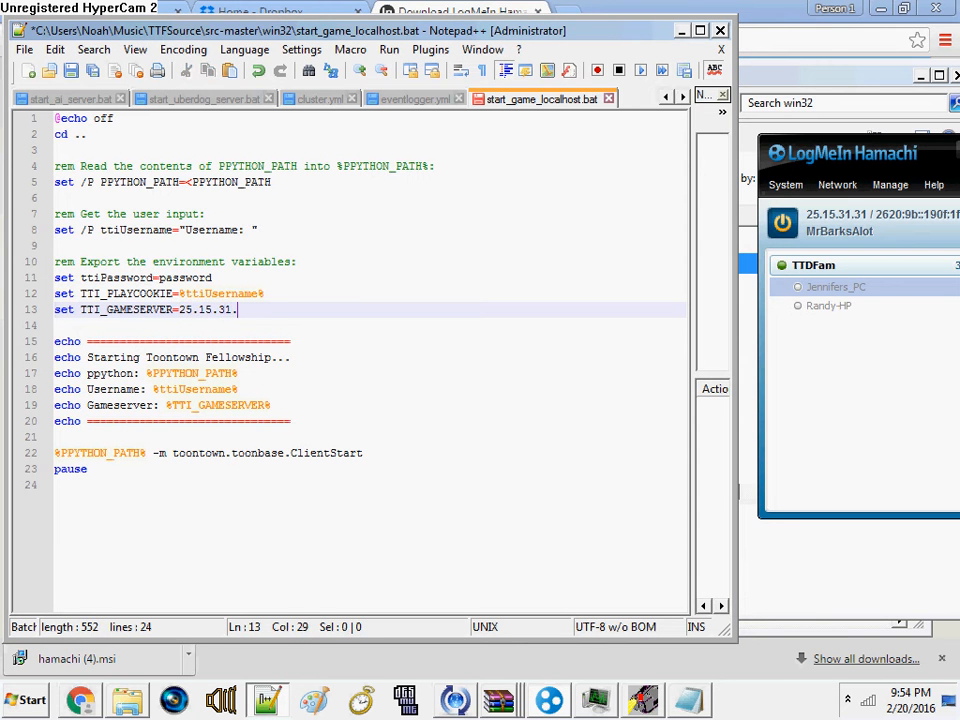
type("127.0.0.1")
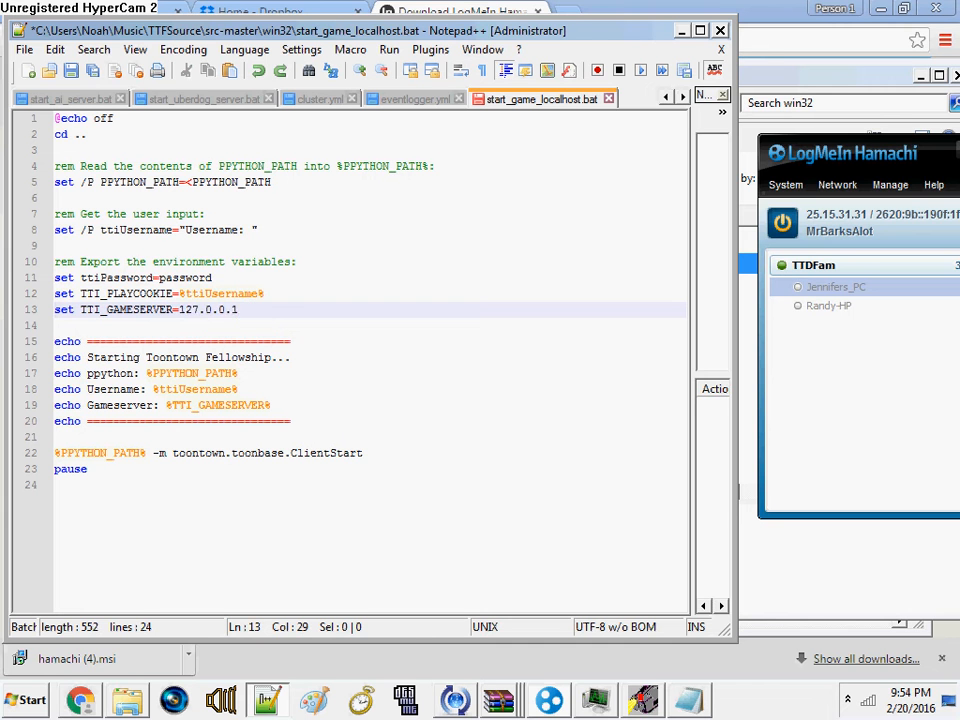
type("25.15.31.31")
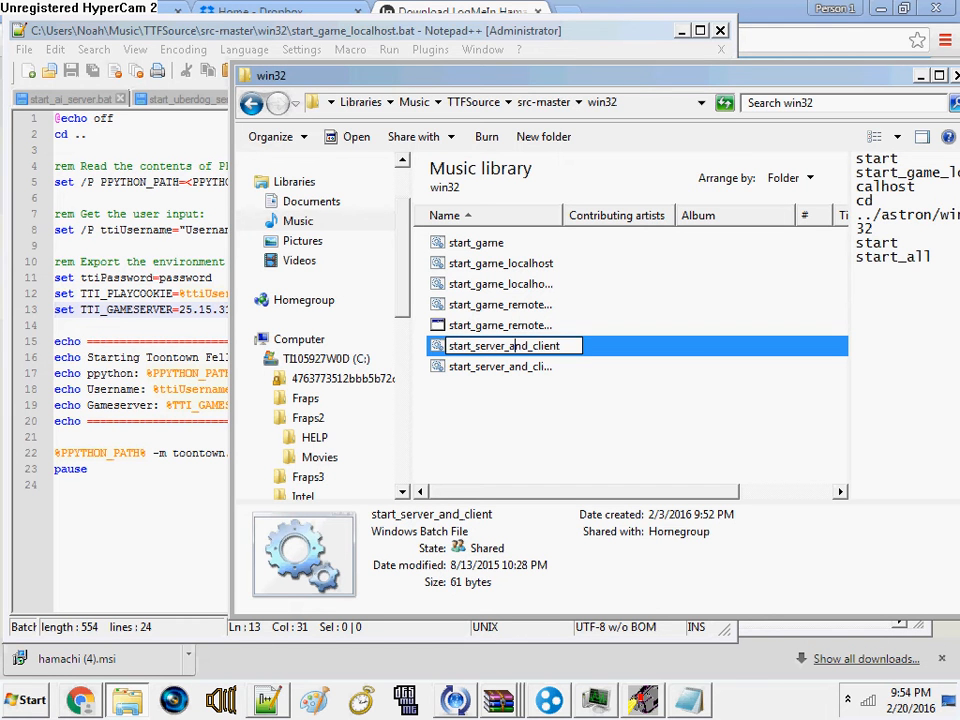
Run start_server_and_client and name the AI server's district 'Some random name tow'
double_click(509, 345)
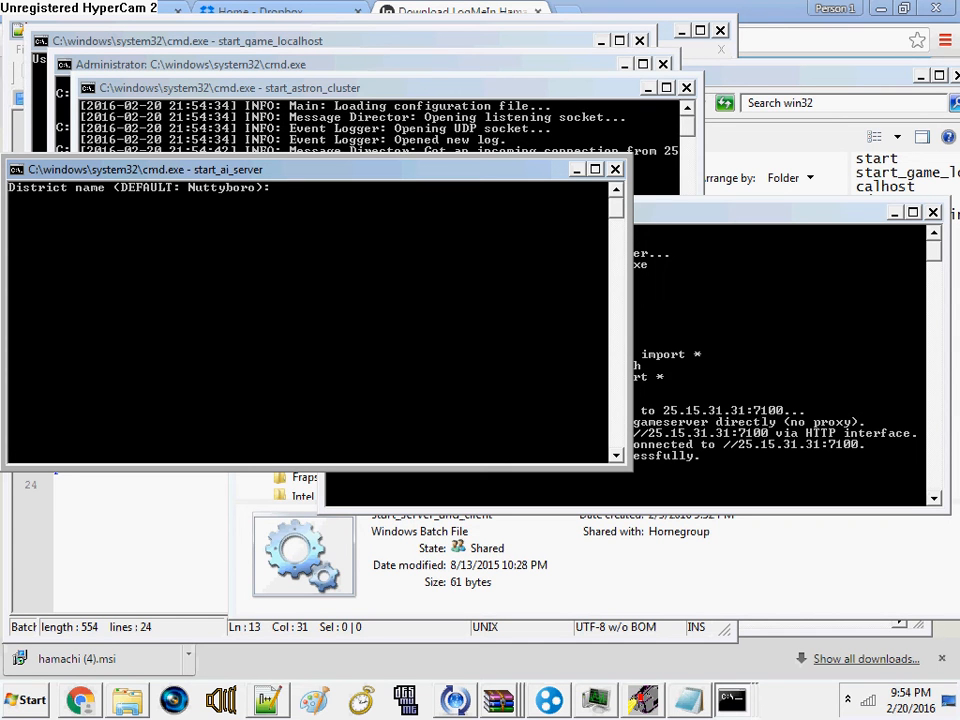
type("Ost")
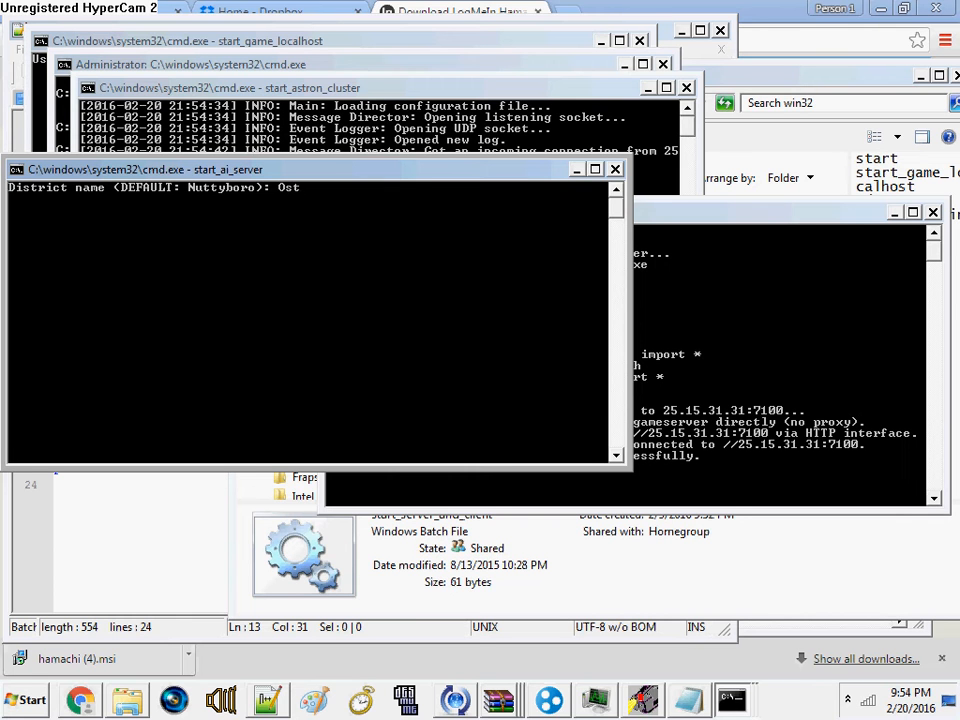
key("backspace")
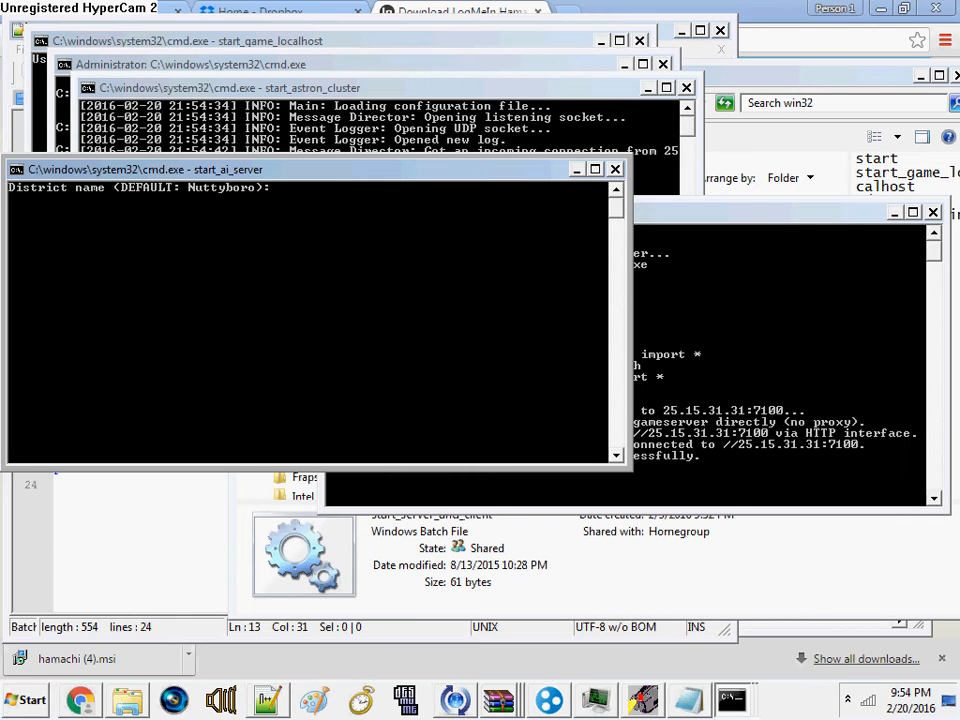
type("Some")
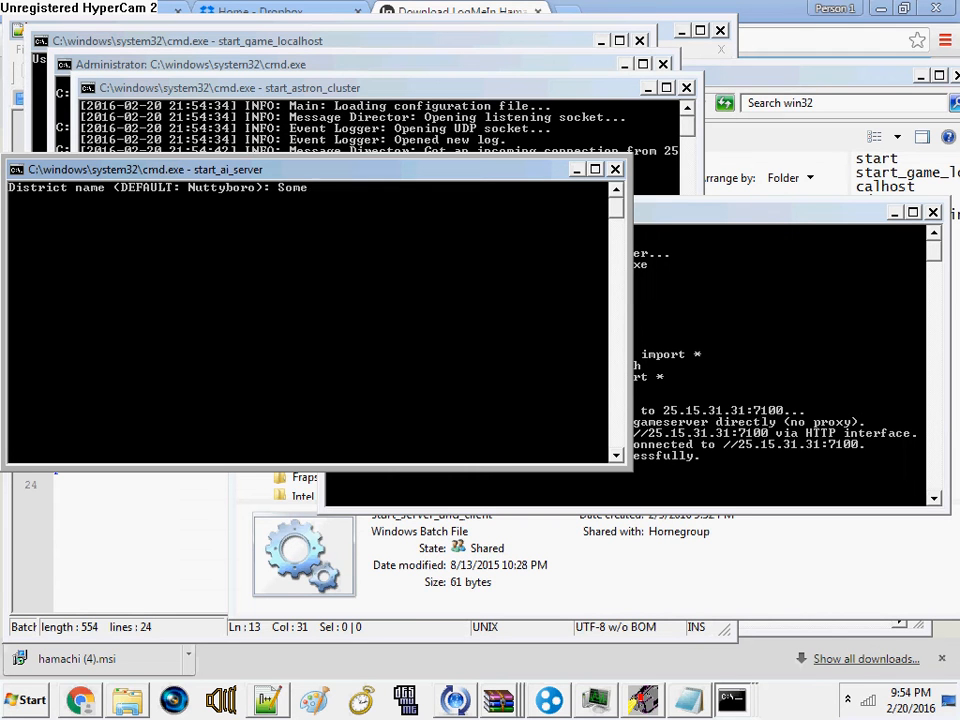
type("random name tow")
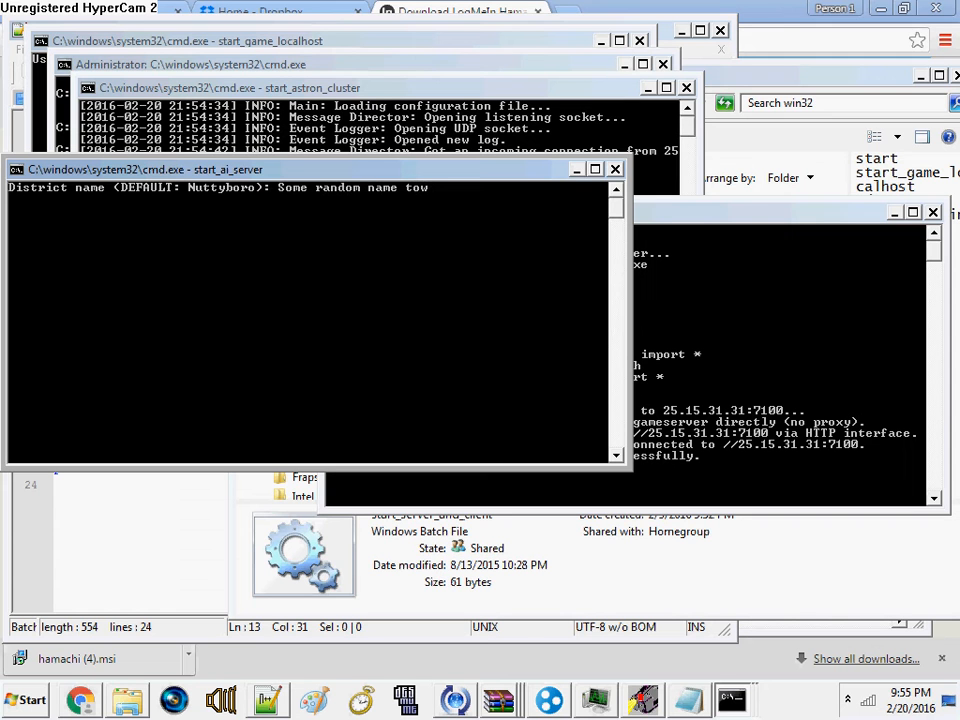
key("Return")
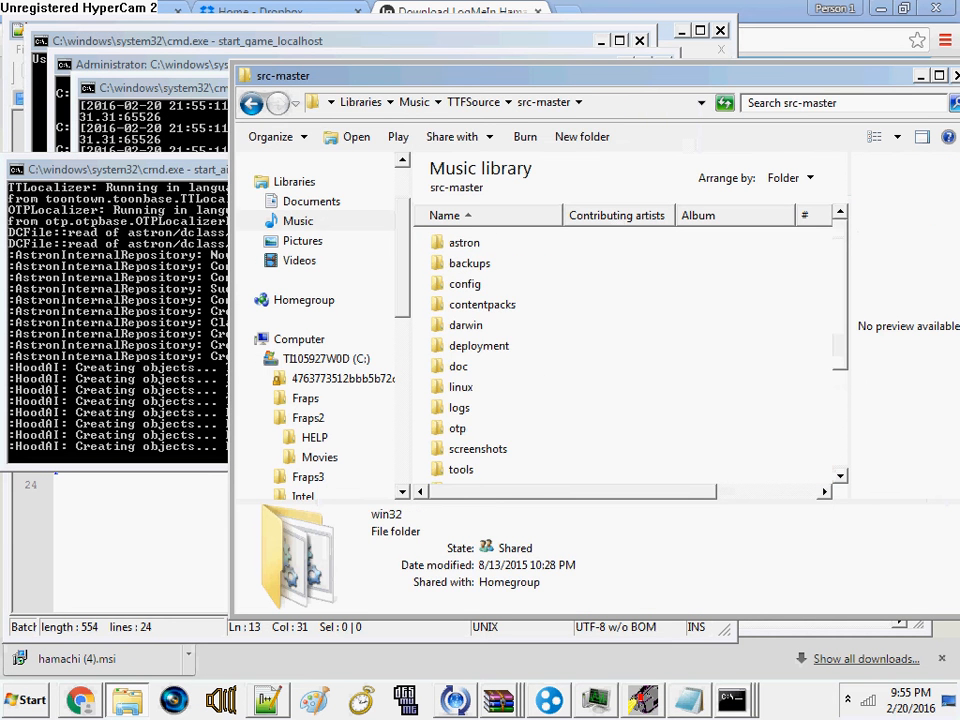
Launch another AI server for 'Some other district' on base channel 402000000
double_click(464, 242)
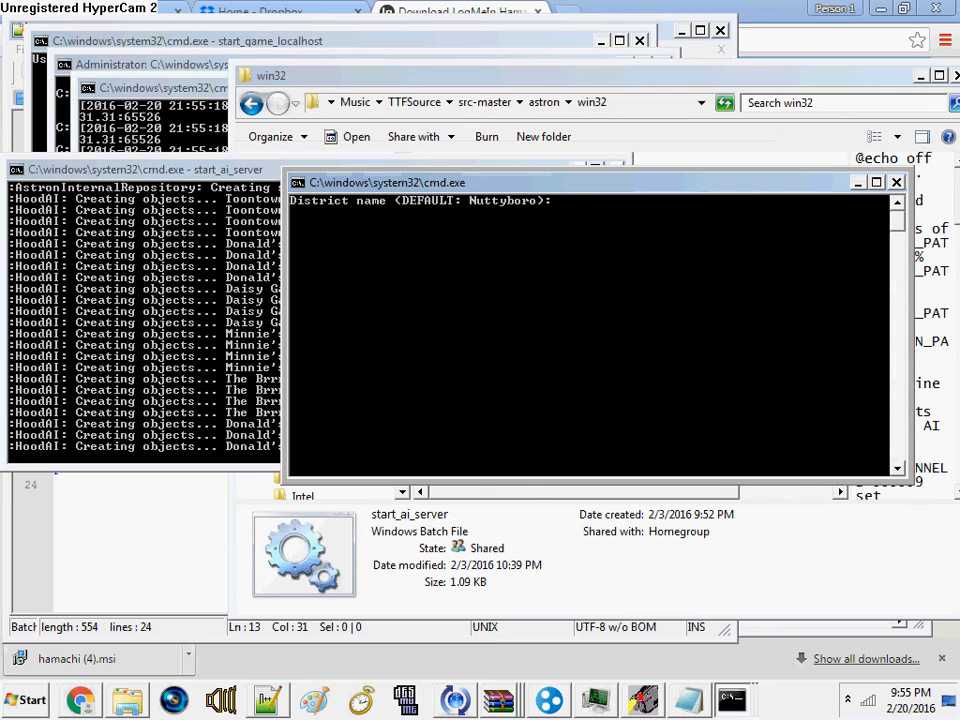
type("Some other district")
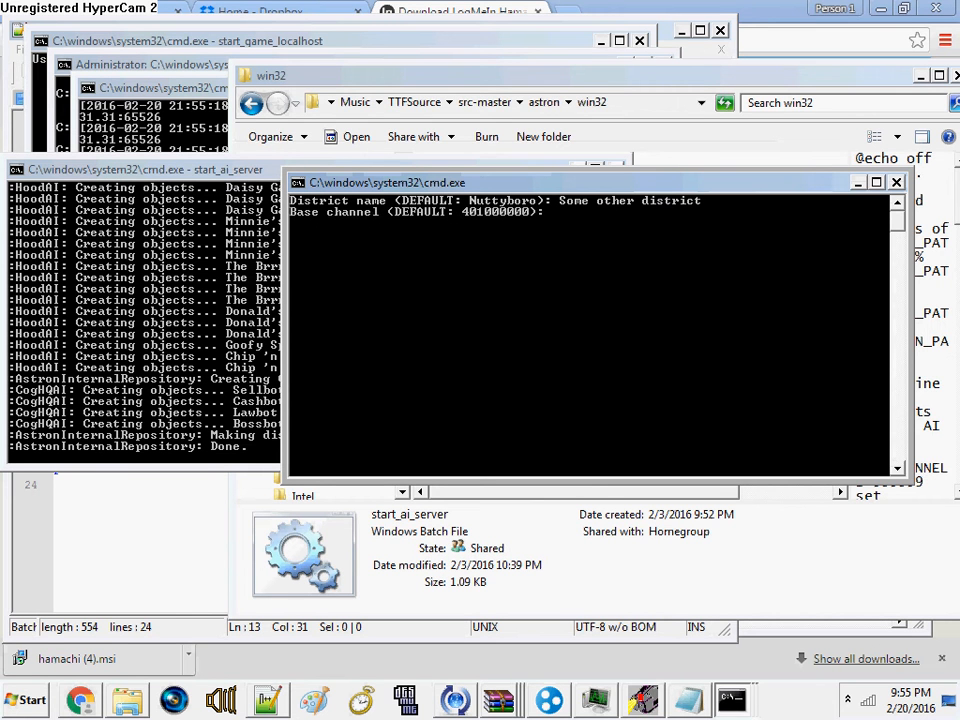
type("40")
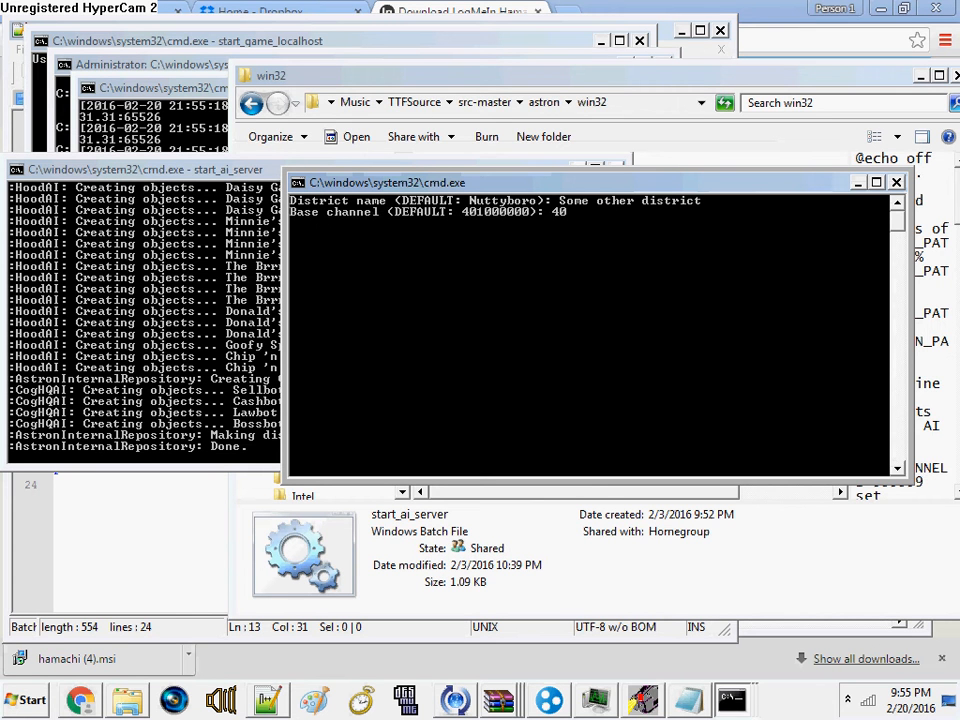
type("40")
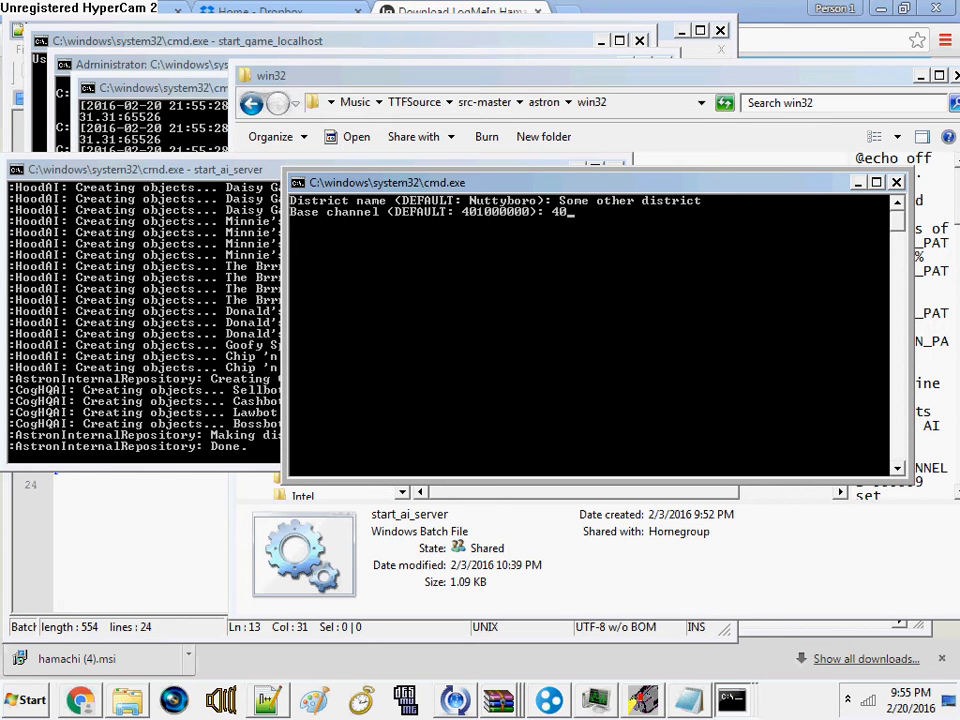
type("2000000")
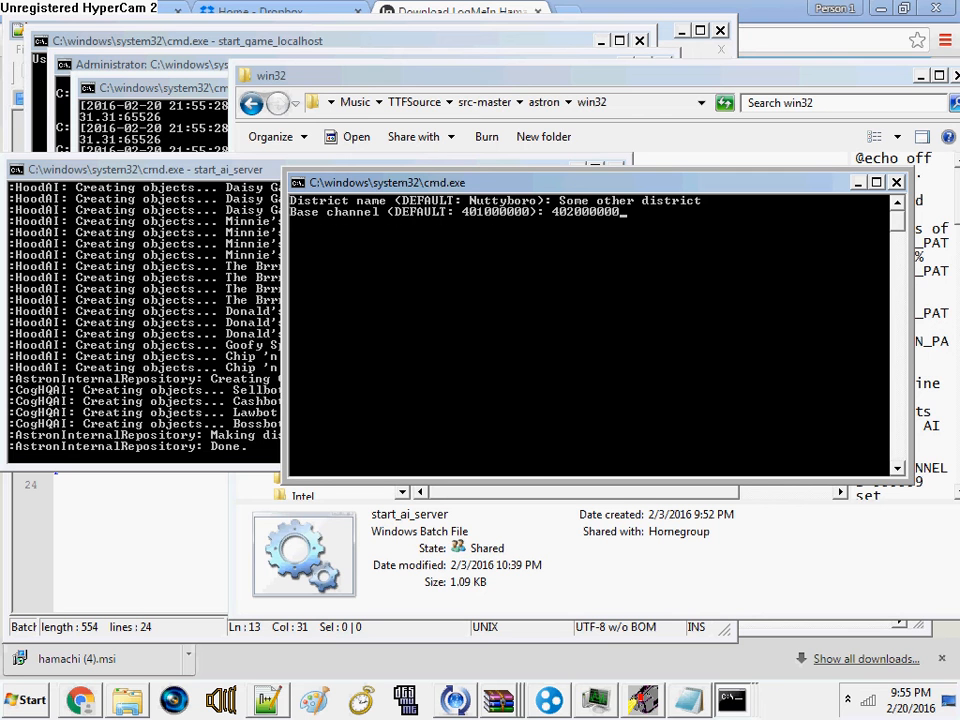
key("Return")
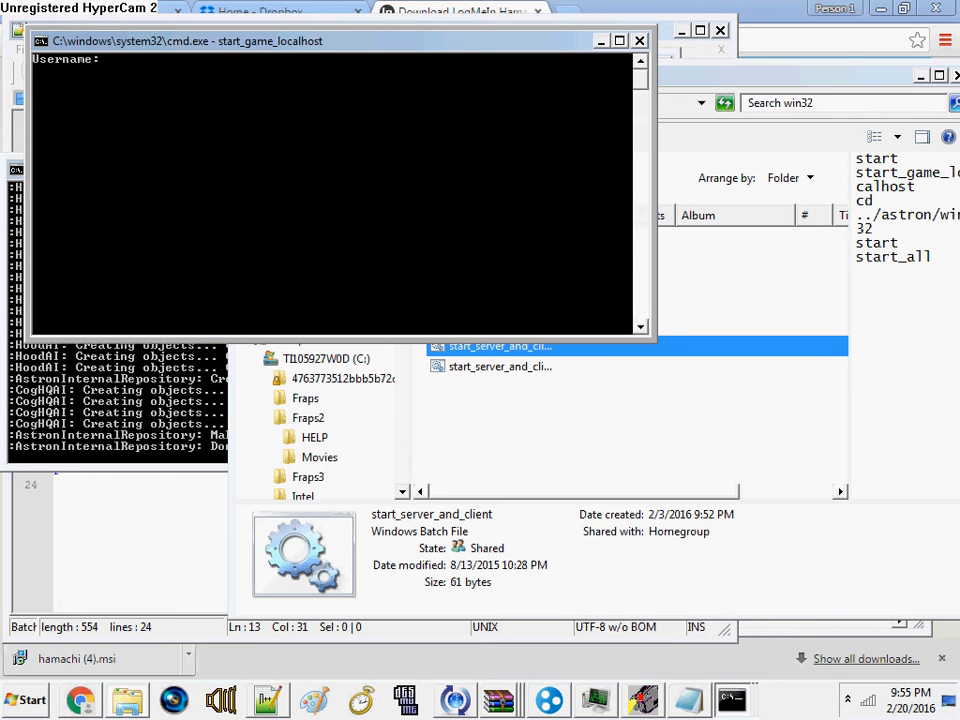
Log in to the localhost game launcher with the username 'picks'
type("pick")
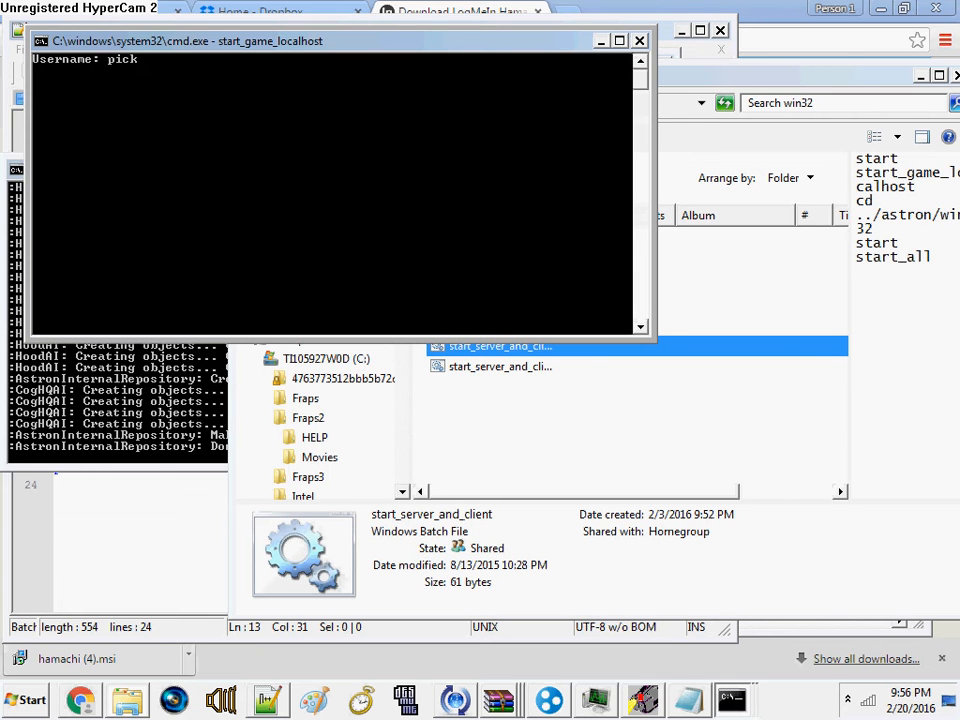
type("s")
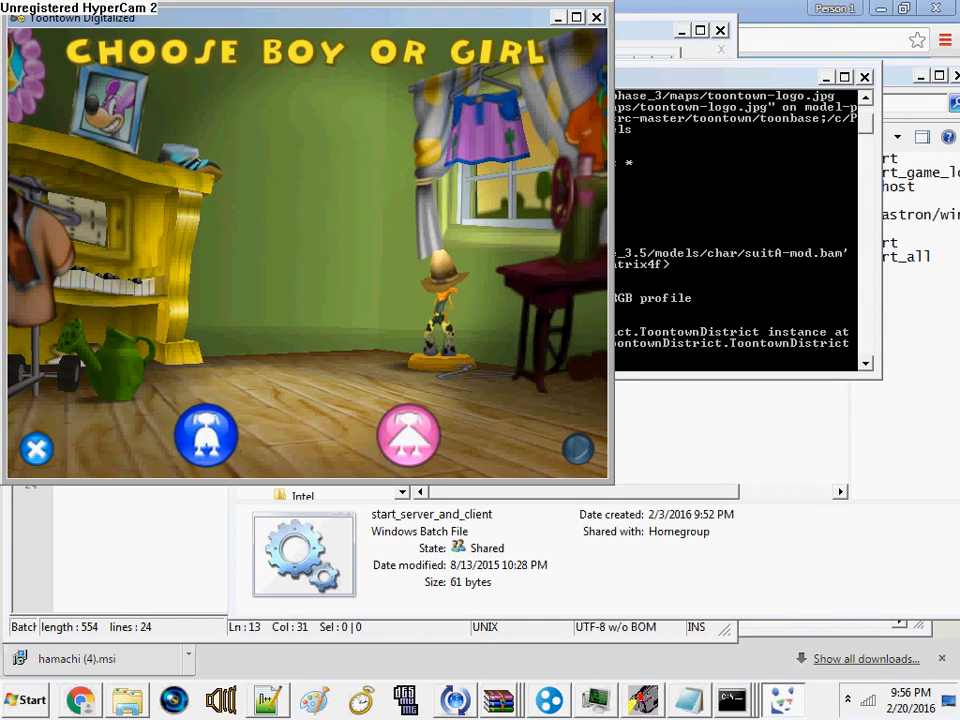
mouse_move(205, 435)
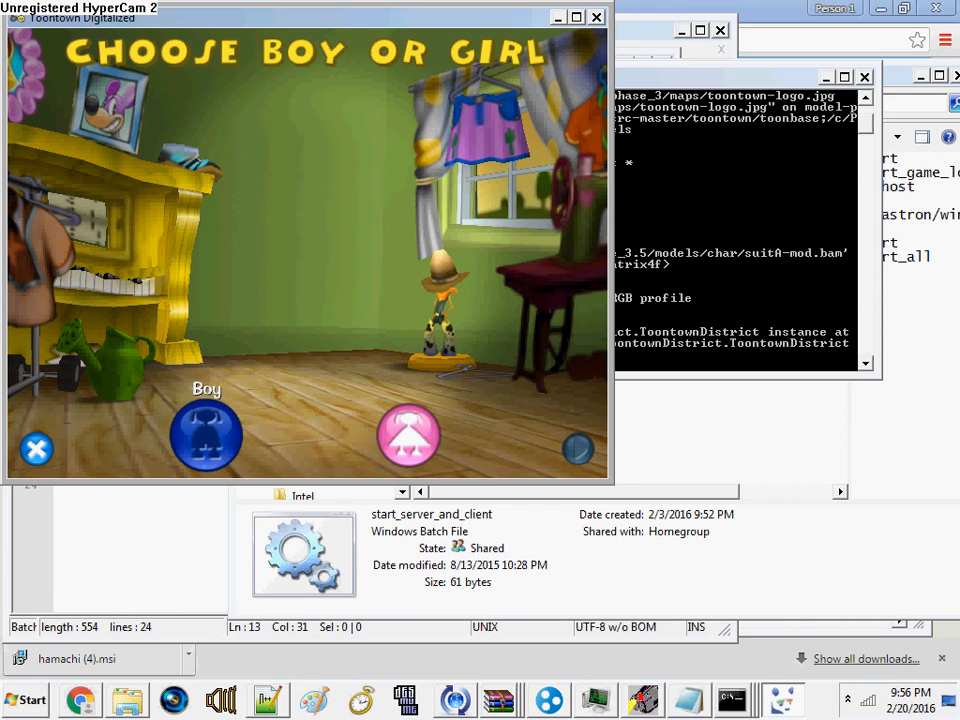
Make a boy toon and give it the name 'Pengrove Pig'
left_click(206, 435)
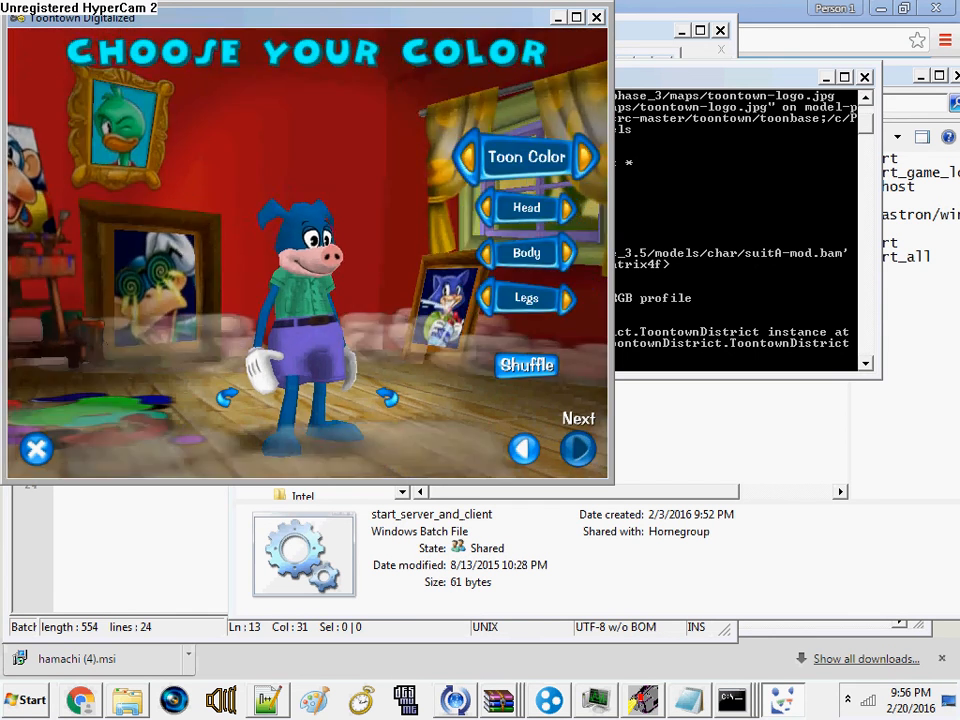
left_click(578, 448)
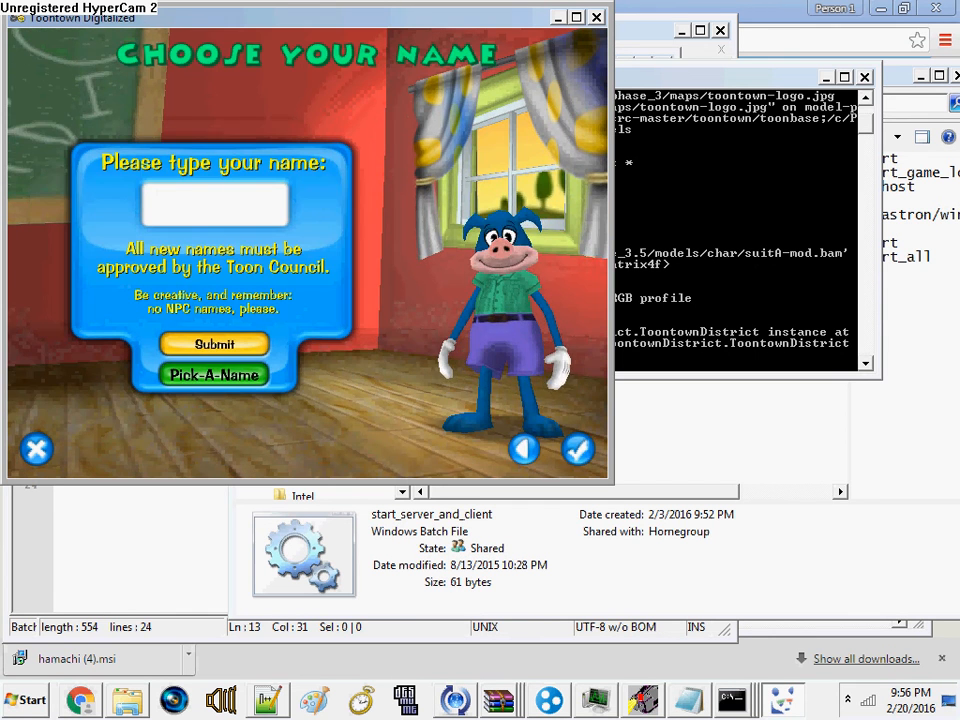
type("Pengrove Pig")
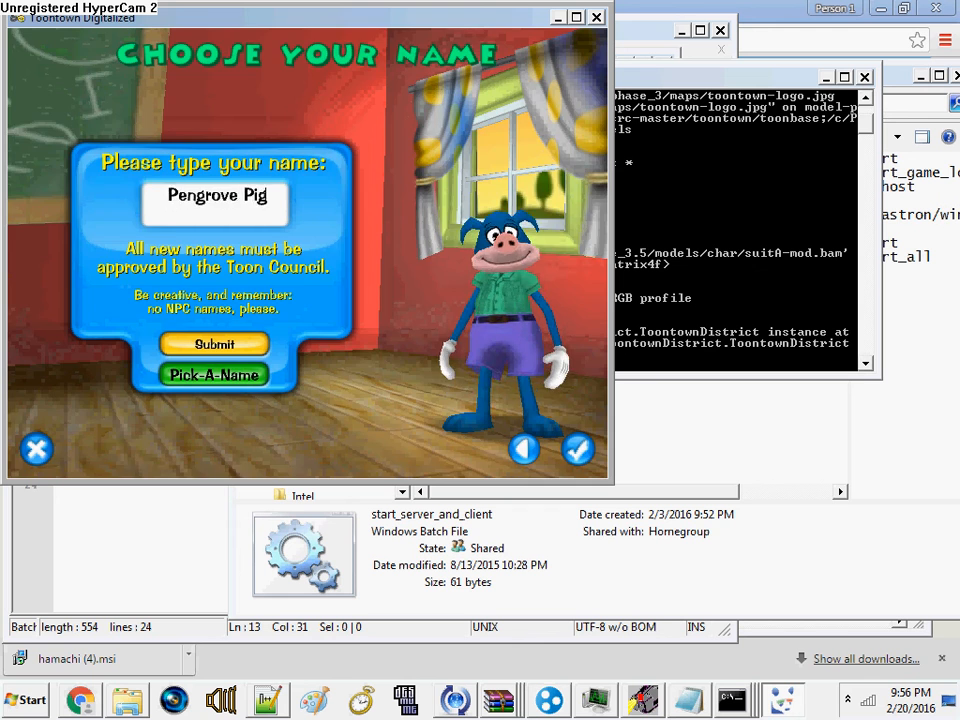
left_click(214, 344)
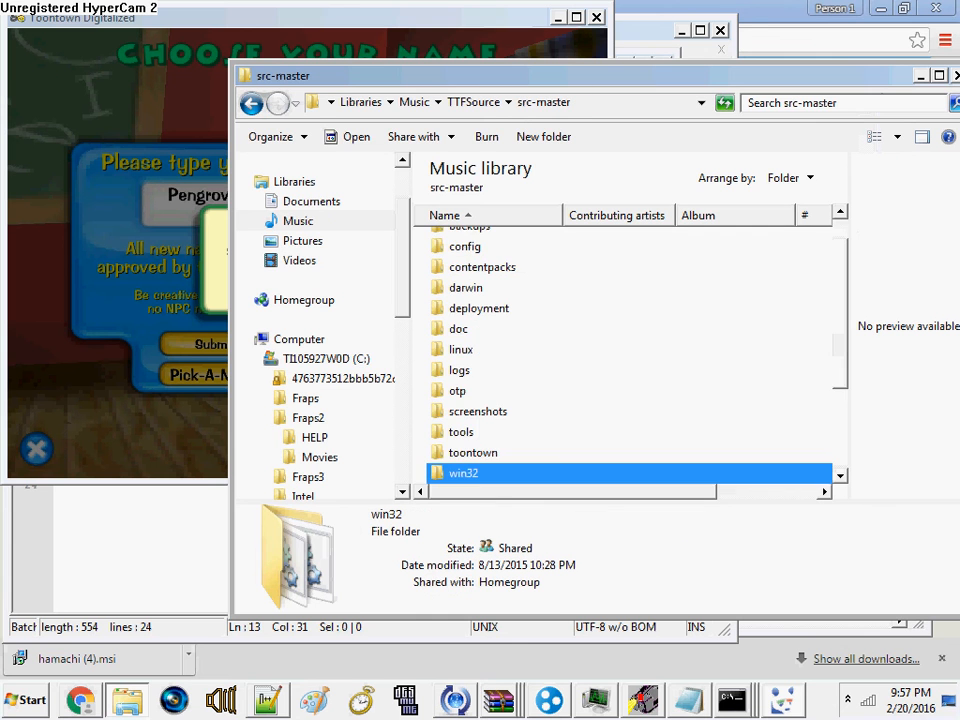
Browse astron > databases > astrondb and open account file 100000008 in Notepad++
left_click(213, 344)
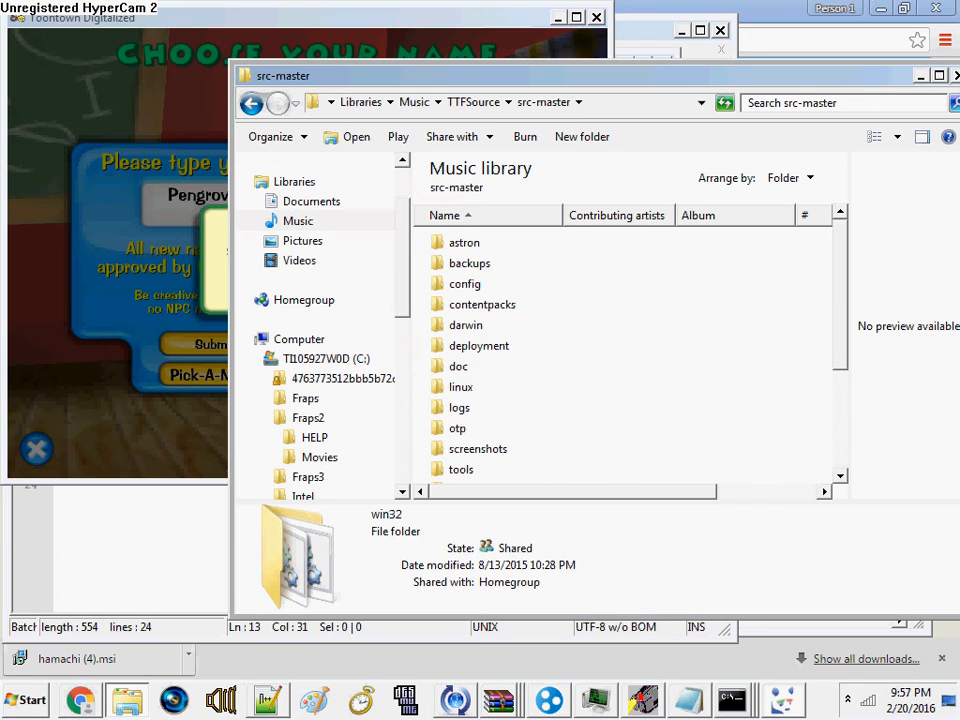
double_click(464, 242)
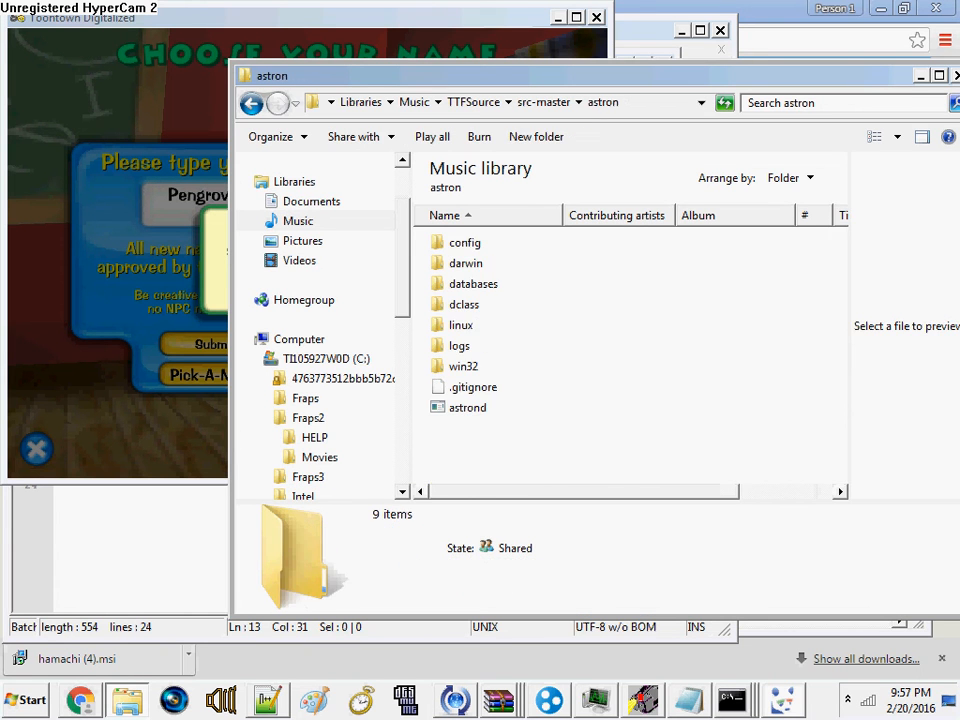
double_click(473, 283)
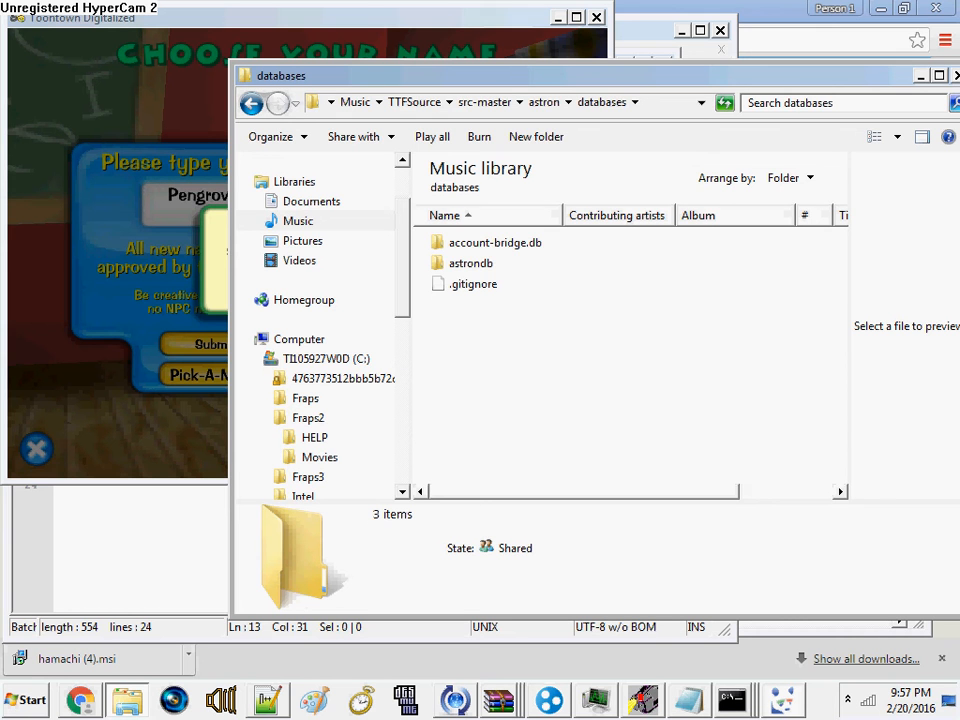
double_click(470, 262)
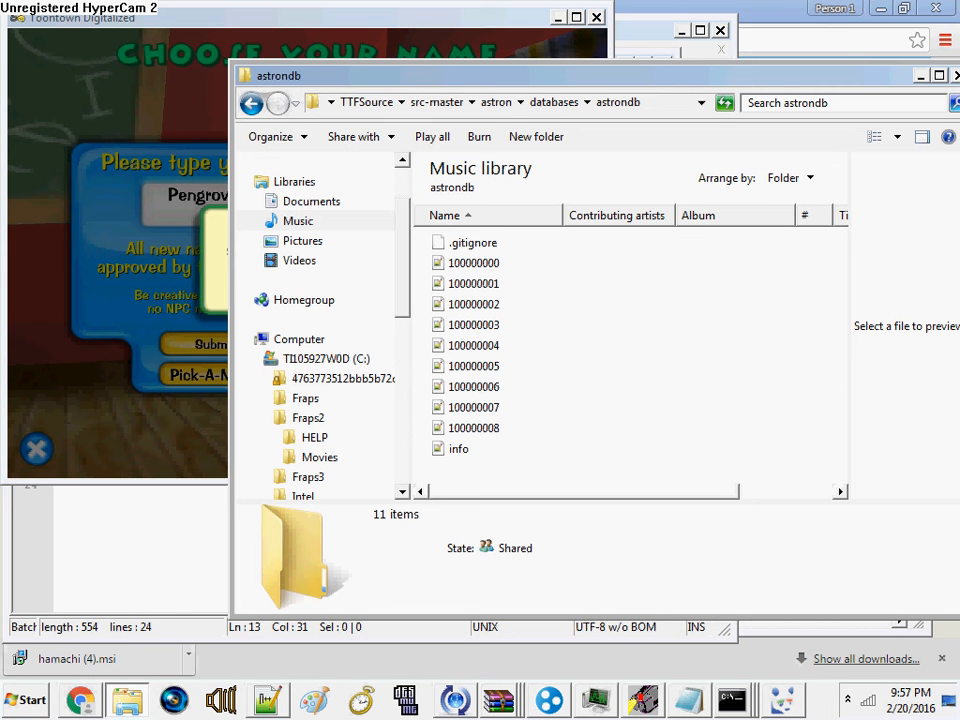
left_click(473, 427)
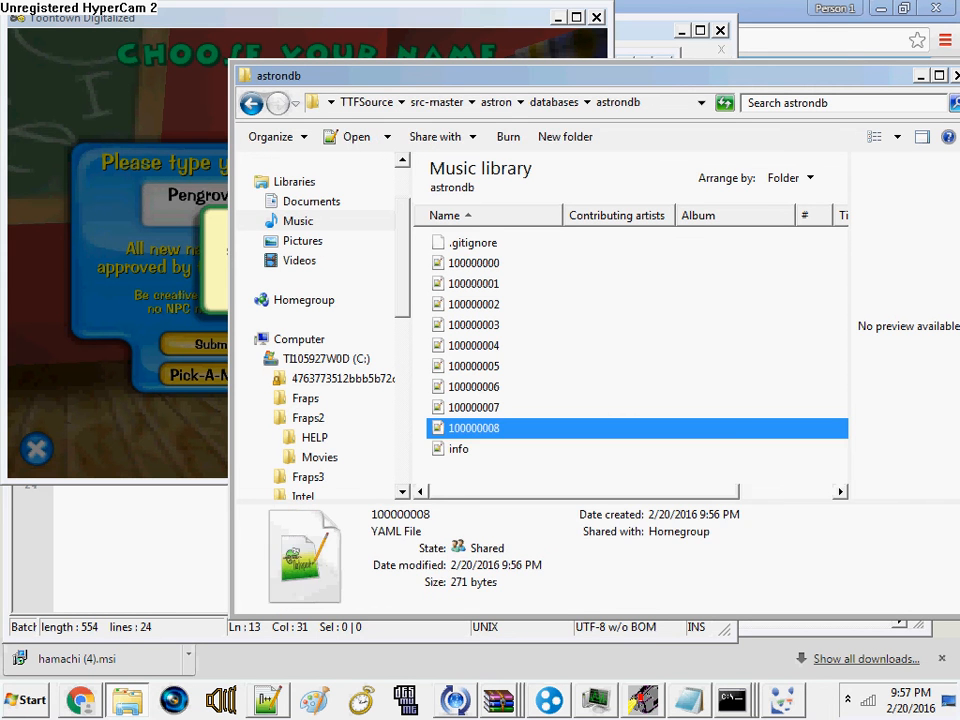
double_click(473, 427)
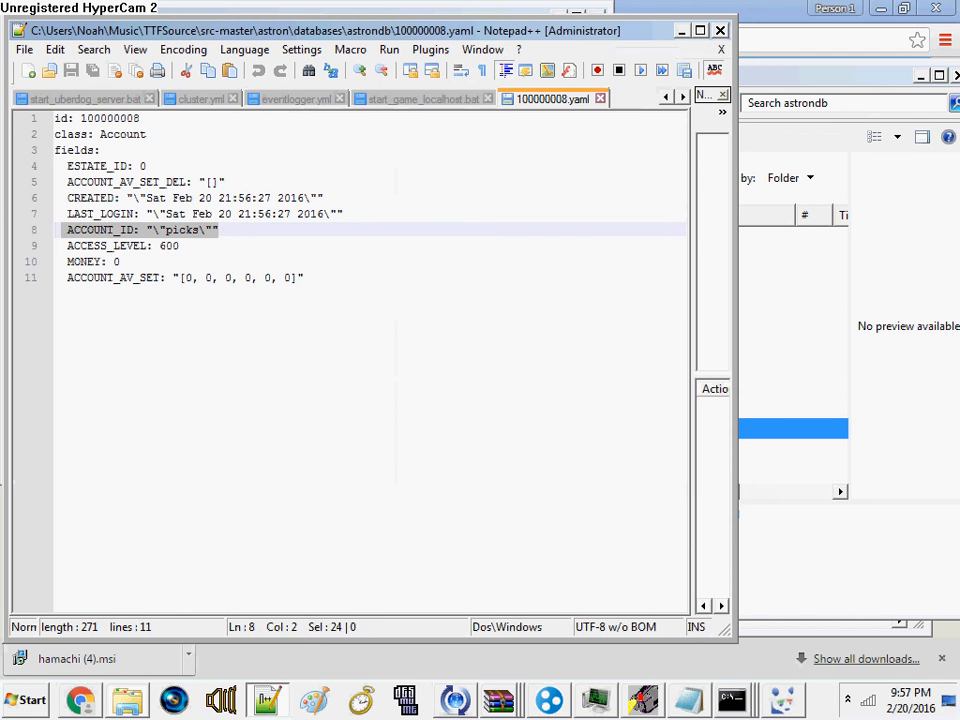
Raise the ACCESS_LEVEL value on line 9 by entering a 7
left_click(162, 246)
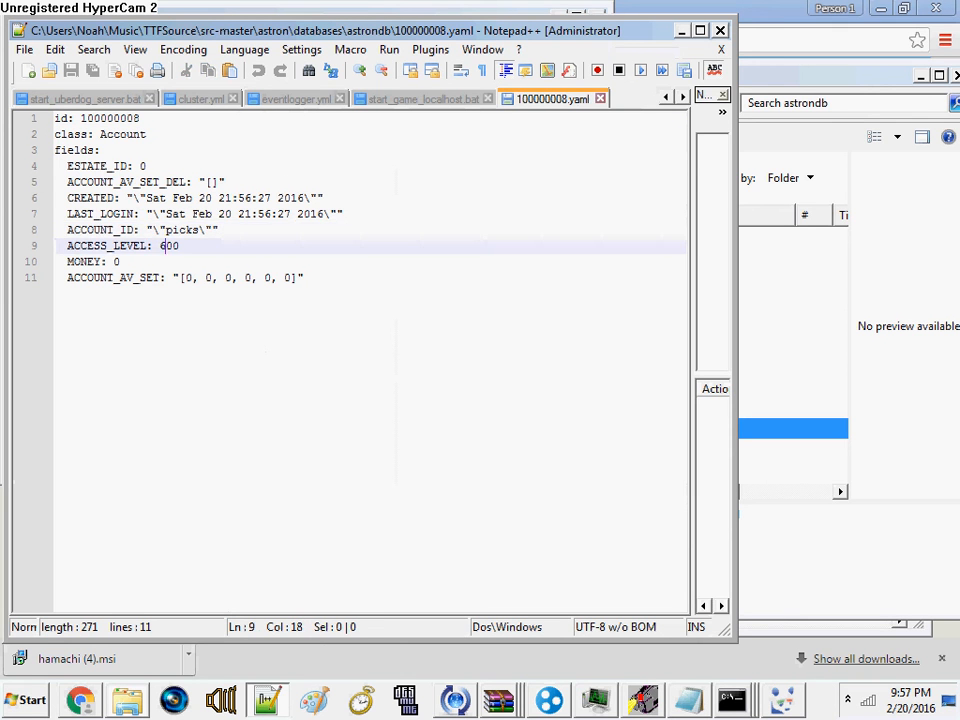
type("7")
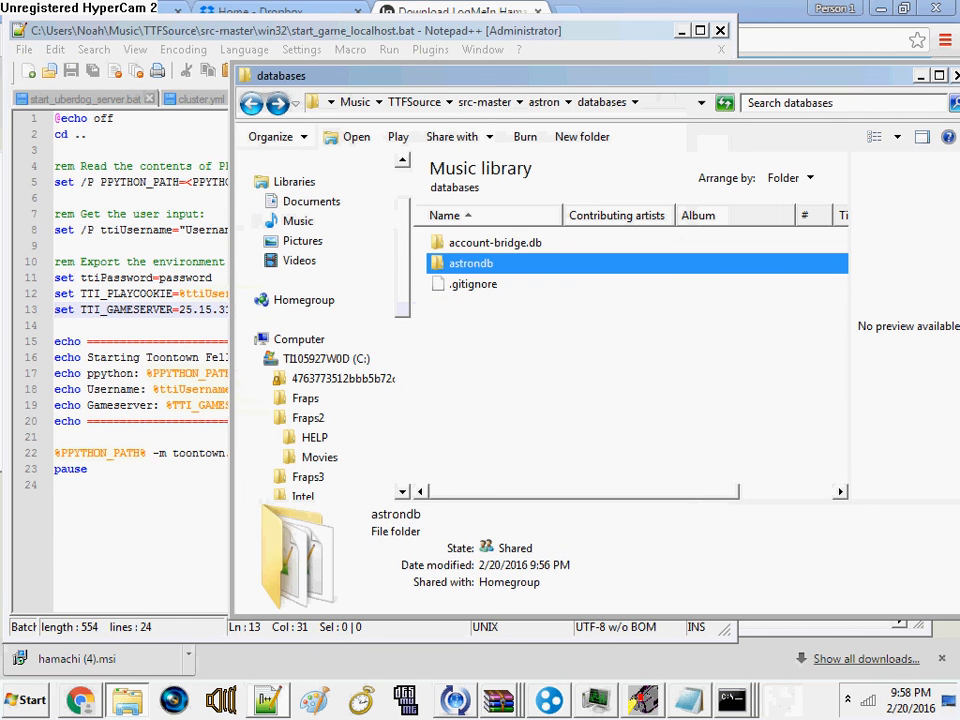
Browse Music > NewSource > src-master > astron > win32 and run start_ai_server
left_click(540, 102)
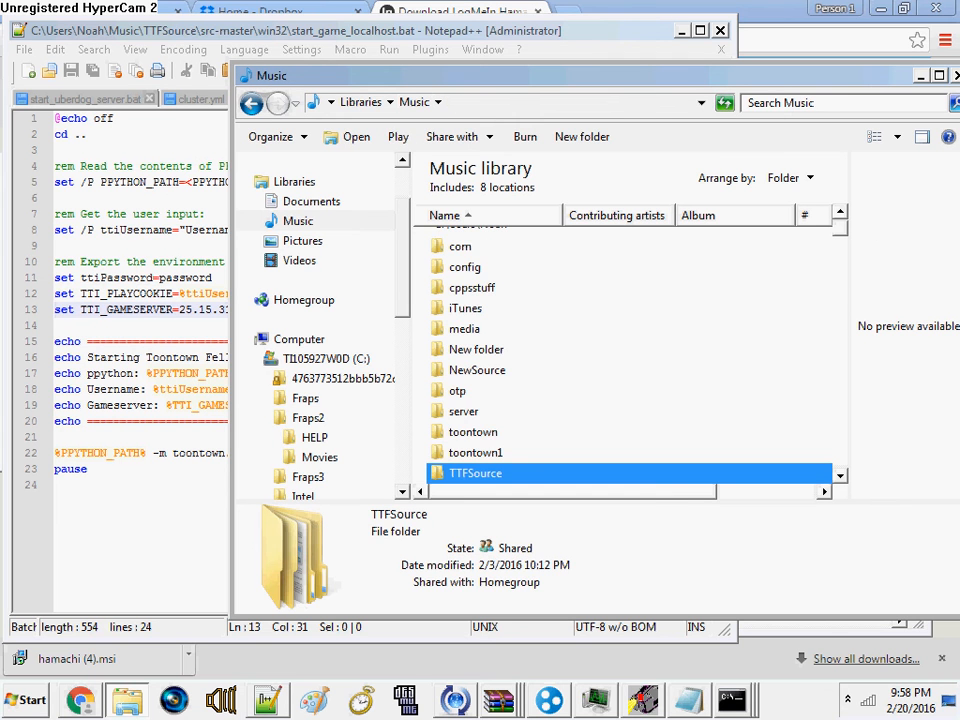
double_click(477, 369)
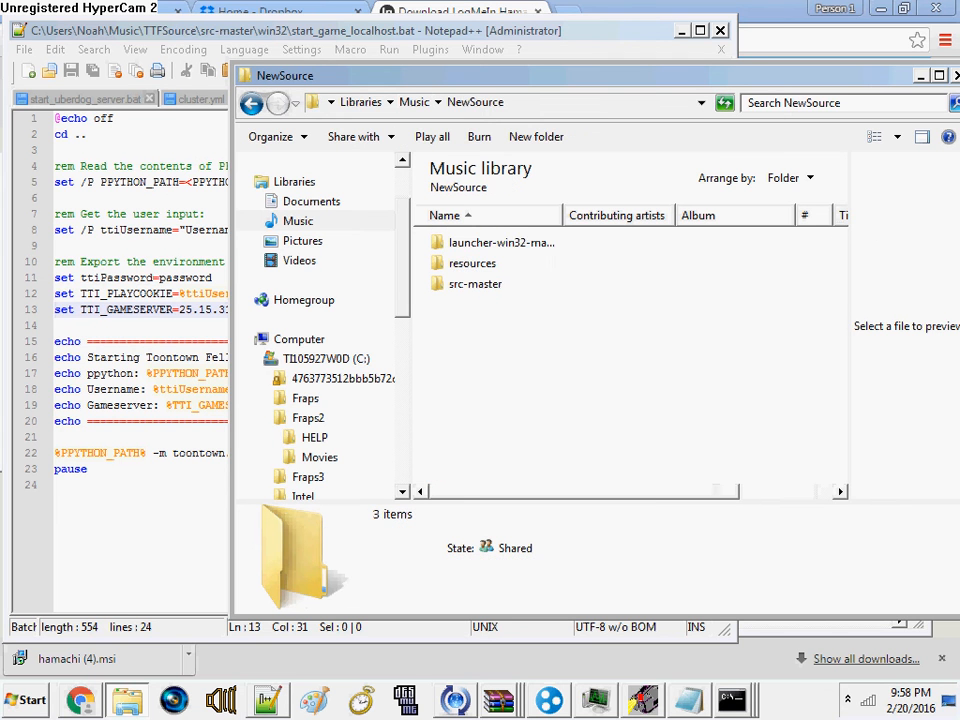
mouse_move(500, 101)
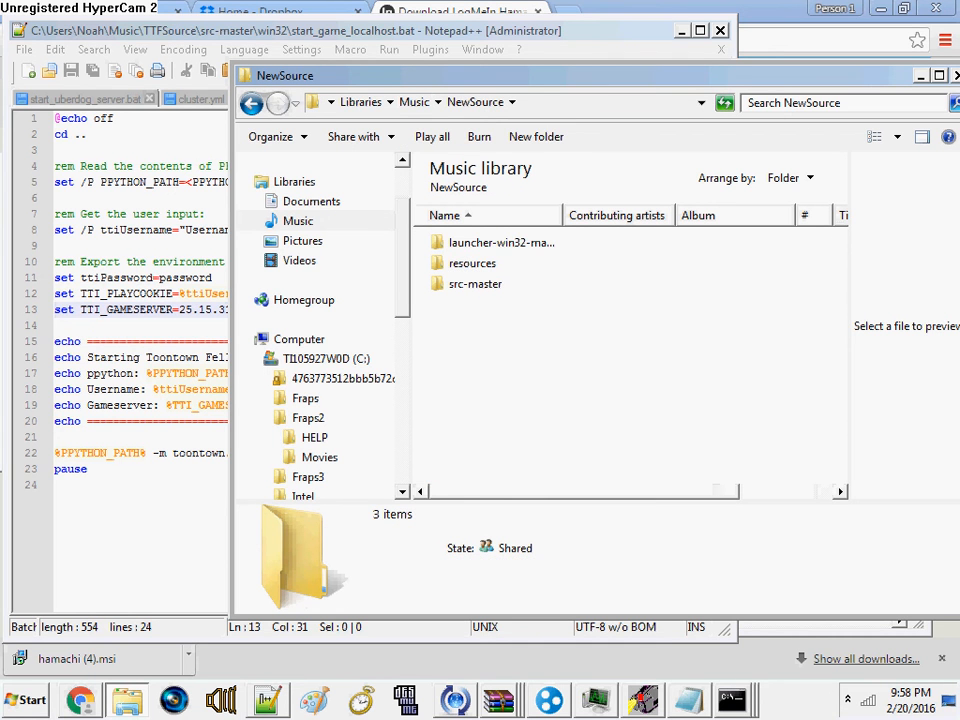
double_click(475, 283)
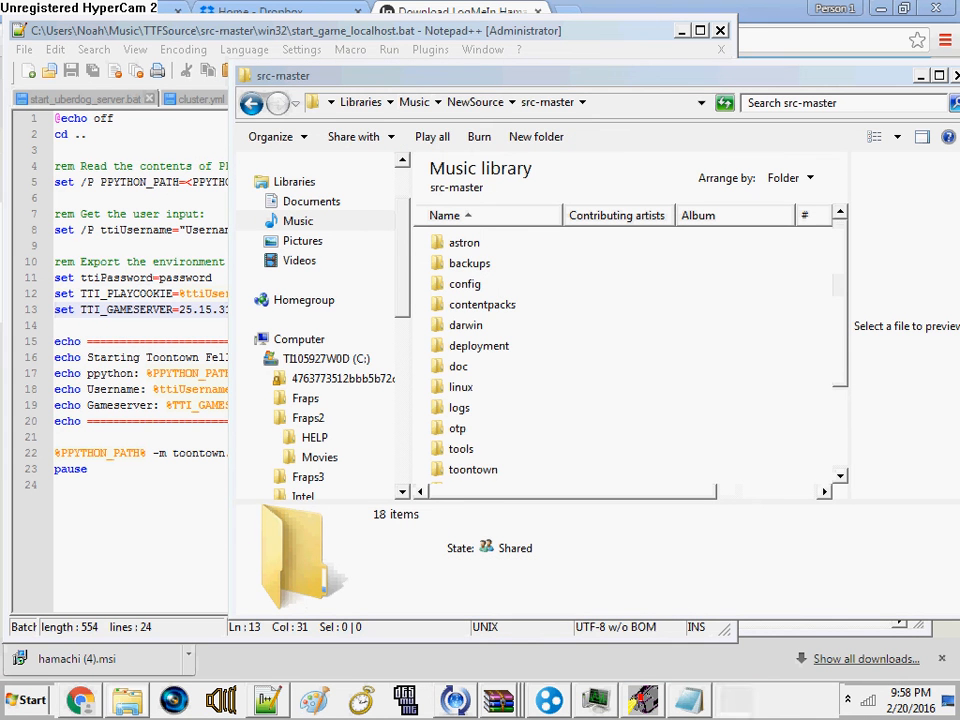
left_click(461, 328)
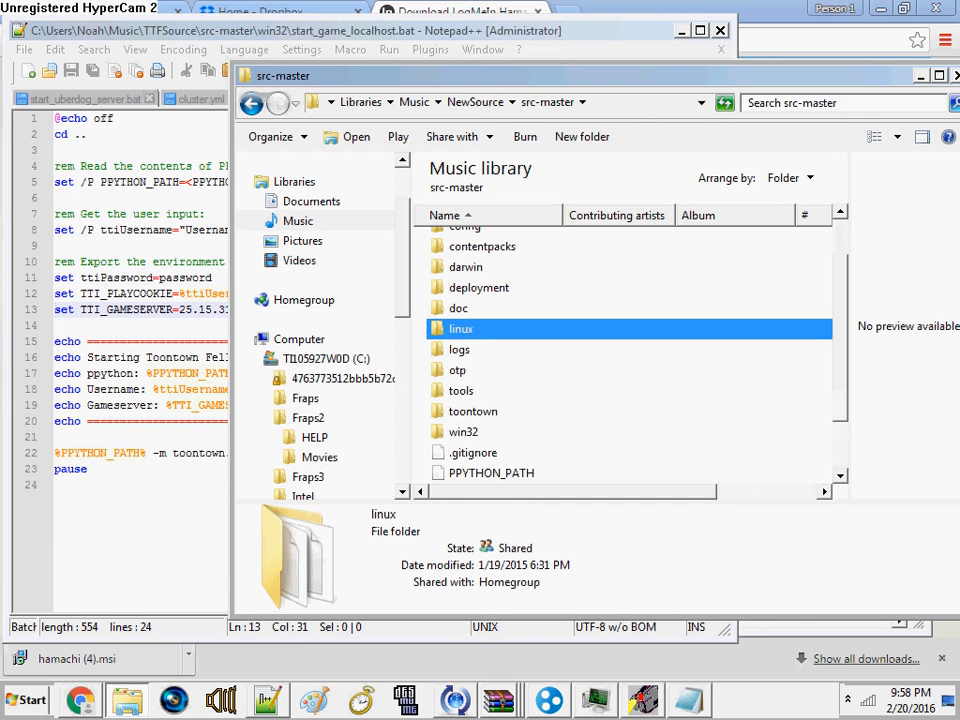
left_click(463, 431)
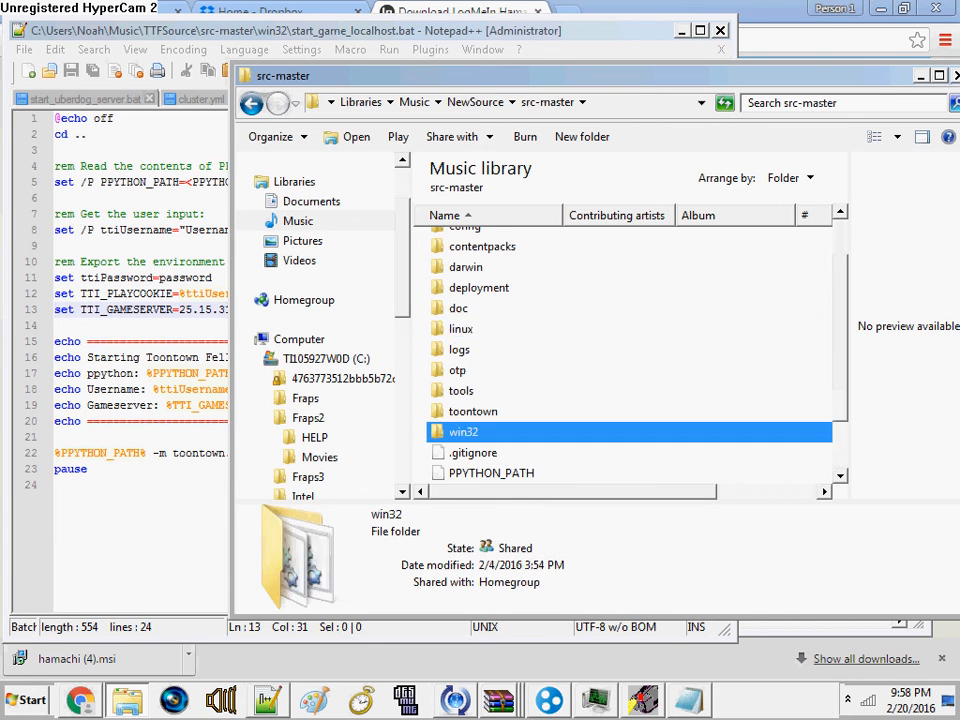
double_click(463, 431)
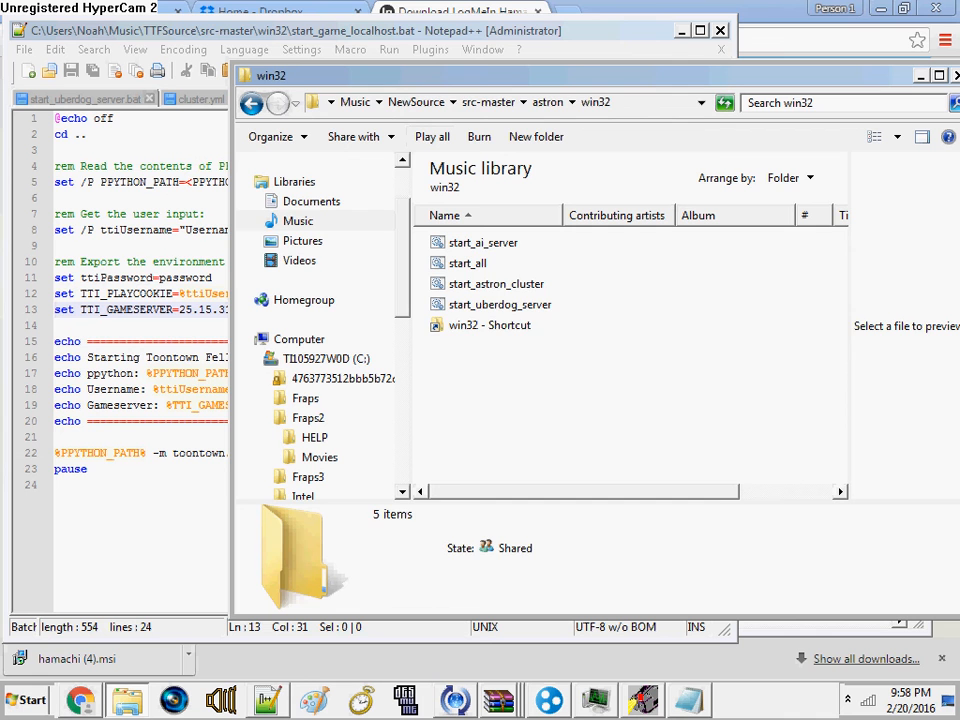
left_click(490, 304)
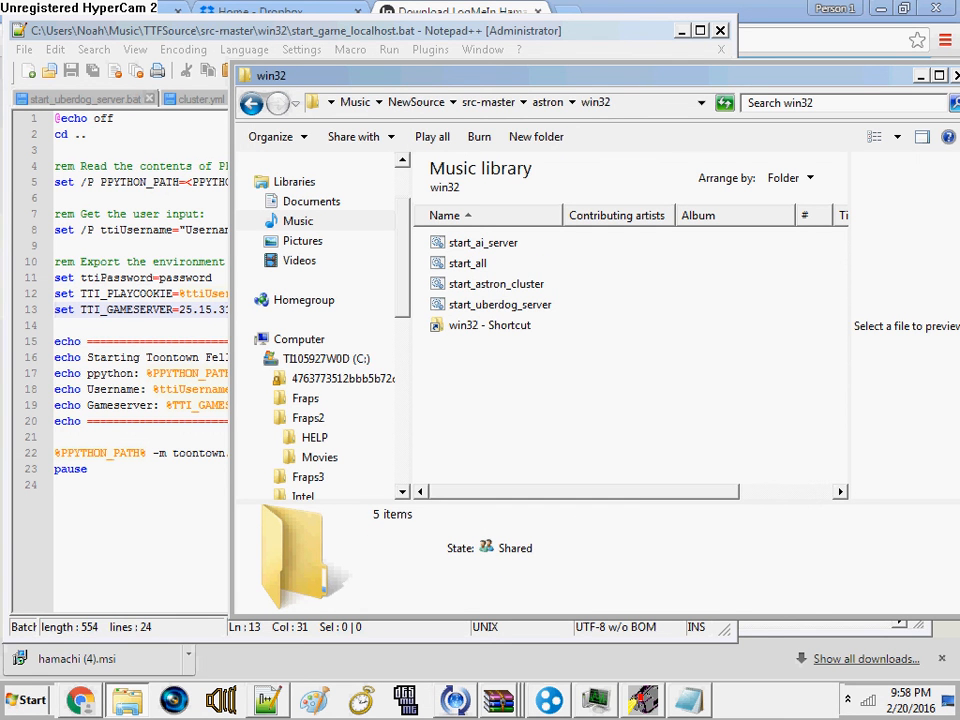
double_click(467, 263)
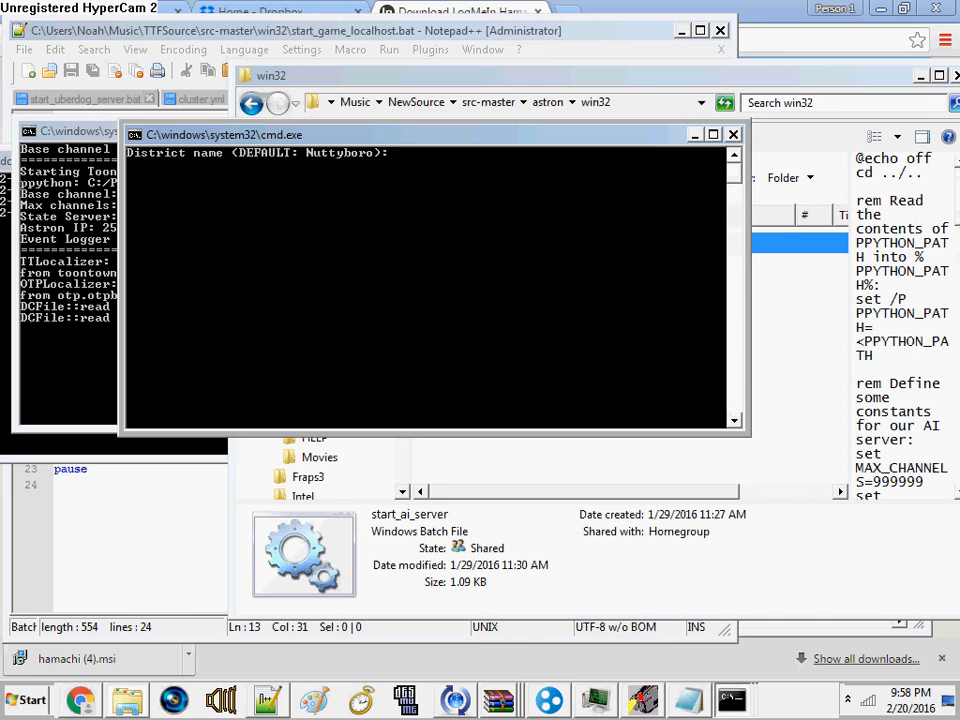
Accept the district name and enter 40200 as the base channel
key("Return")
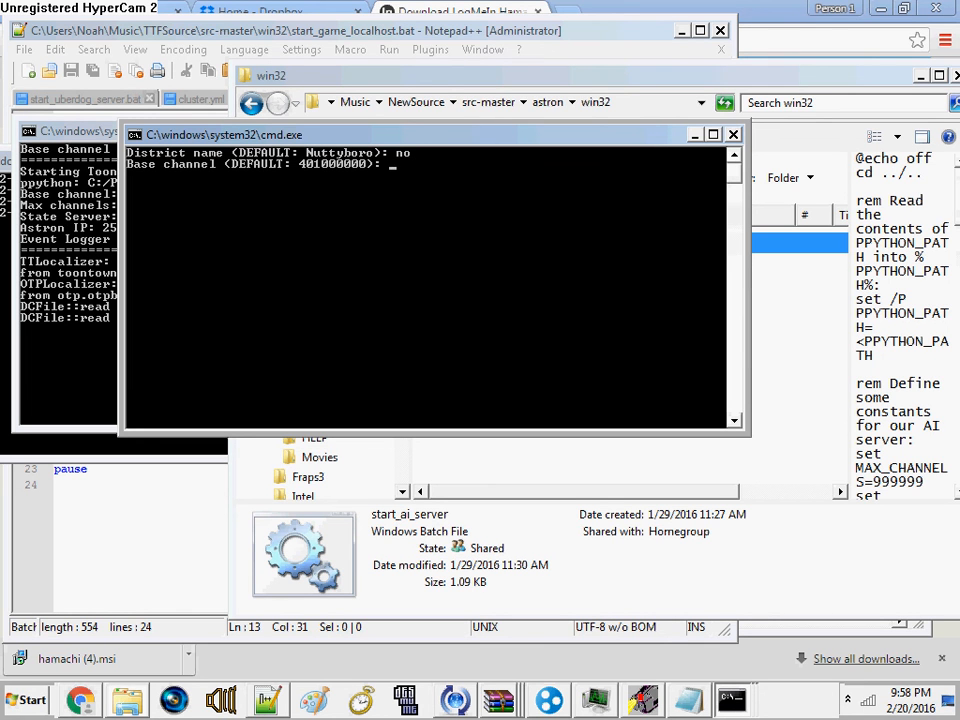
type("40200")
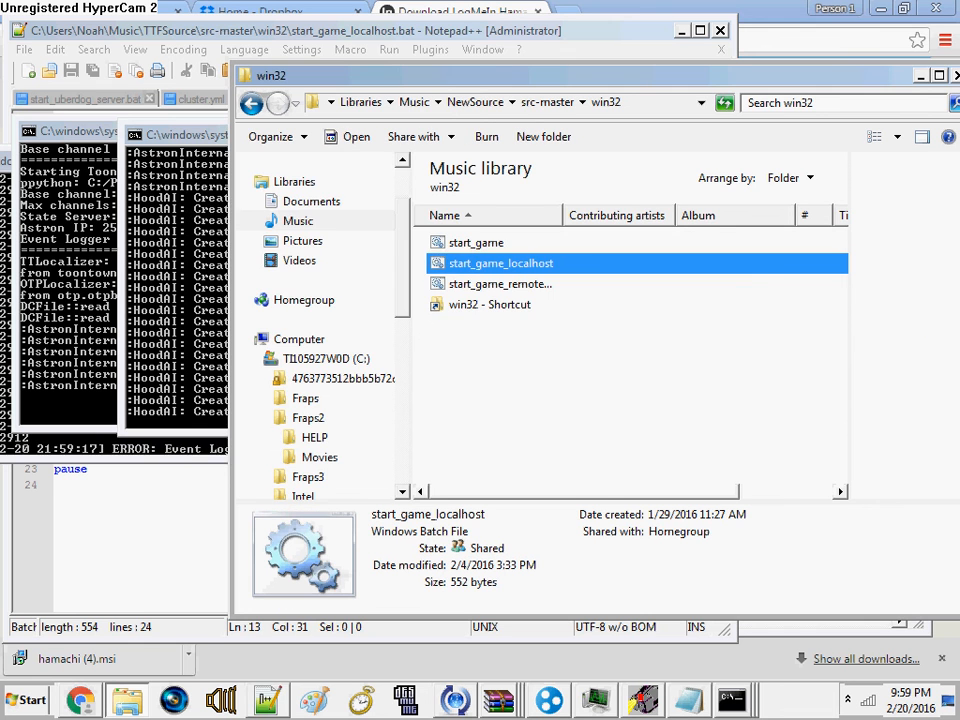
Run start_game_localhost from the src-master win32 folder
double_click(500, 263)
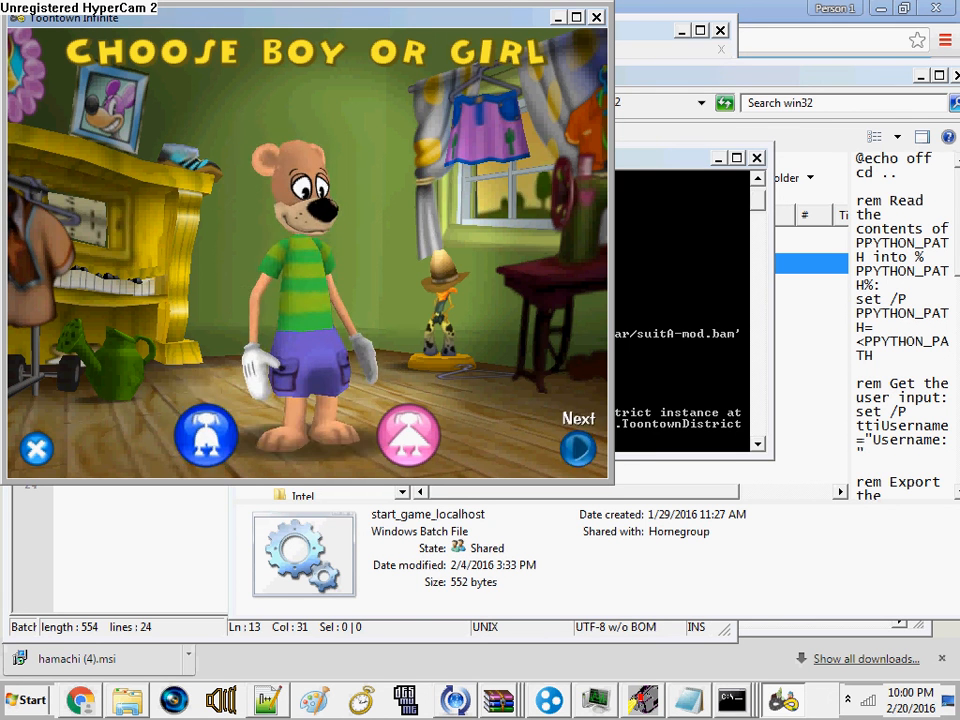
Choose the new toon's gender in Make-A-Toon
left_click(578, 446)
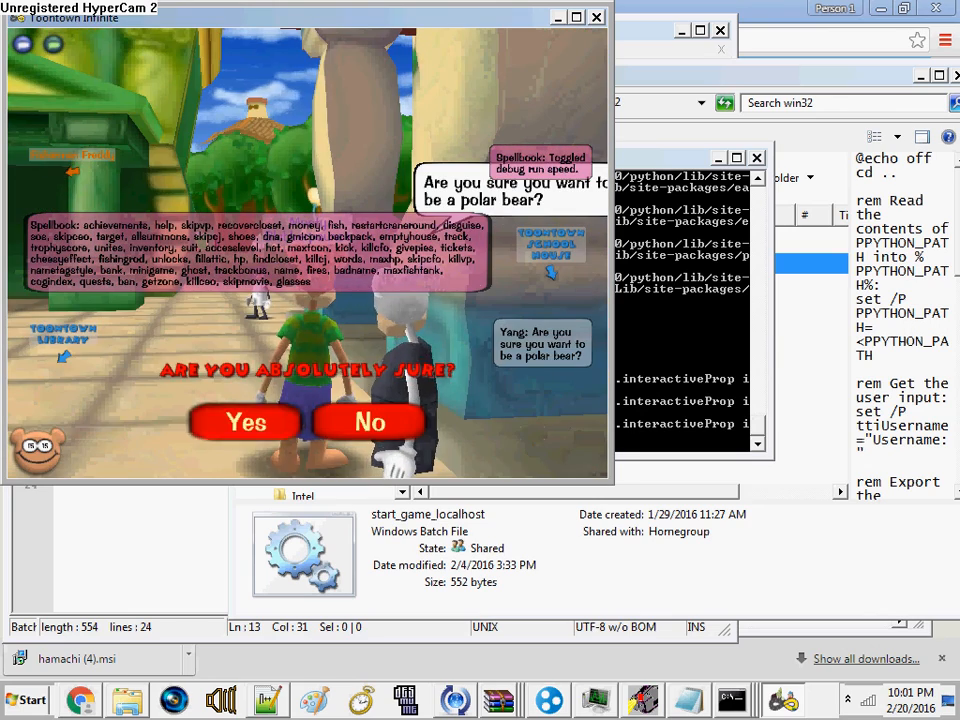
Confirm Yes on the 'Are you absolutely sure?' prompt to become a polar bear
left_click(245, 421)
type("~")
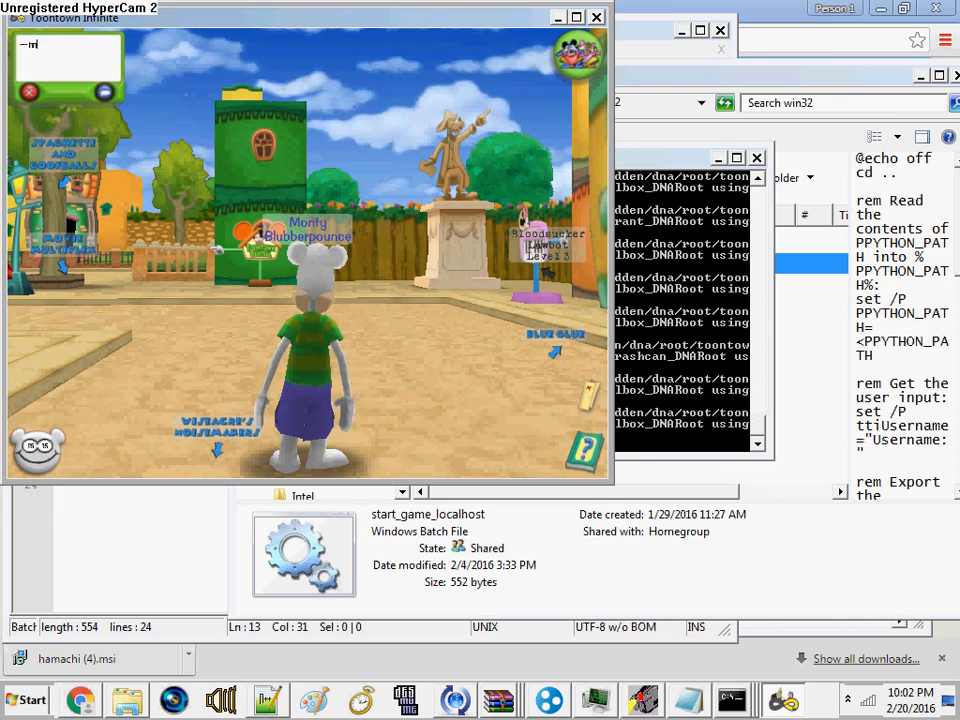
Type the partial magic word '~maxTo' into the Toontown Infinite chat box
type("maxTd")
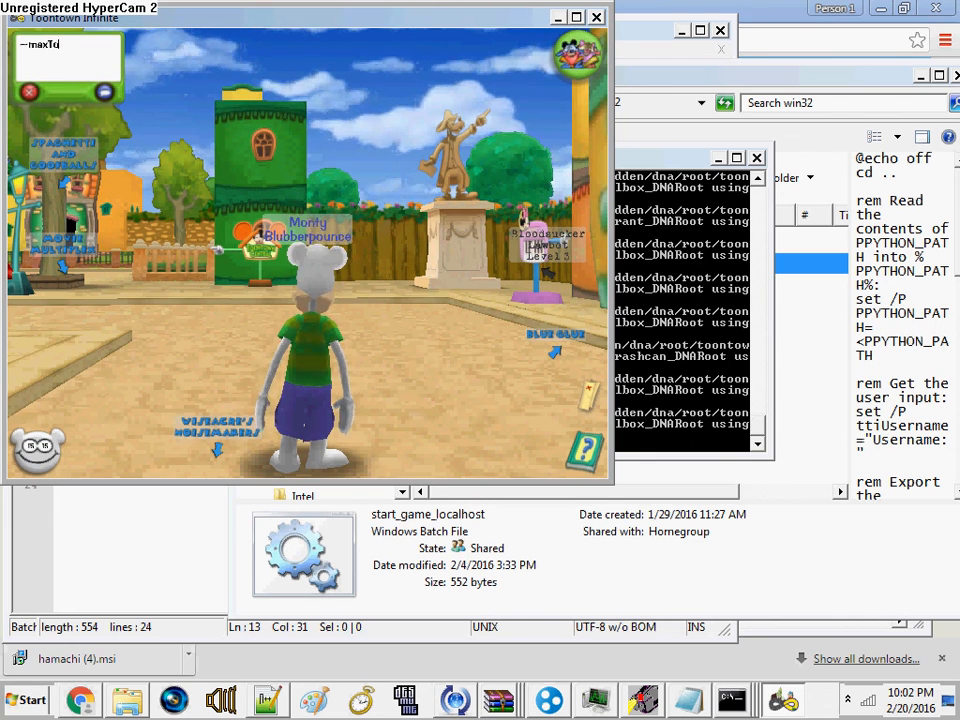